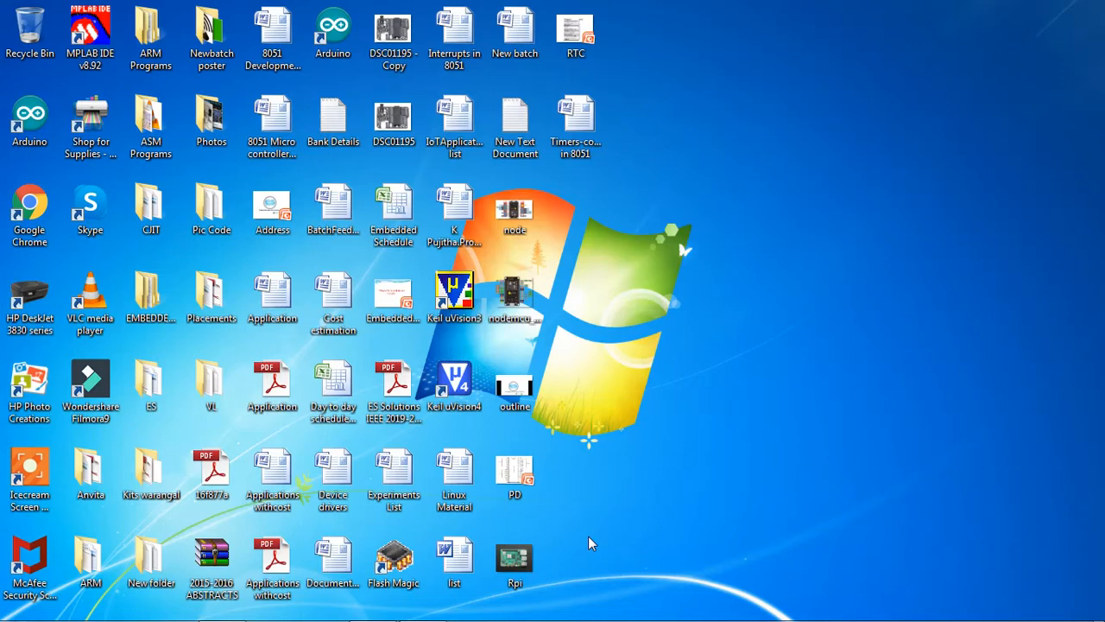
pyautogui.moveTo(544, 532)
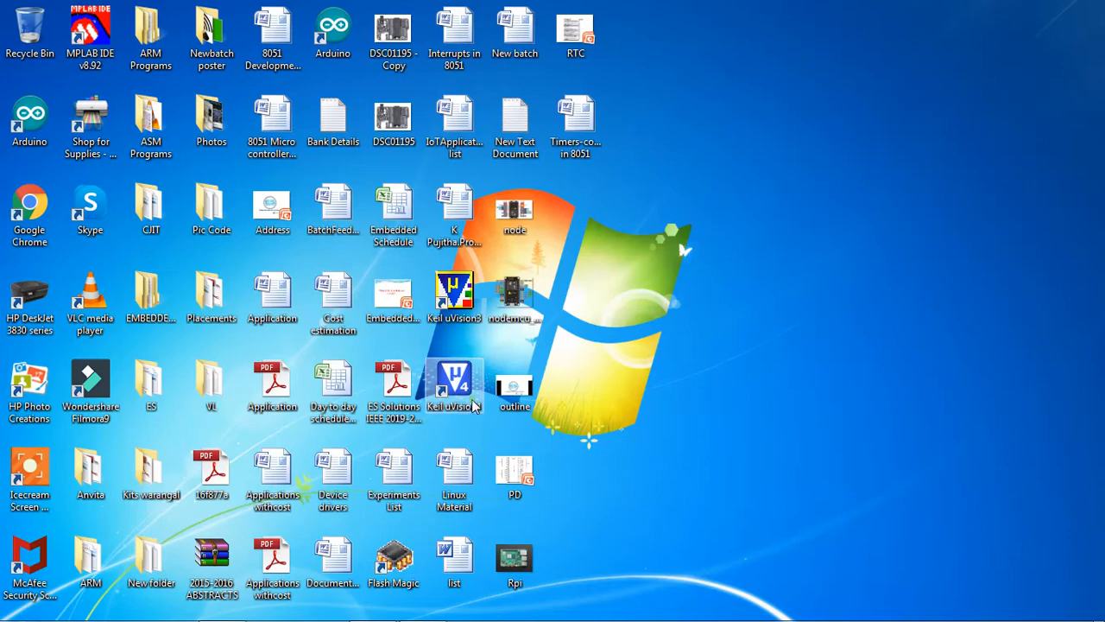
# Step: Launch Keil µVision4 and close the previously open assembly9 project
pyautogui.doubleClick(455, 383)
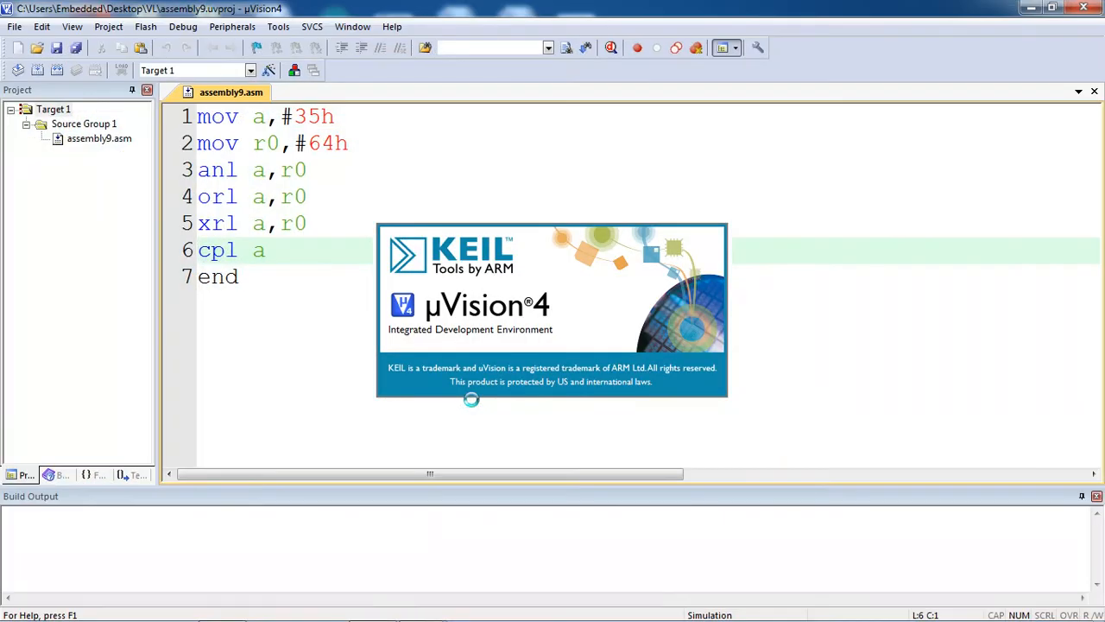
pyautogui.click(107, 27)
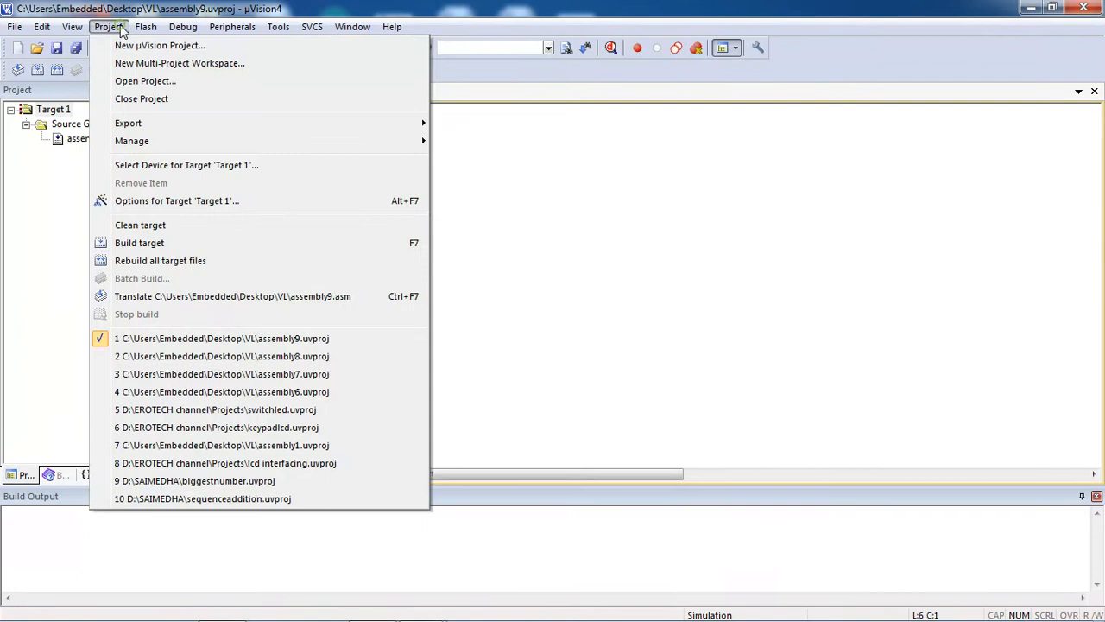
pyautogui.click(141, 99)
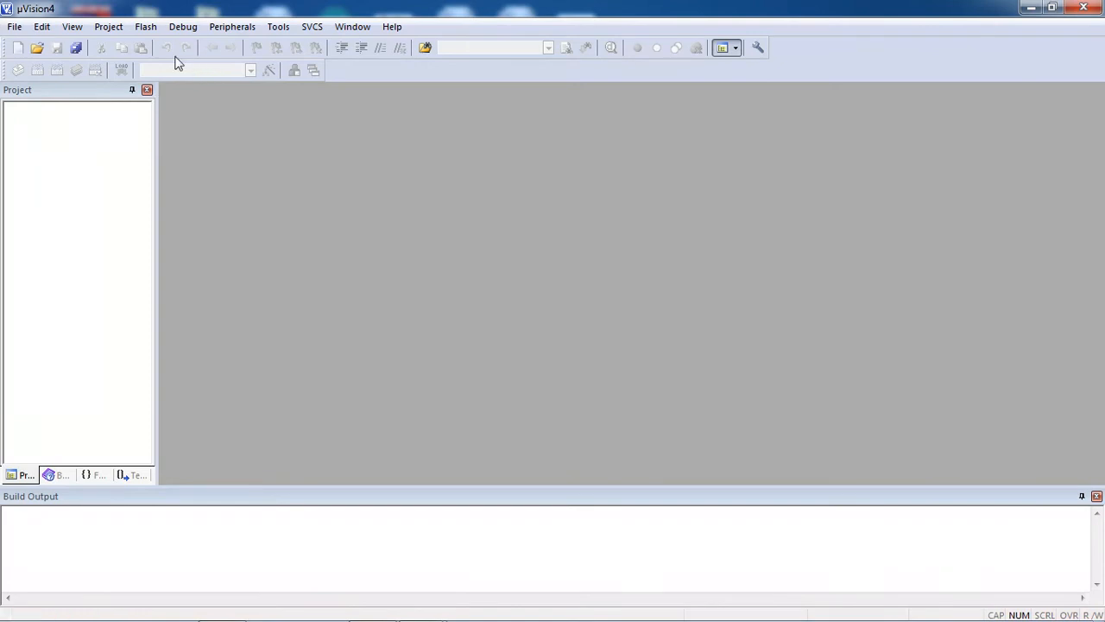
pyautogui.moveTo(109, 26)
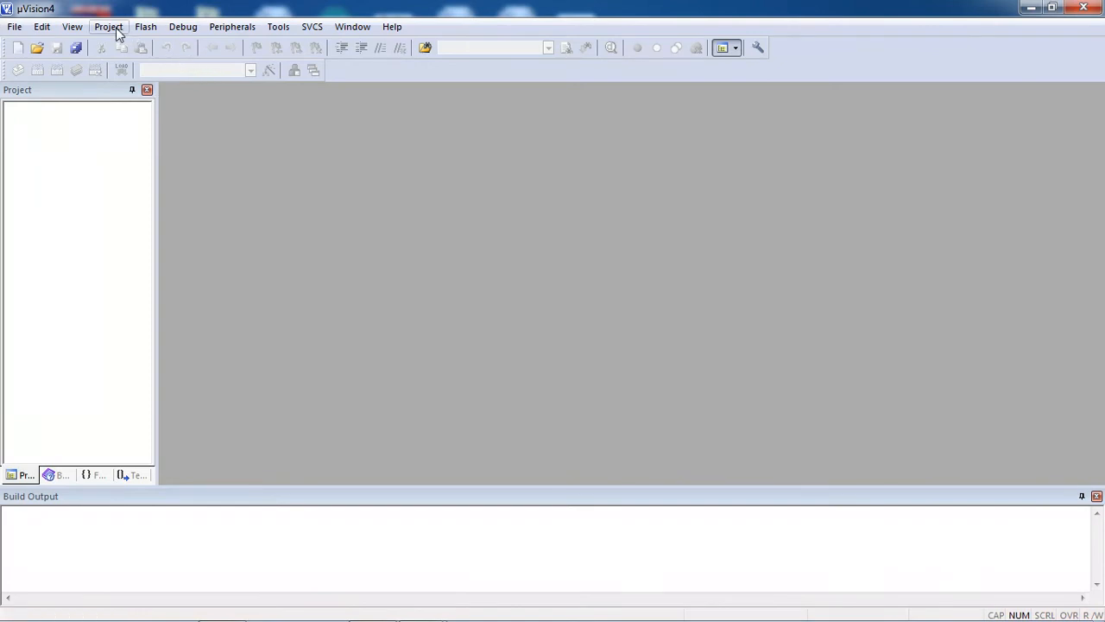
# Step: Start a new µVision project and browse to D:\EROTECH channel\Embedded C
pyautogui.click(109, 26)
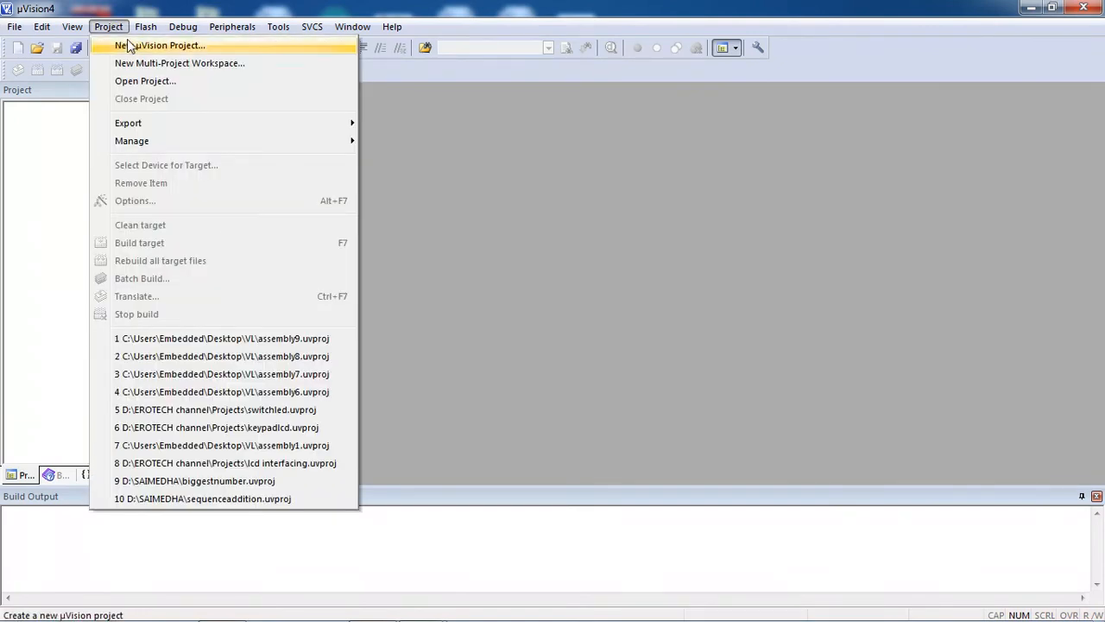
pyautogui.click(160, 45)
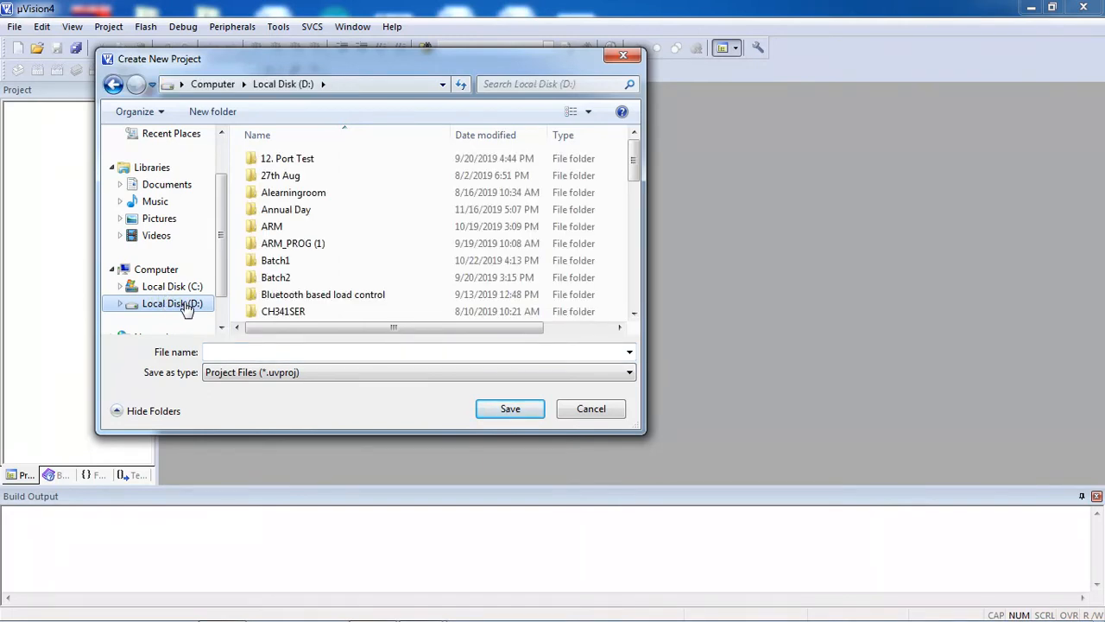
pyautogui.moveTo(314, 275)
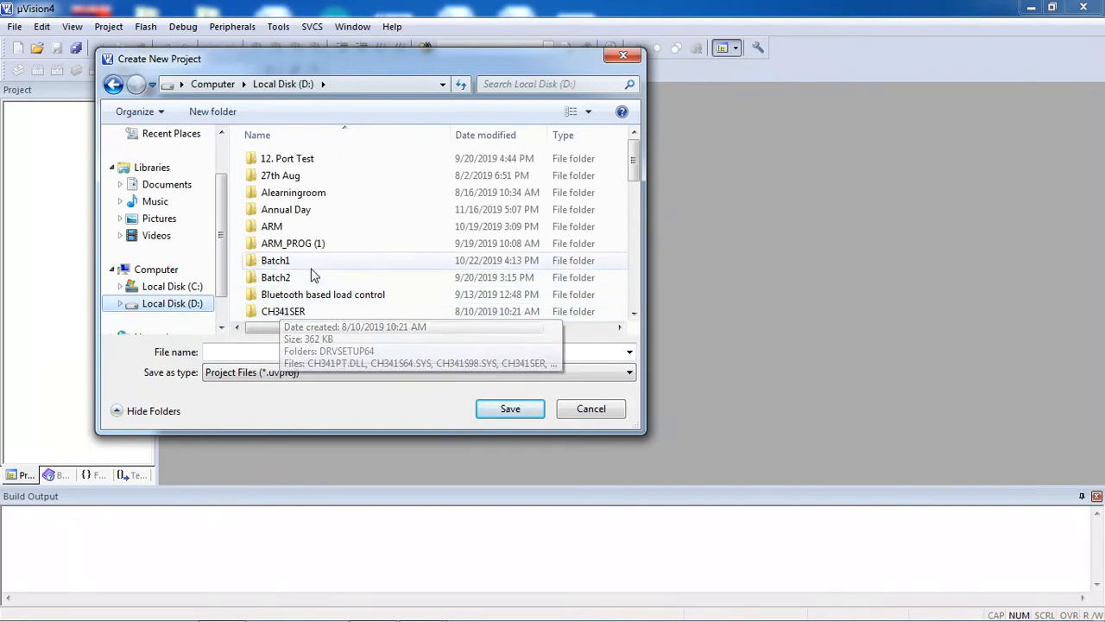
pyautogui.moveTo(297, 276)
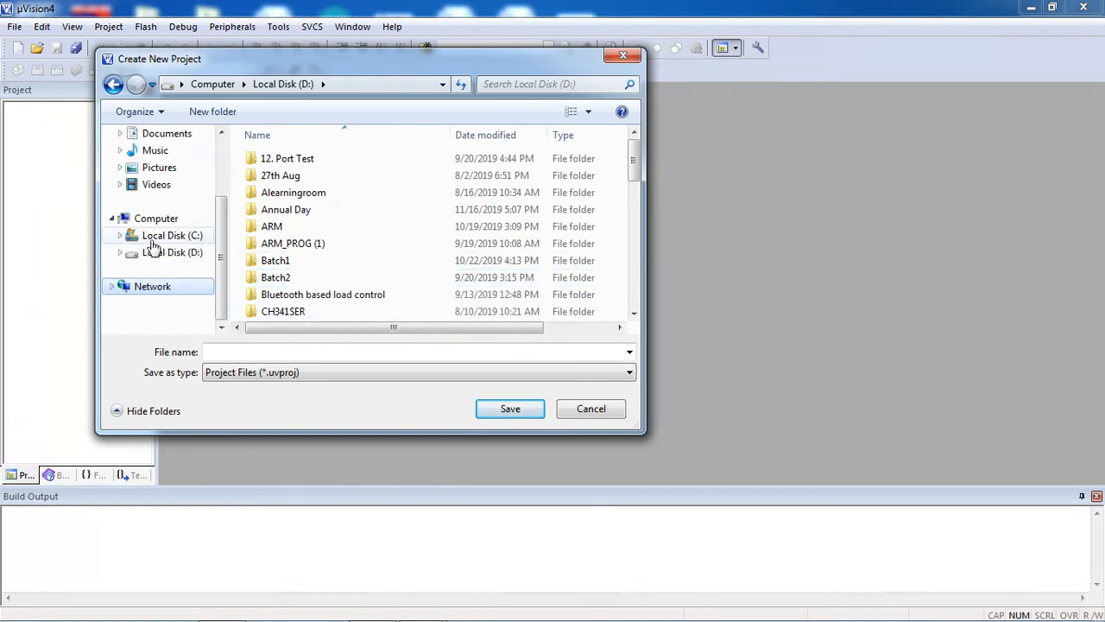
pyautogui.click(294, 242)
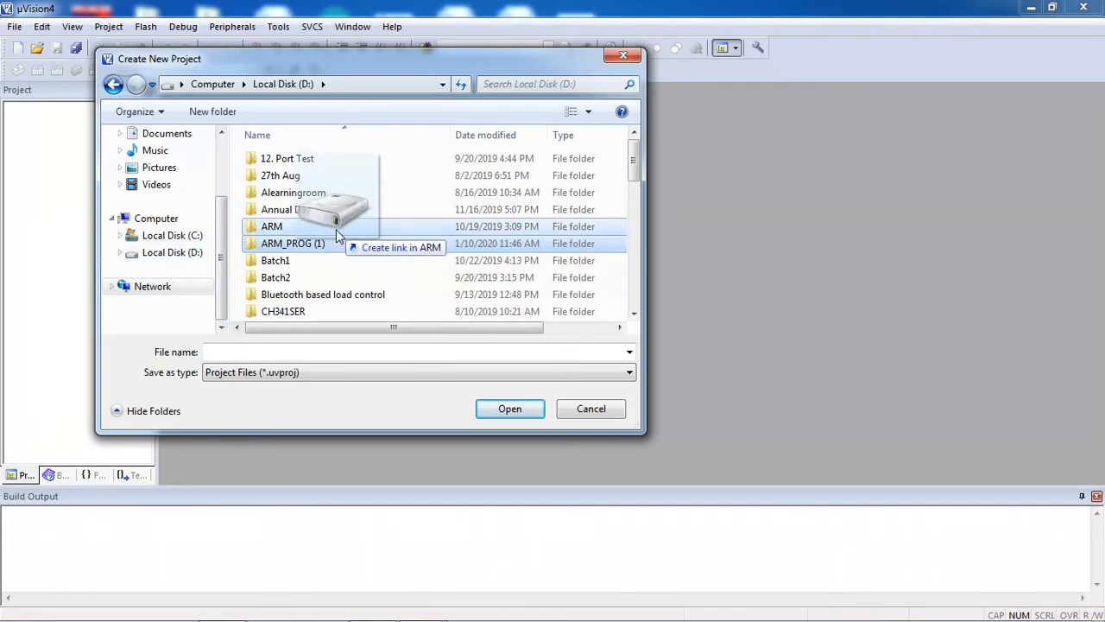
pyautogui.scroll(-3)
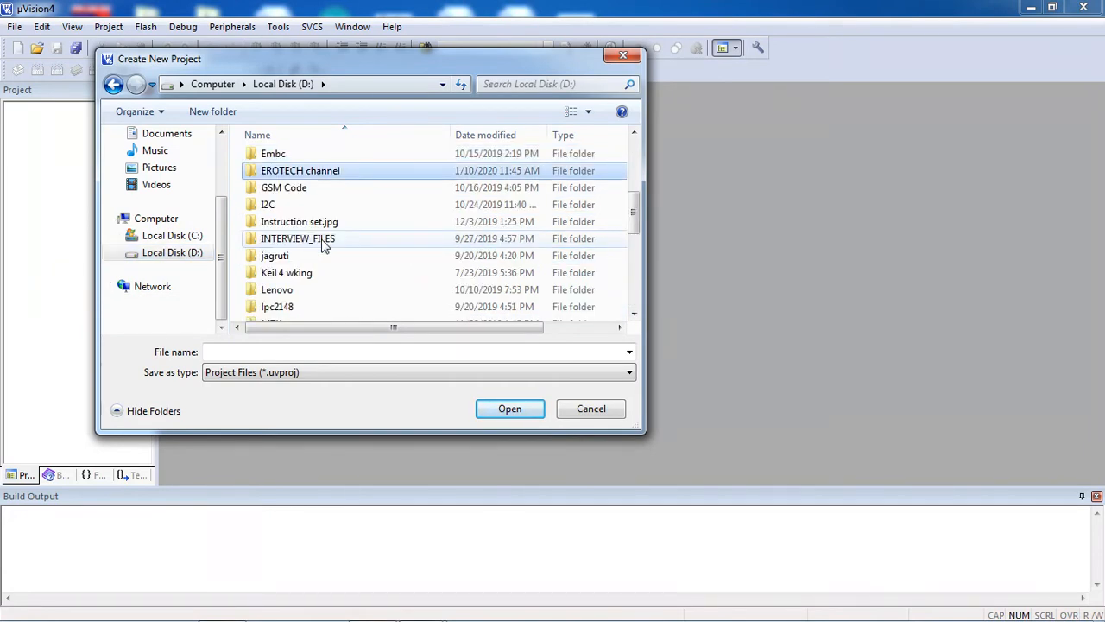
pyautogui.doubleClick(301, 171)
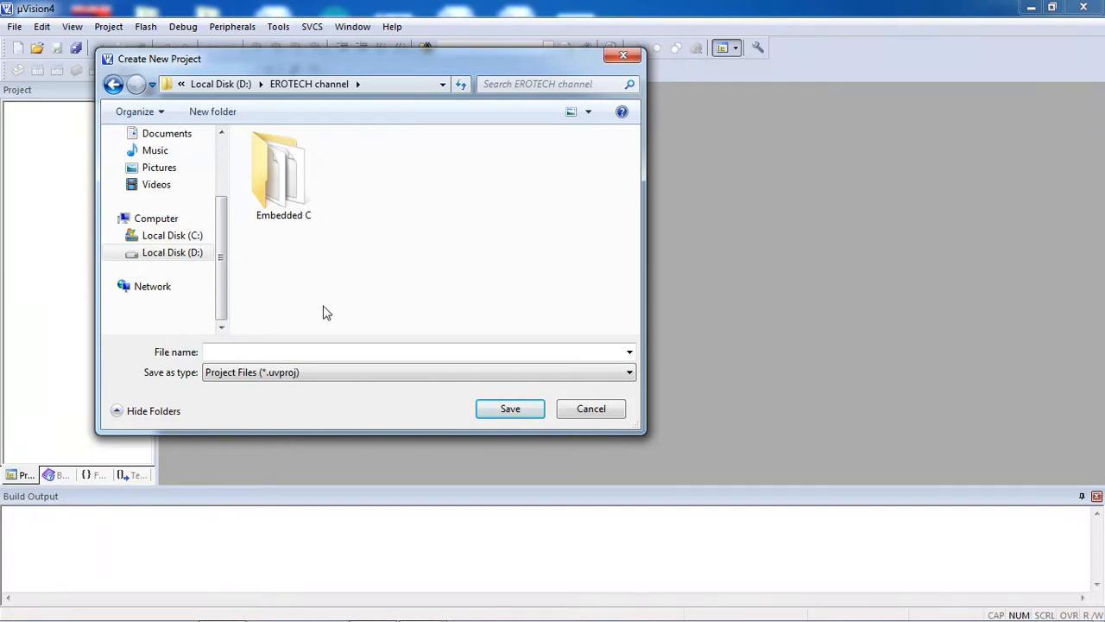
pyautogui.doubleClick(283, 169)
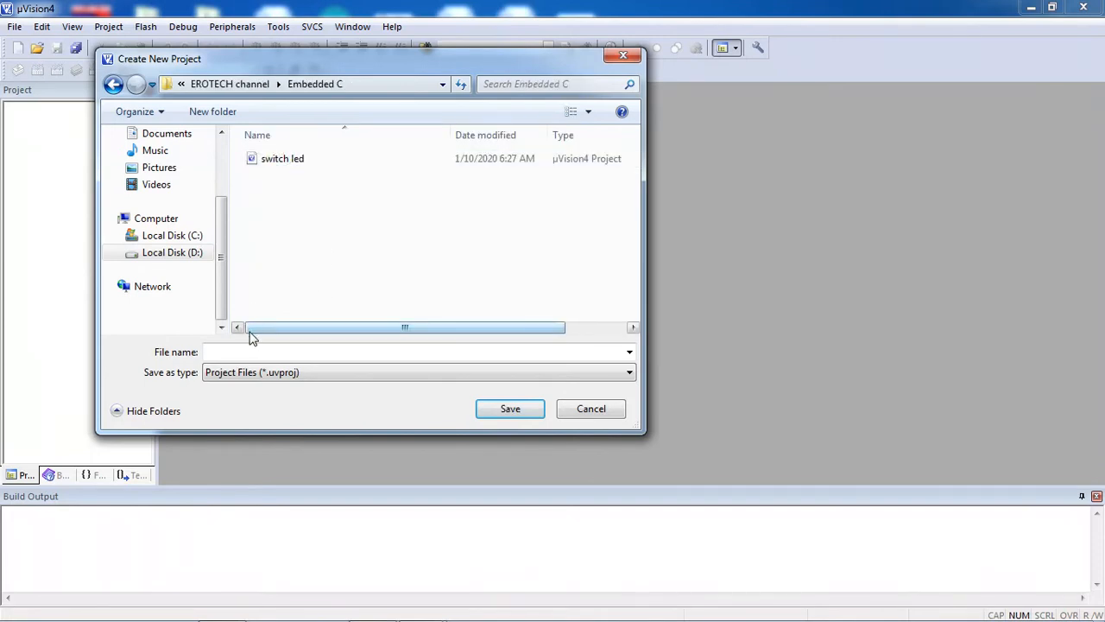
# Step: Enter dcmotor as the new project's file name
pyautogui.write('dc')
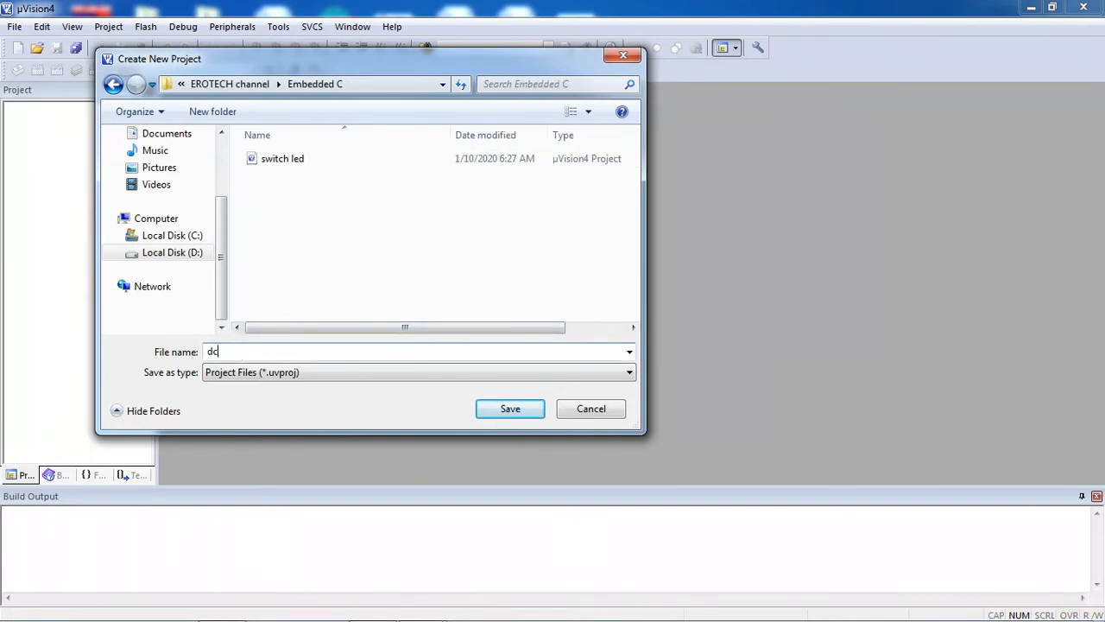
pyautogui.write('mot')
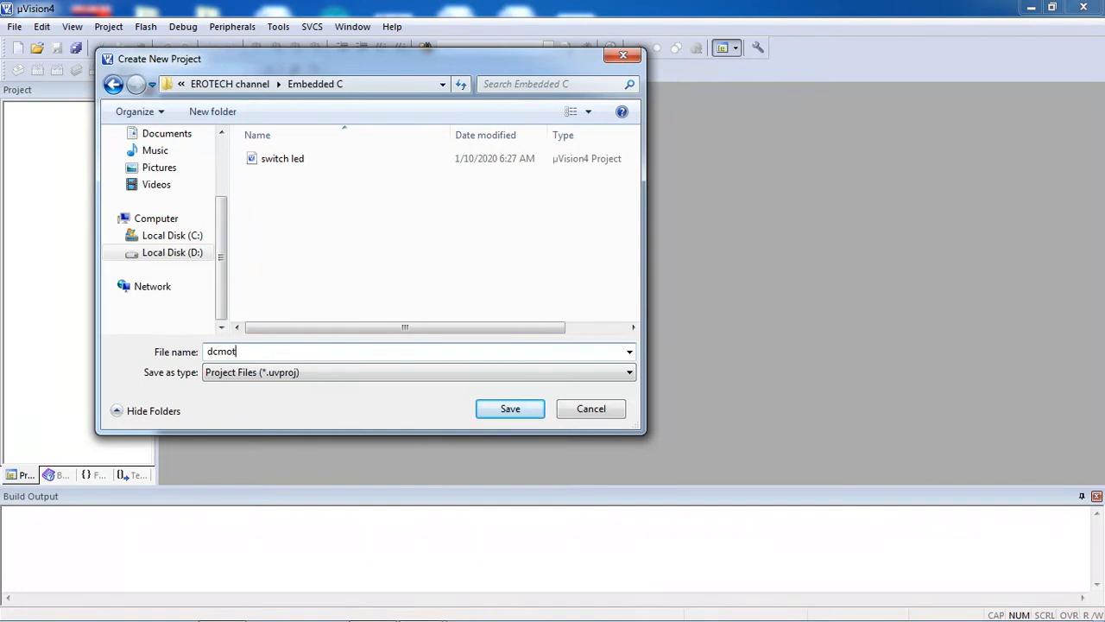
pyautogui.write('or')
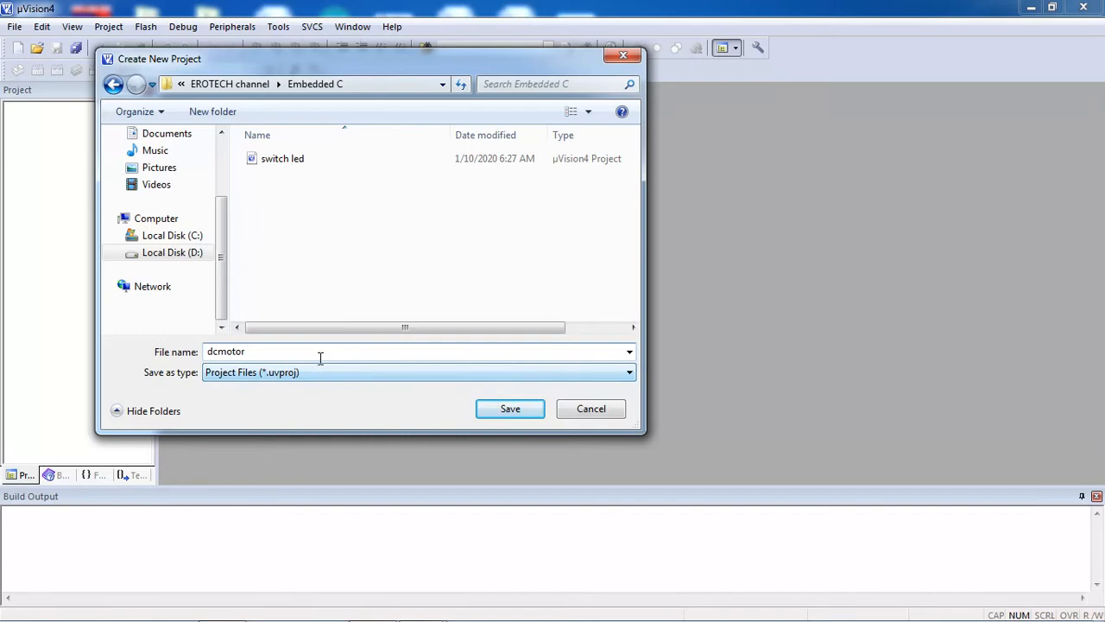
pyautogui.moveTo(509, 407)
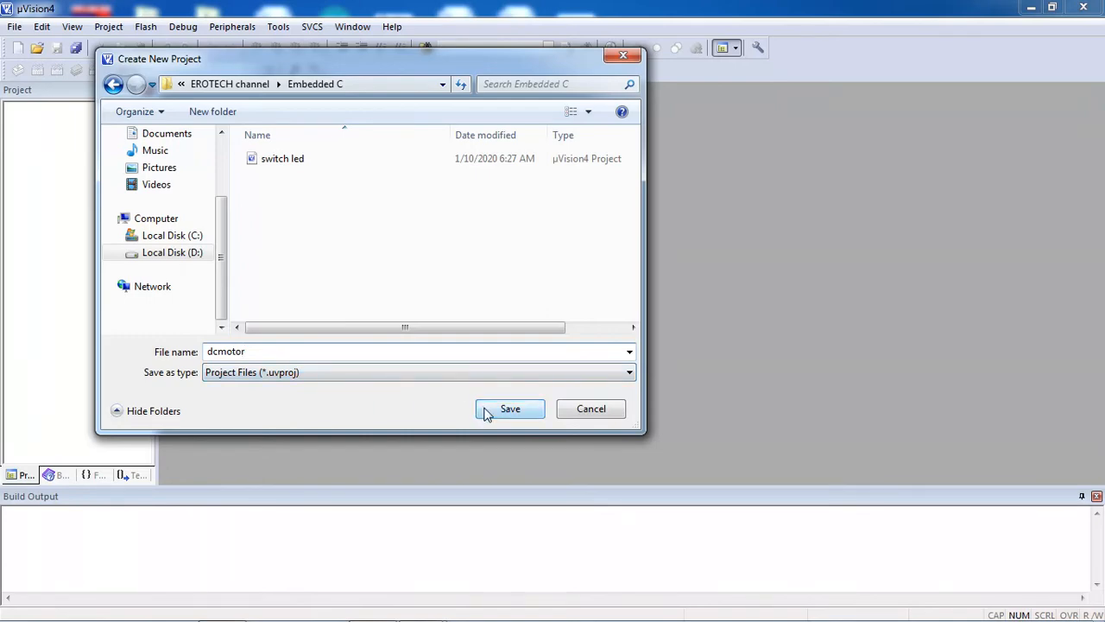
# Step: Save the dcmotor project and expand the Atmel vendor in the device database
pyautogui.click(509, 408)
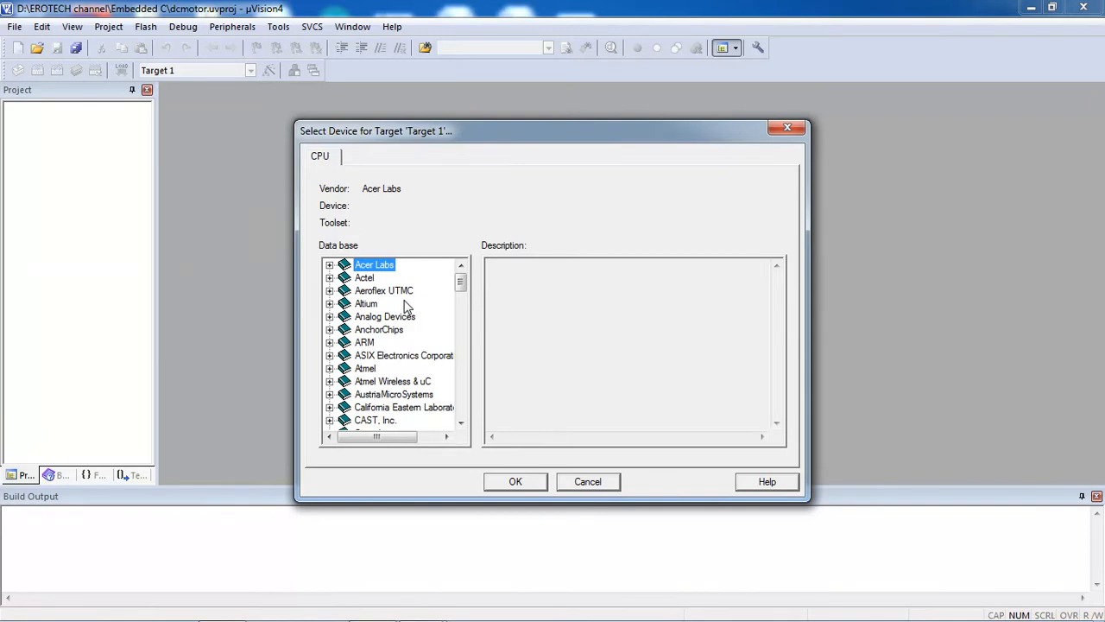
pyautogui.scroll(-3)
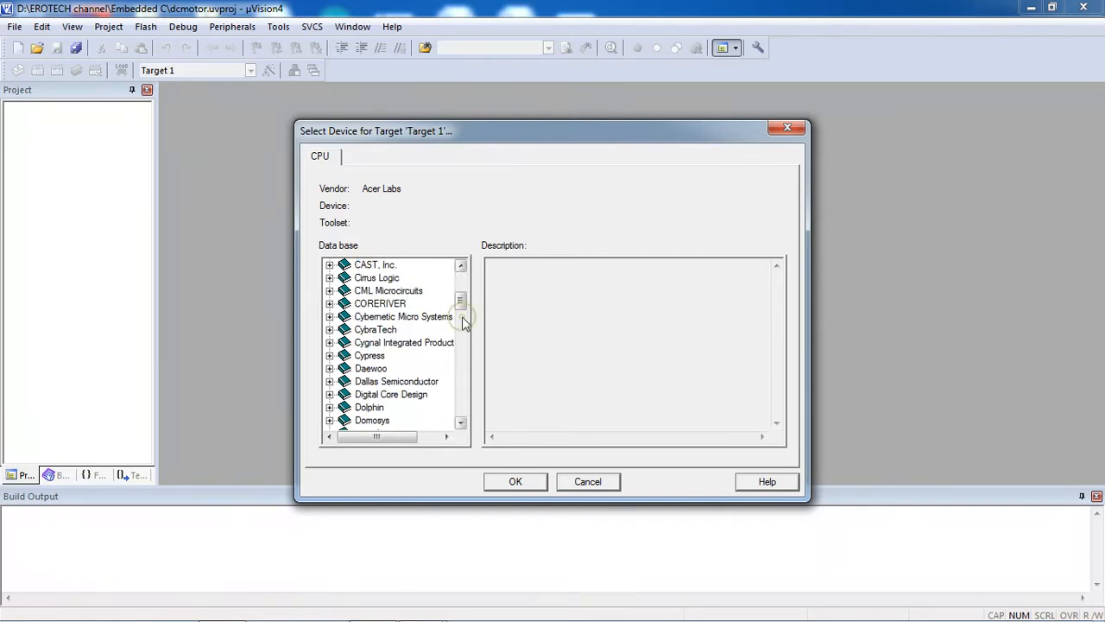
pyautogui.scroll(-3)
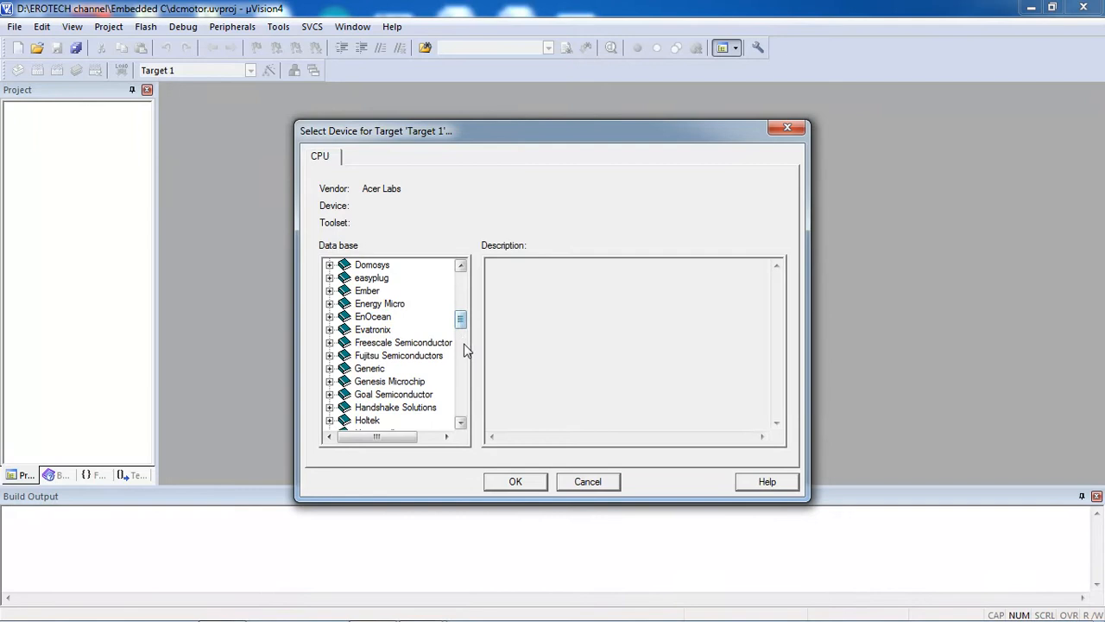
pyautogui.scroll(-3)
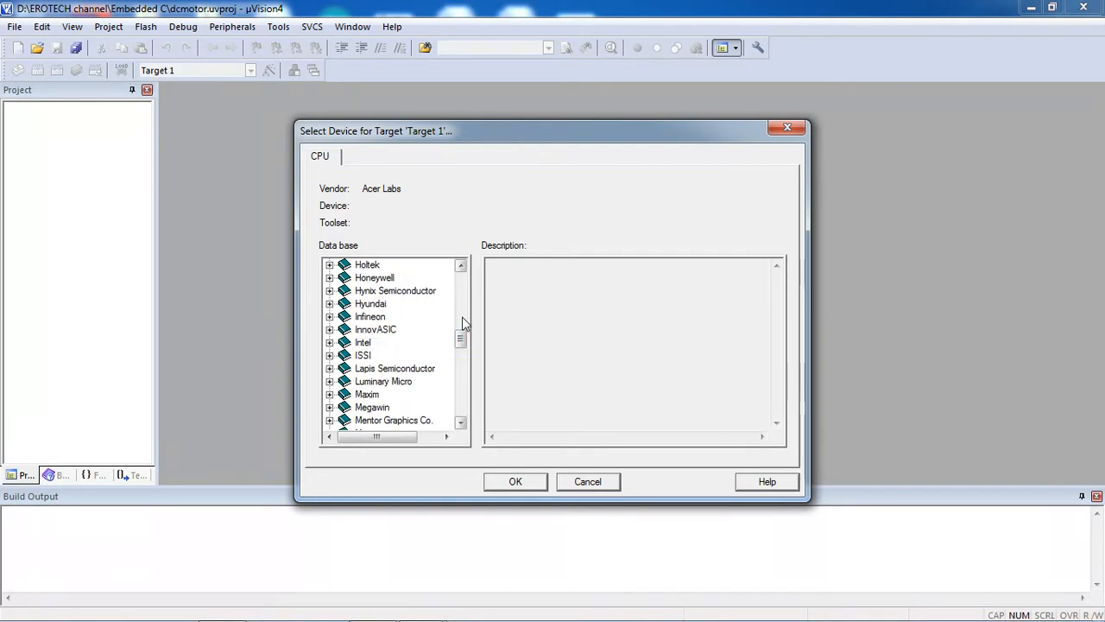
pyautogui.scroll(3)
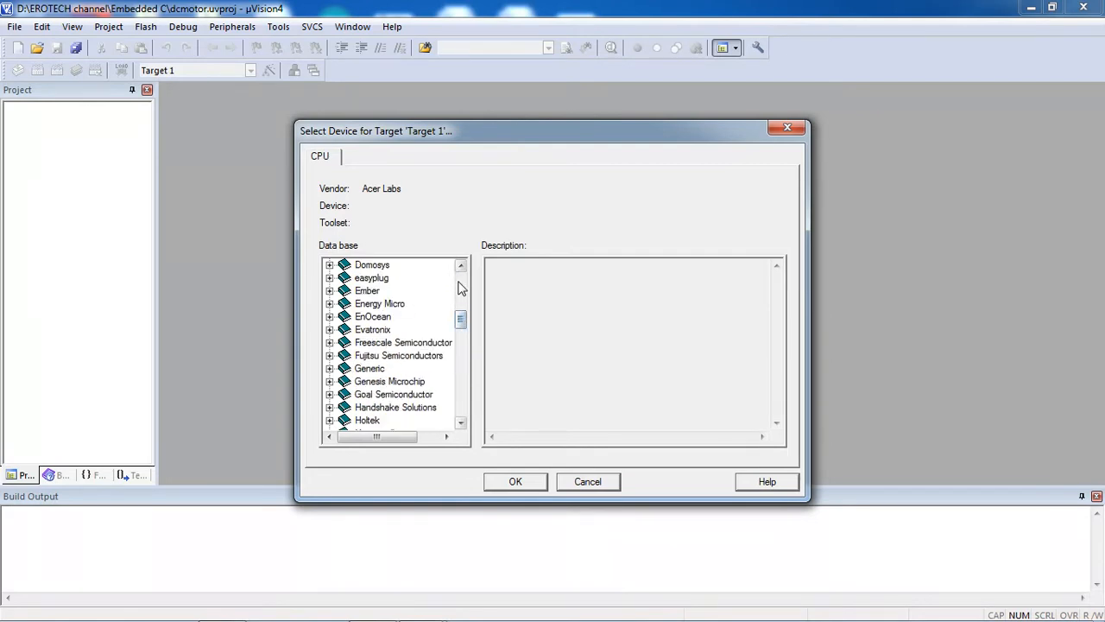
pyautogui.scroll(3)
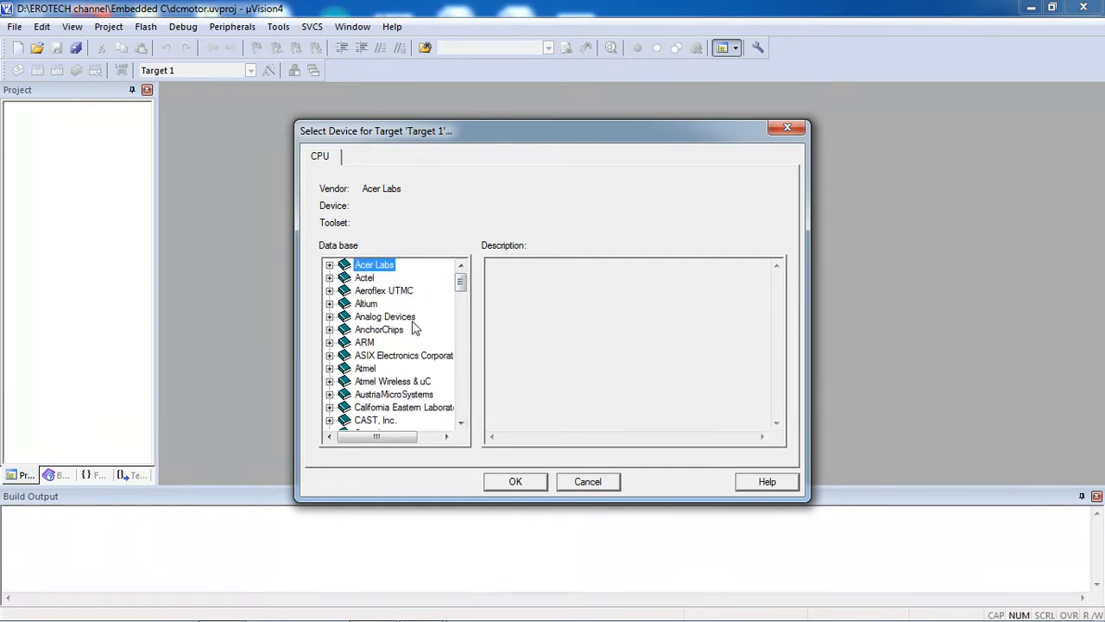
pyautogui.click(366, 368)
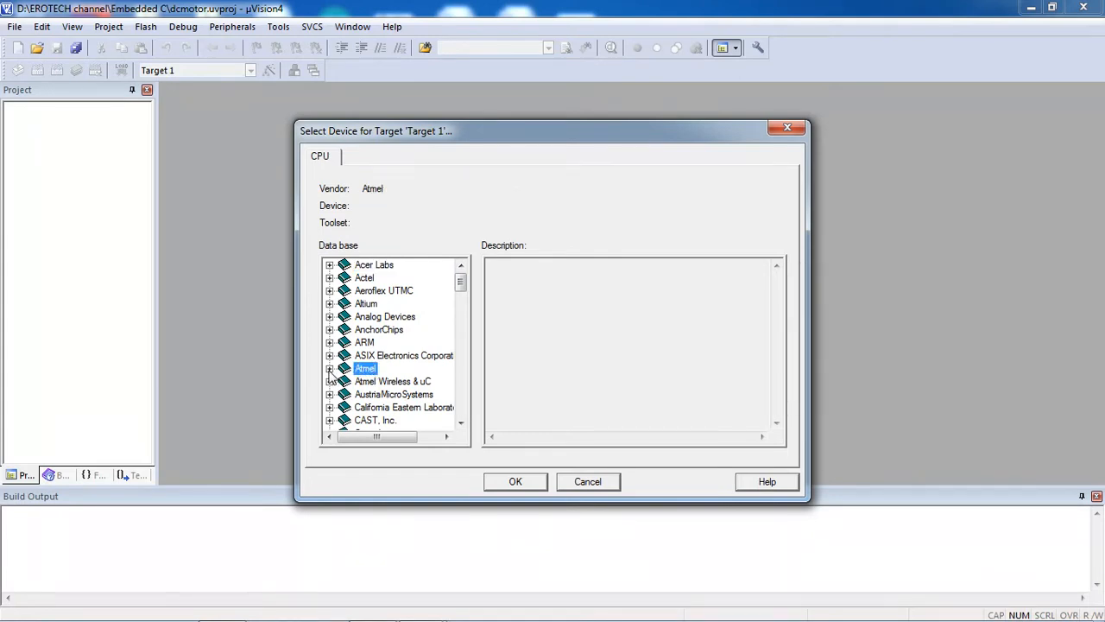
pyautogui.click(330, 368)
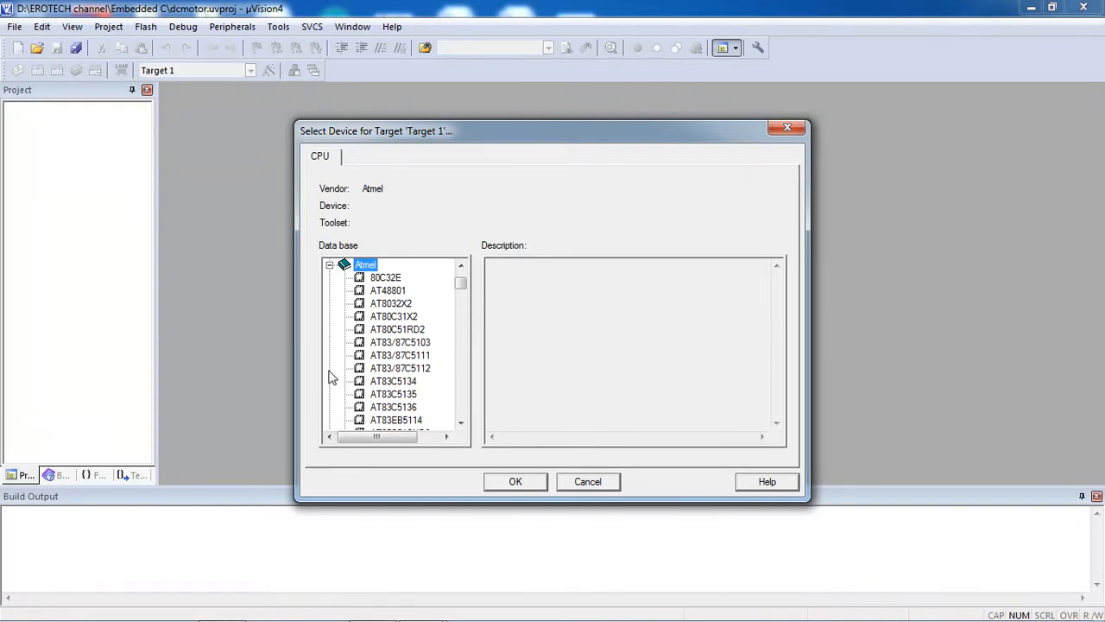
pyautogui.moveTo(435, 359)
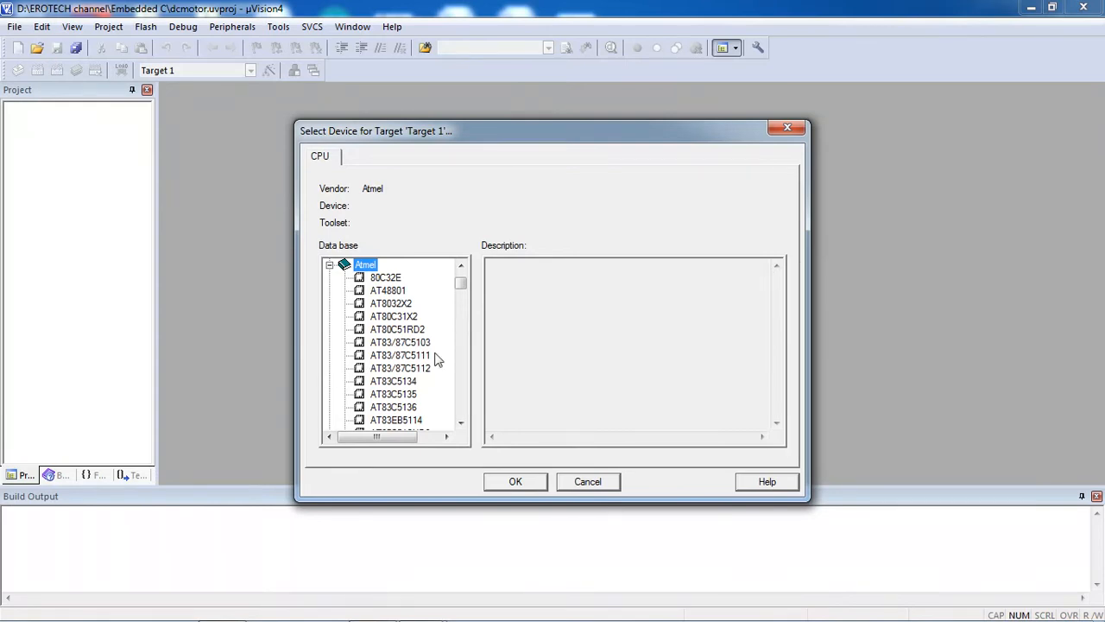
pyautogui.moveTo(480, 361)
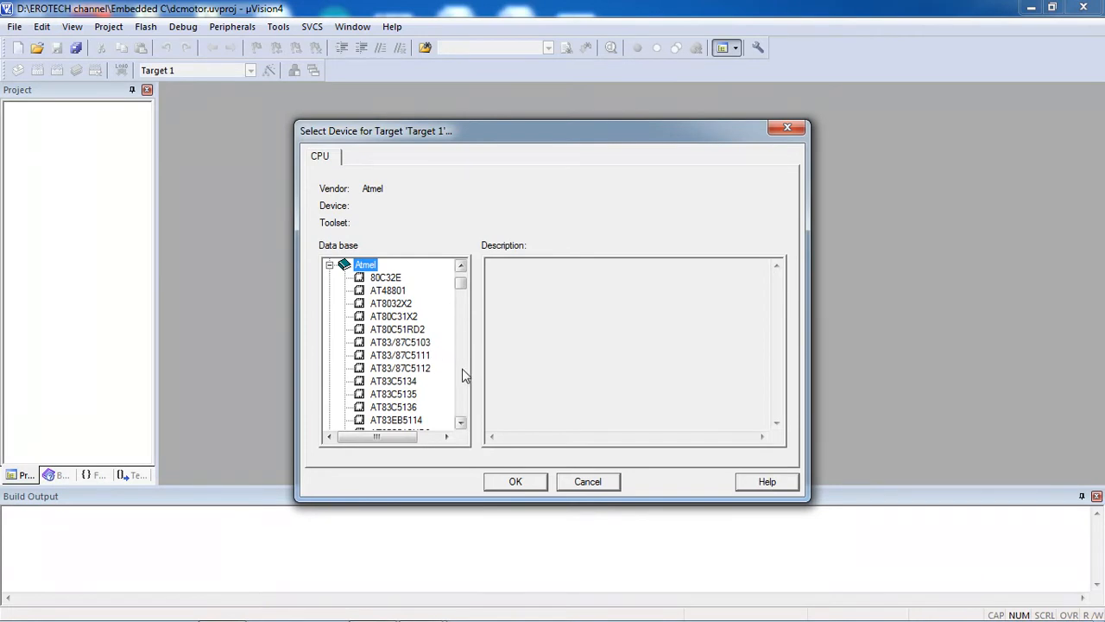
# Step: Select the AT89C51 microcontroller and confirm it as the target device
pyautogui.scroll(-3)
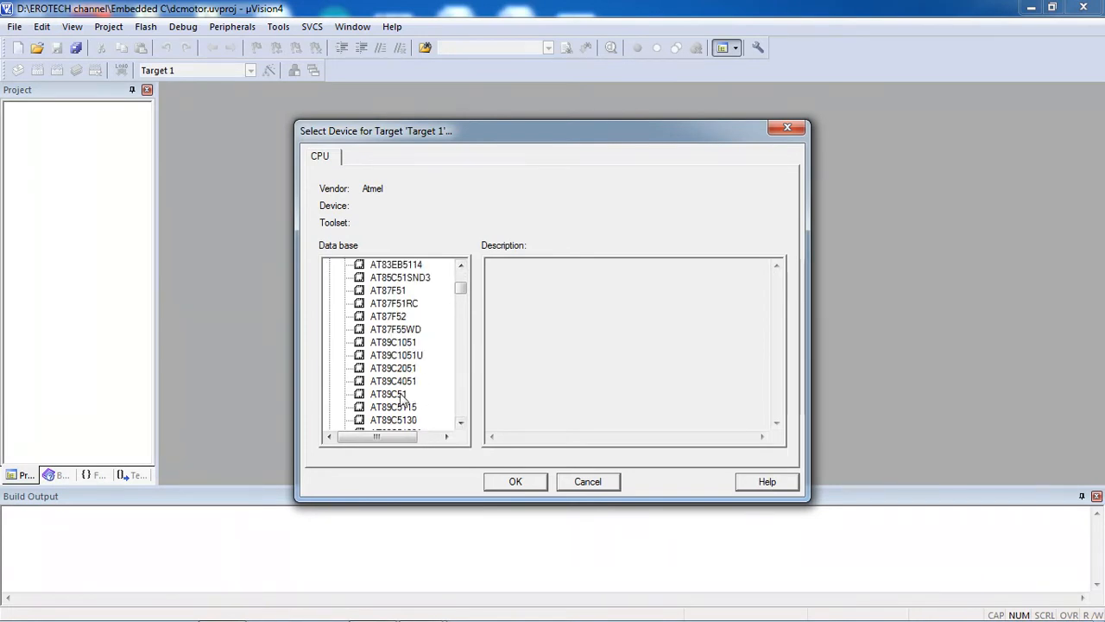
pyautogui.click(389, 394)
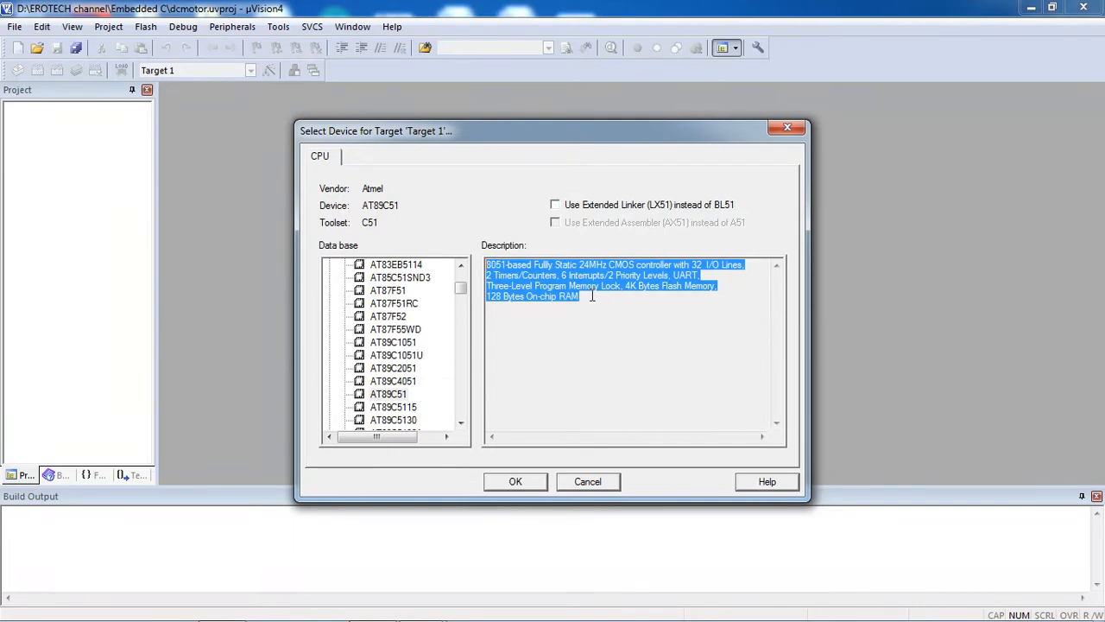
pyautogui.moveTo(608, 297)
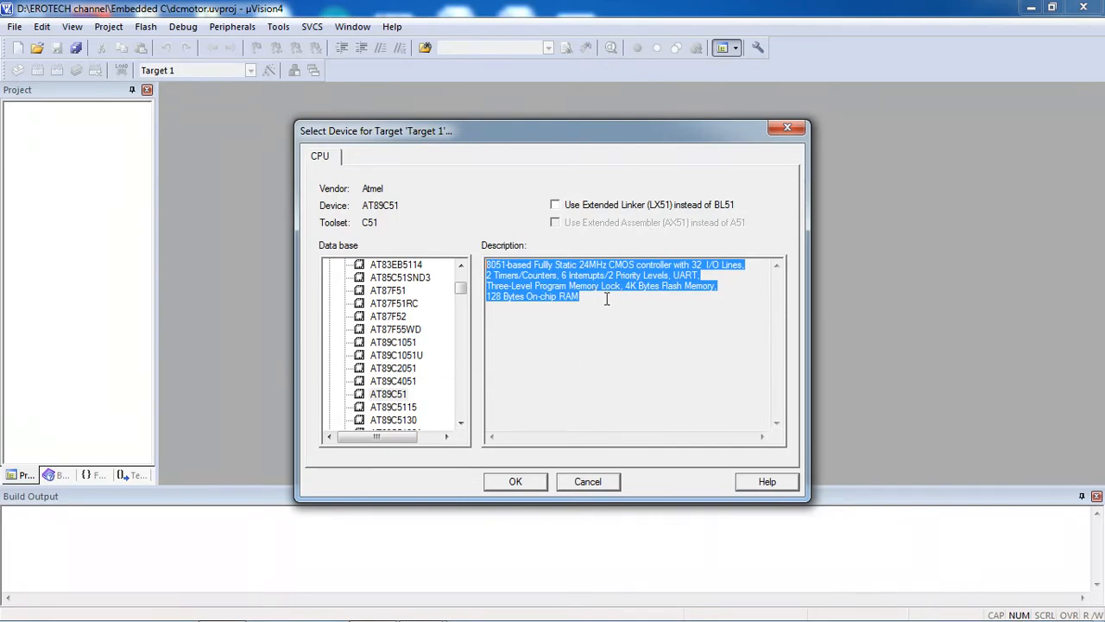
pyautogui.click(715, 346)
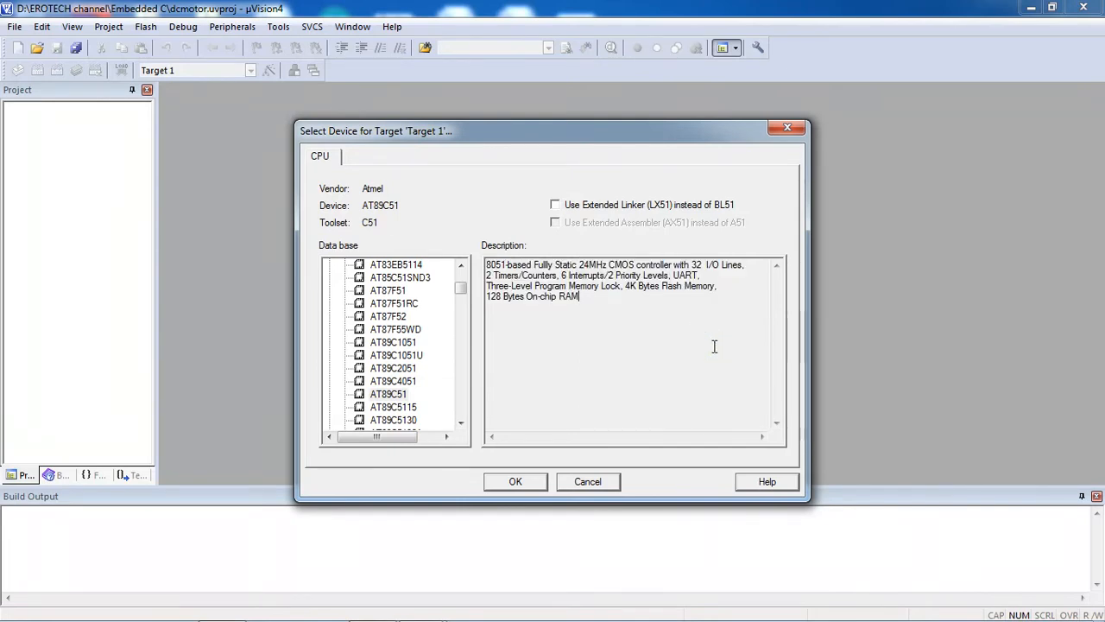
pyautogui.moveTo(545, 456)
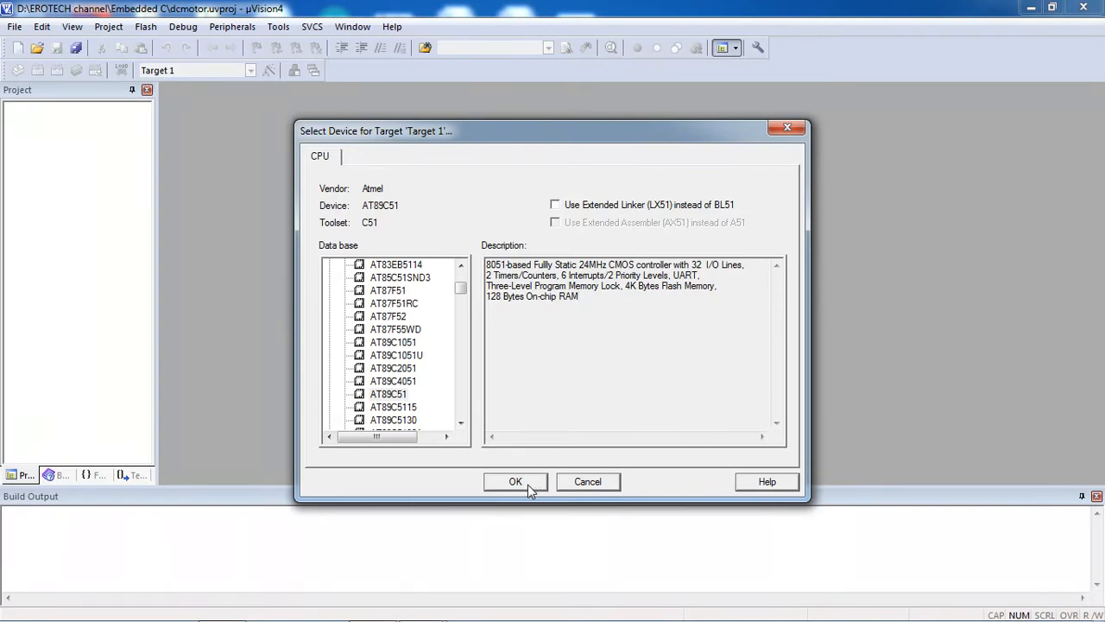
pyautogui.click(515, 482)
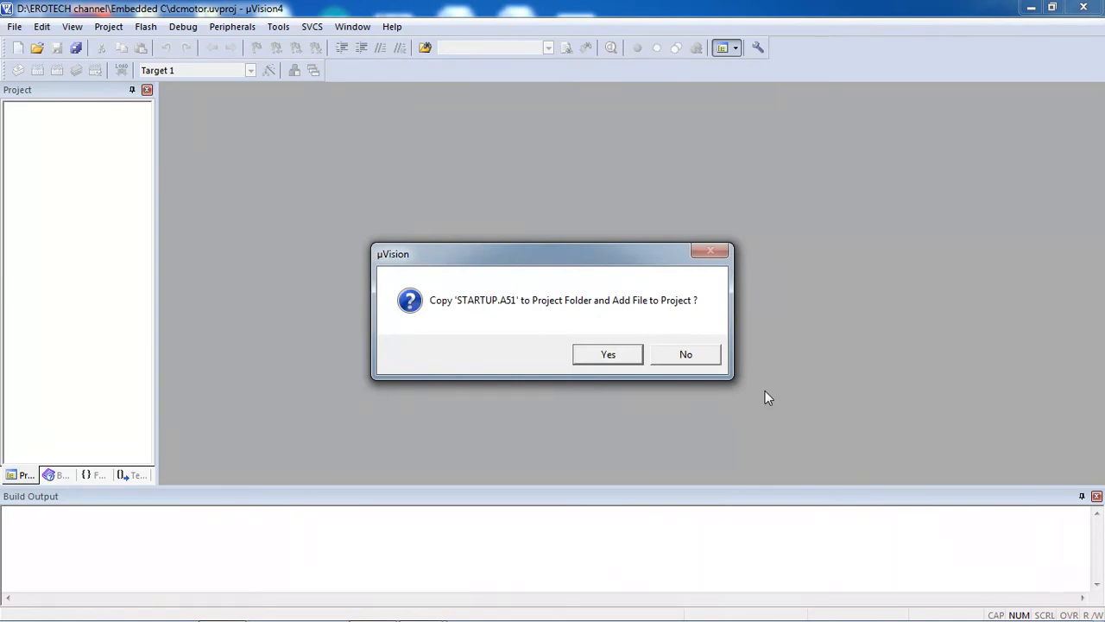
# Step: Decline copying STARTUP.A51 into the project folder
pyautogui.click(685, 354)
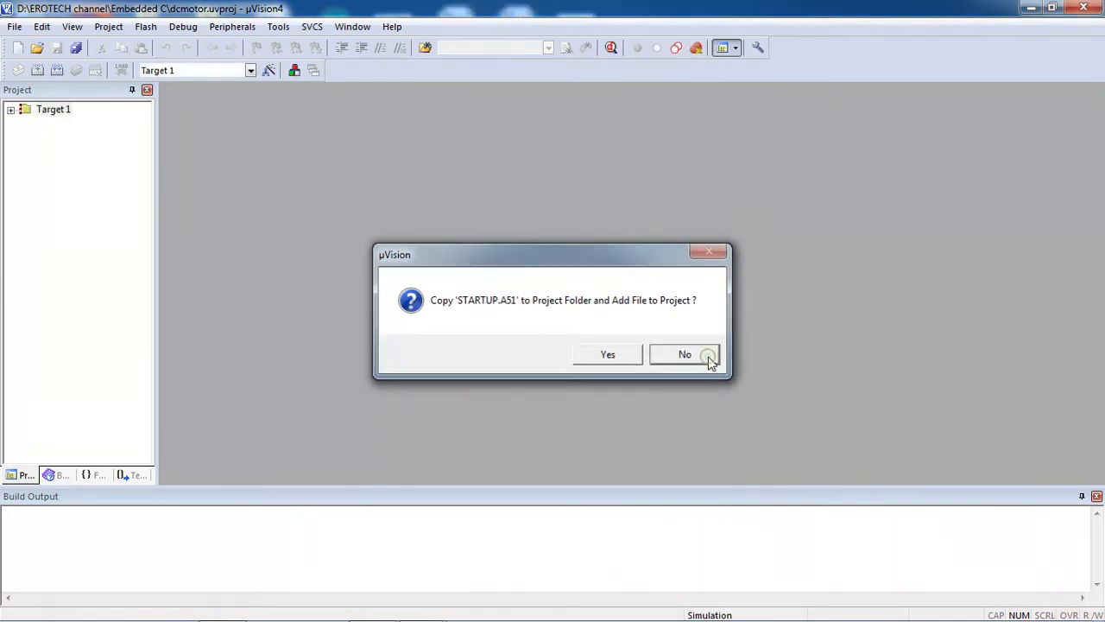
pyautogui.click(684, 354)
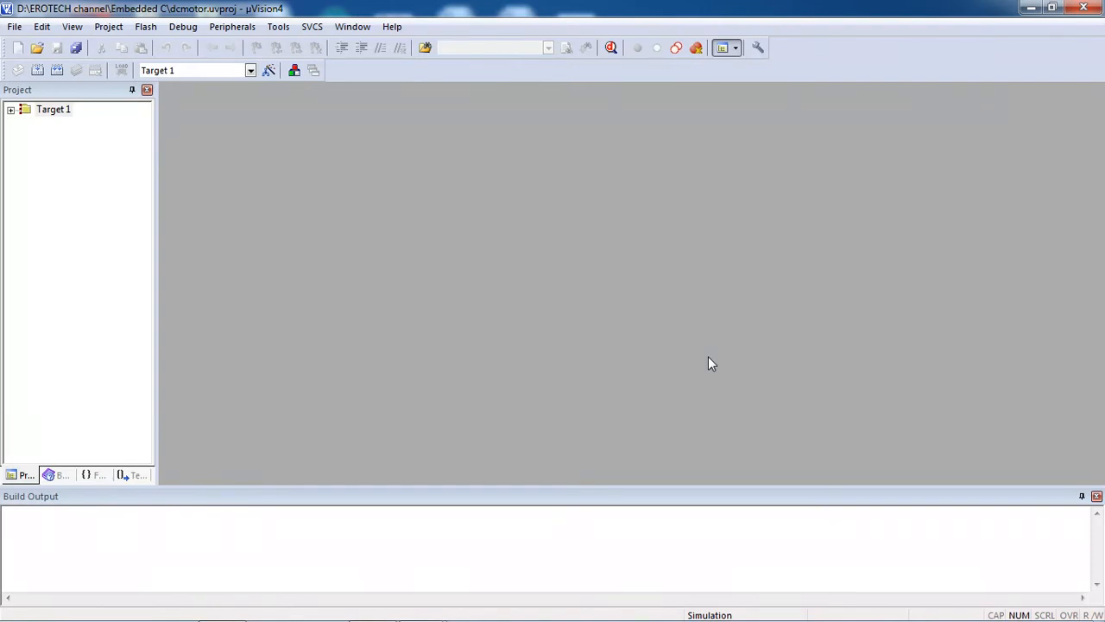
pyautogui.moveTo(109, 102)
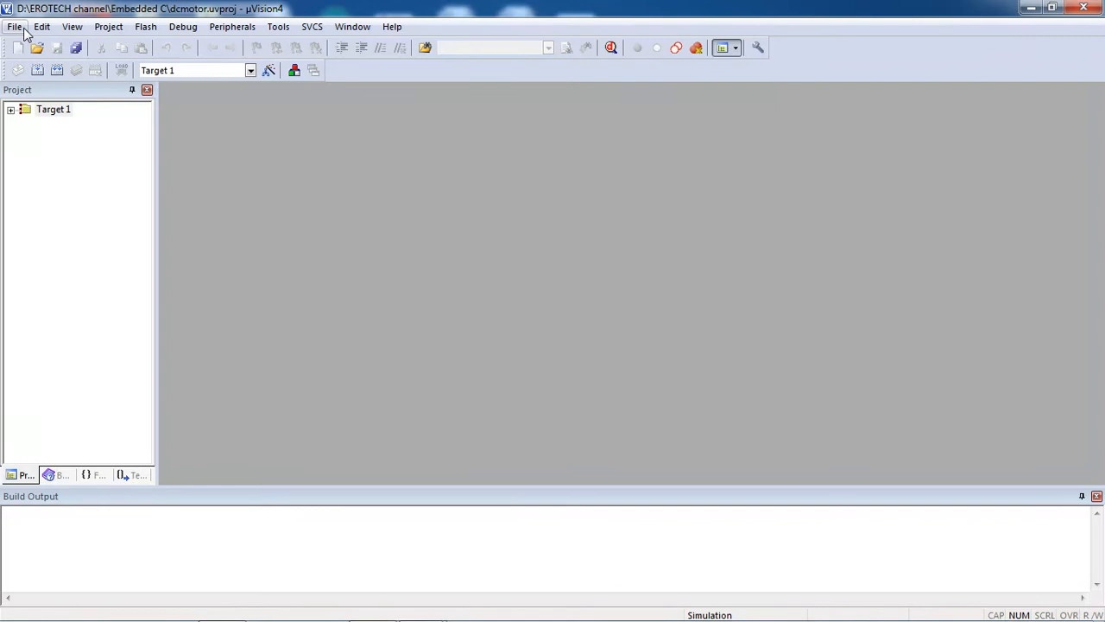
# Step: Create a new source file with #include<reg51.h> and a '//DC motor interfacing with 8051 controller' comment
pyautogui.click(14, 26)
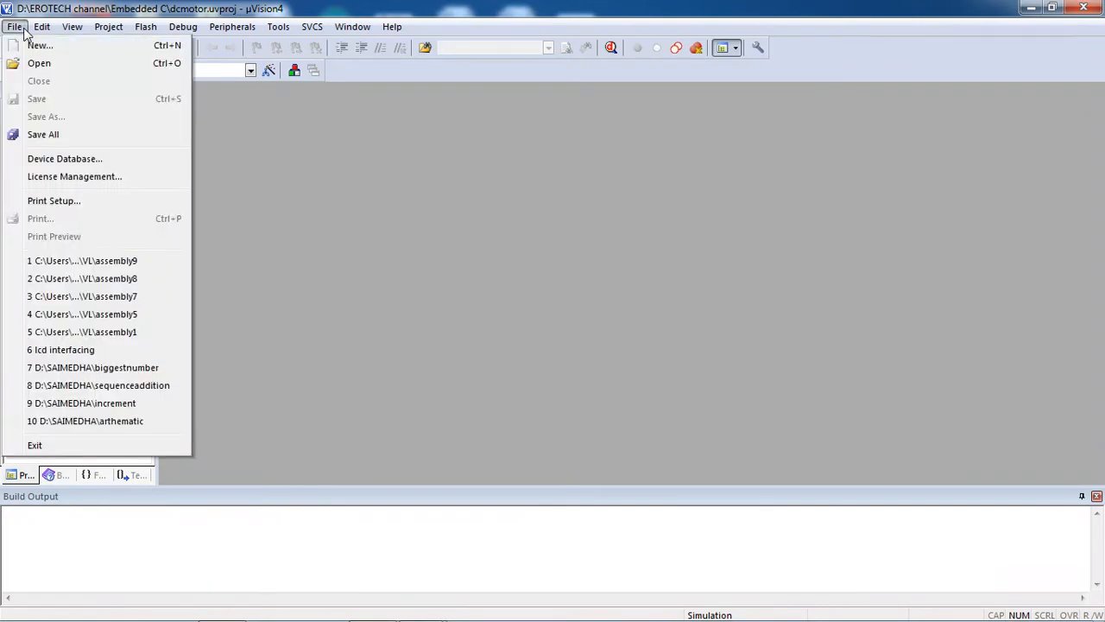
pyautogui.click(40, 45)
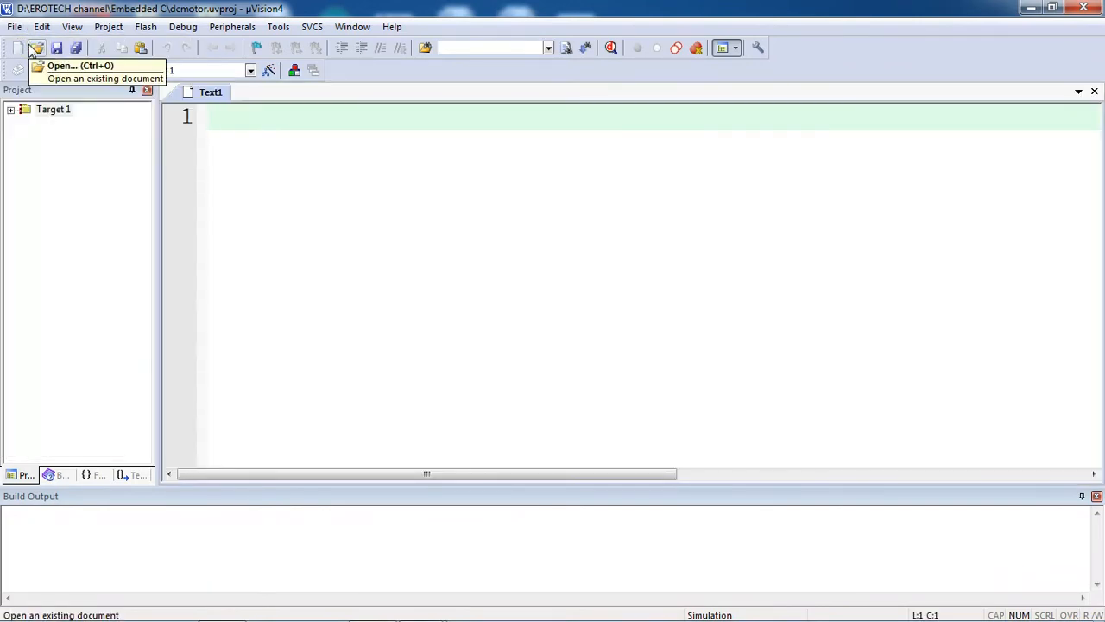
pyautogui.write('#i')
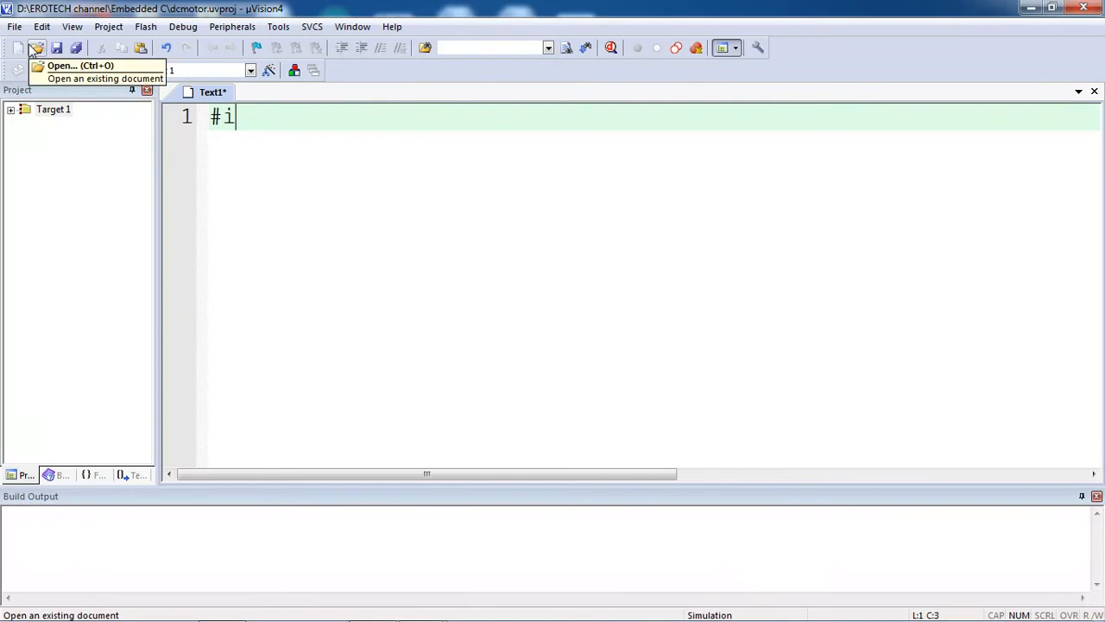
pyautogui.write('nclude')
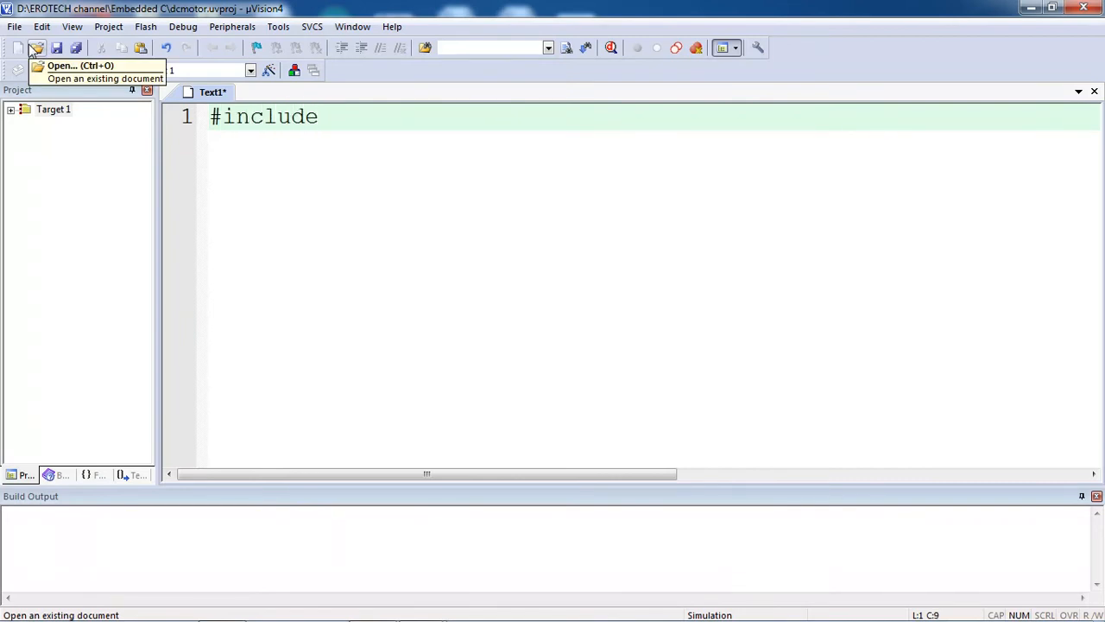
pyautogui.write('<reg>')
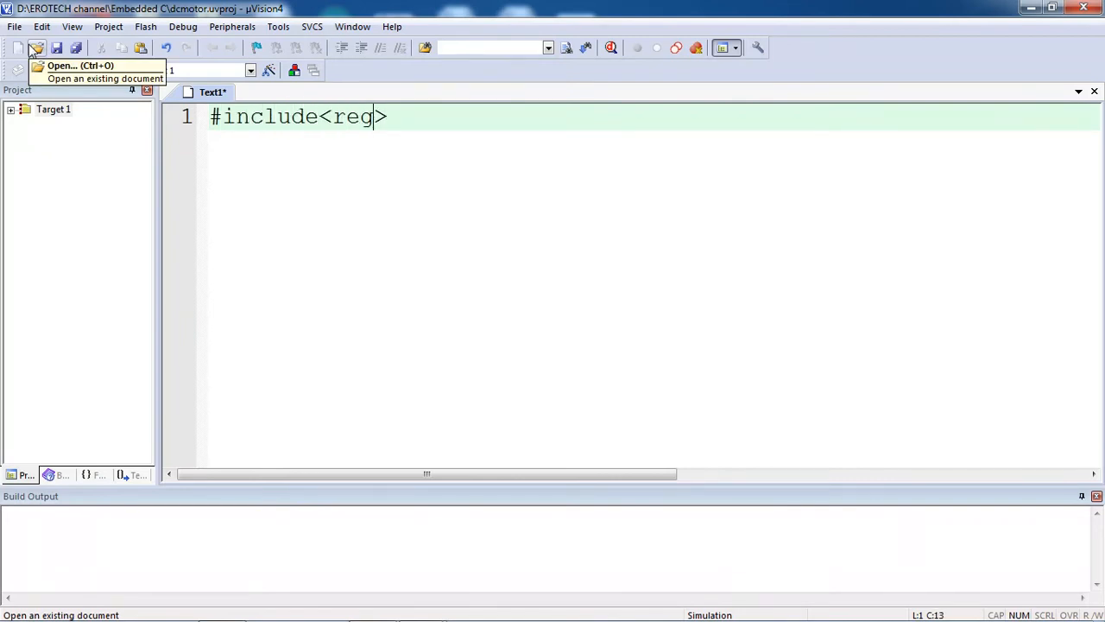
pyautogui.write('51.h')
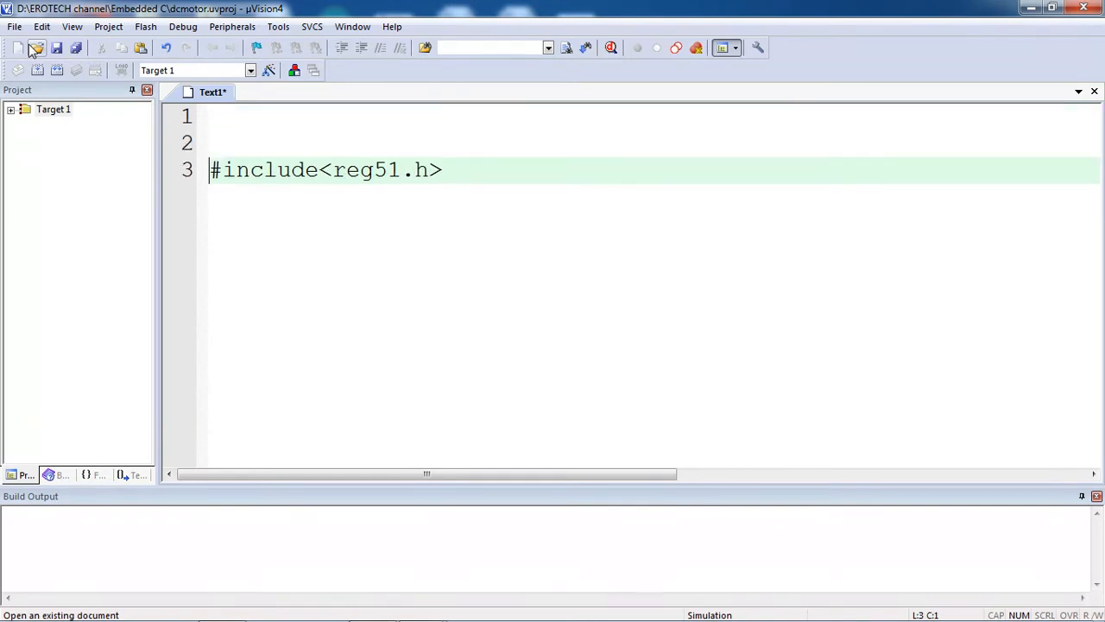
pyautogui.write('/')
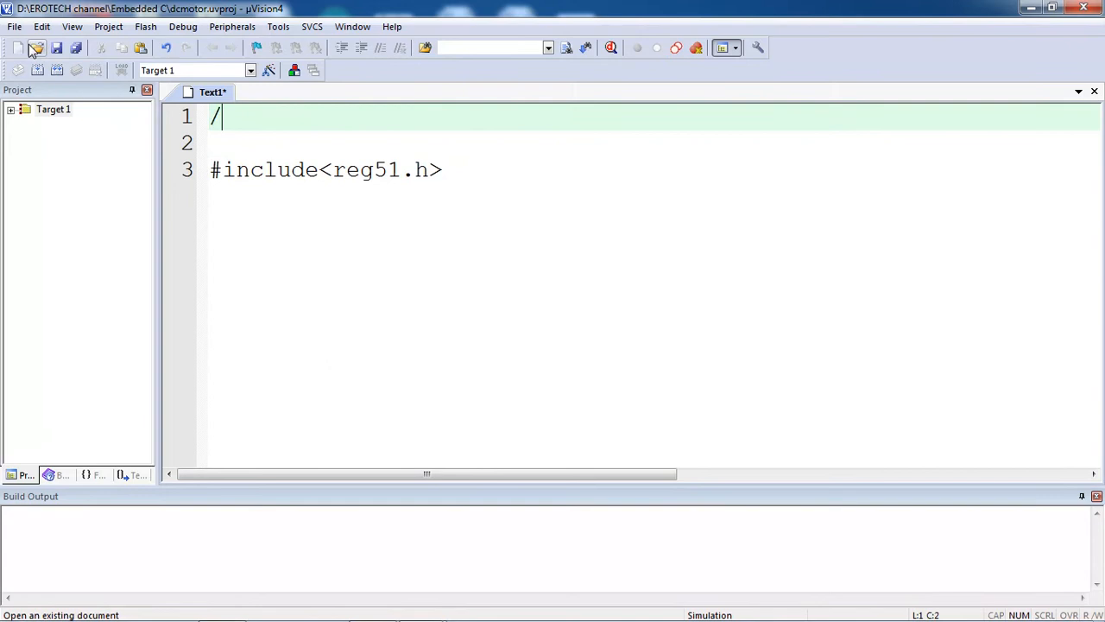
pyautogui.write('/DC')
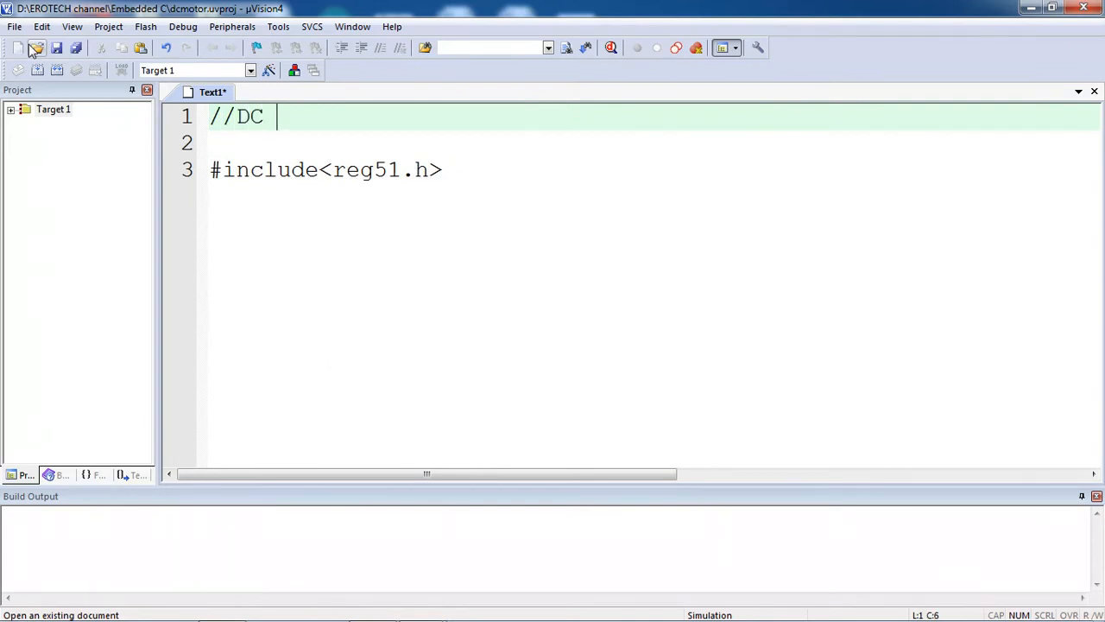
pyautogui.write('motor')
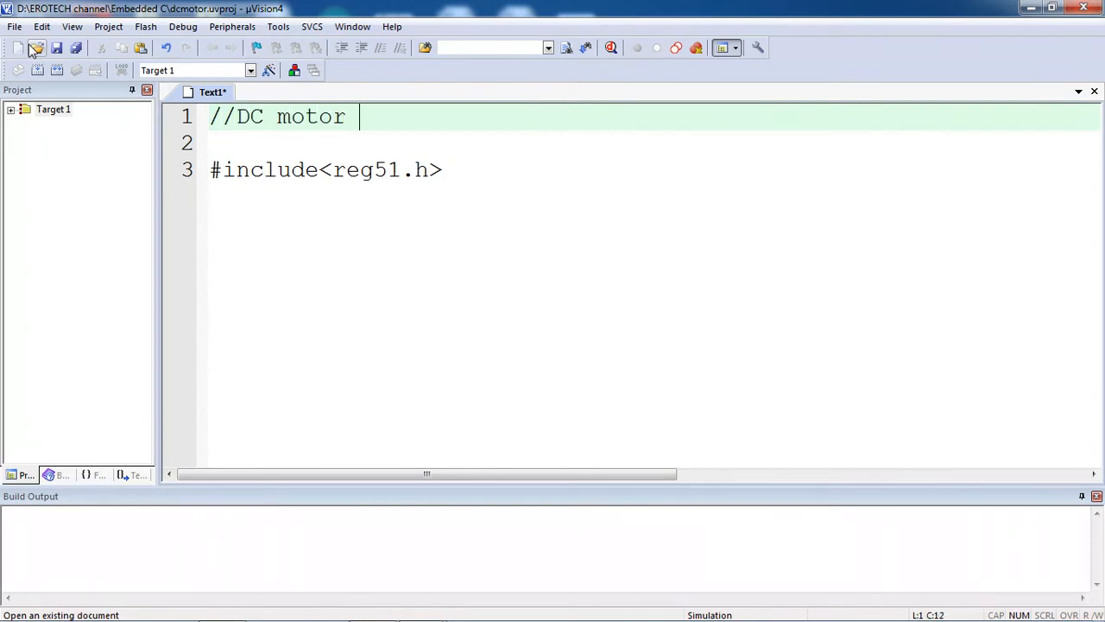
pyautogui.write('interfa')
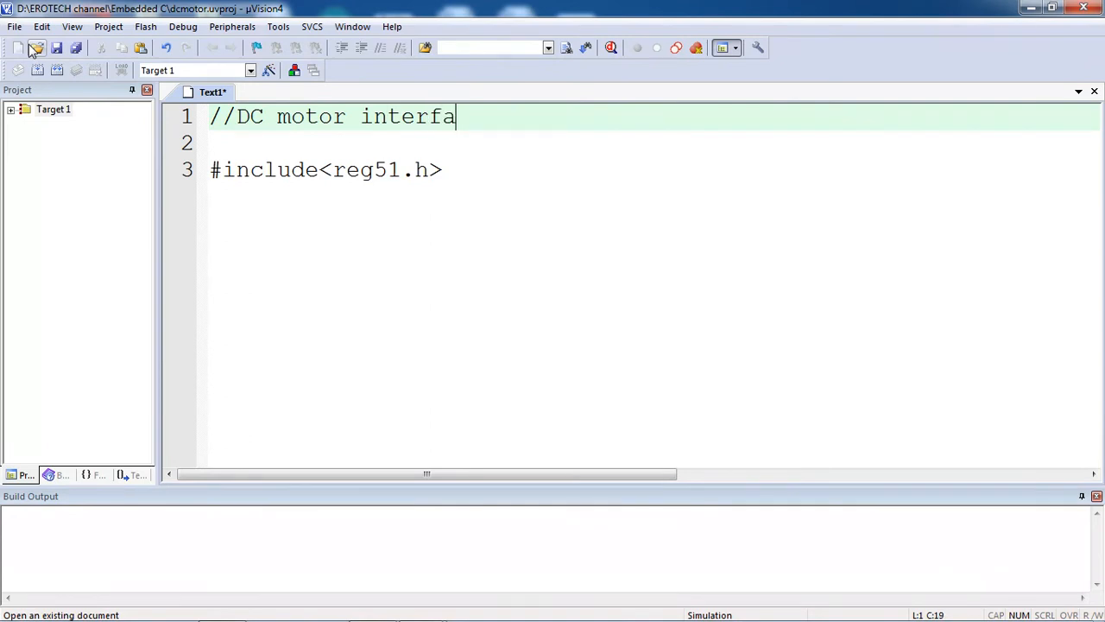
pyautogui.write('cing with')
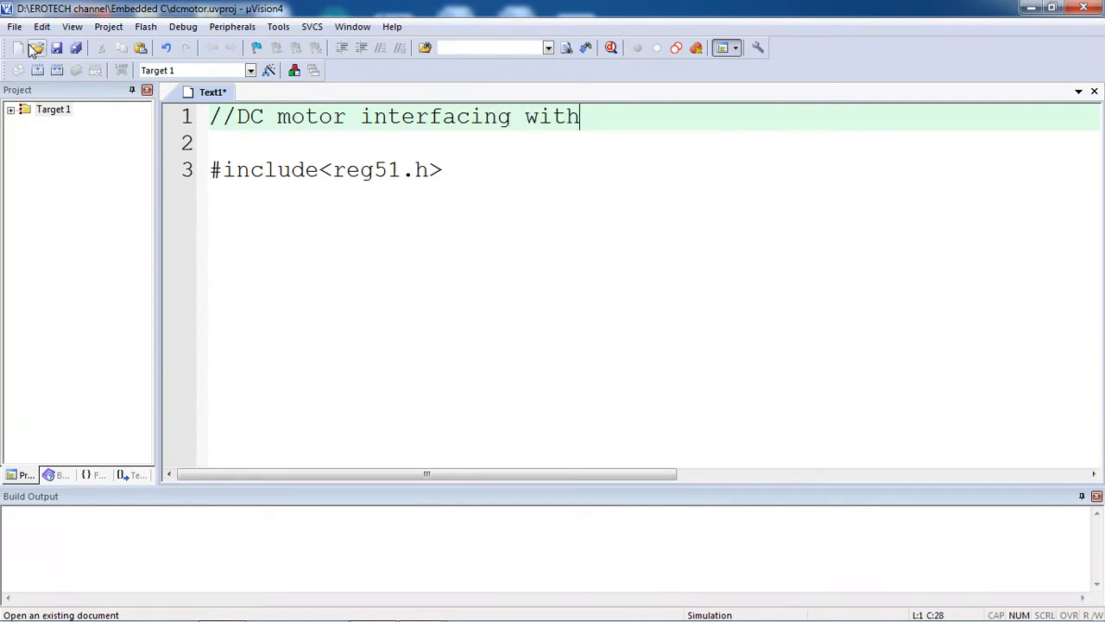
pyautogui.write('8051')
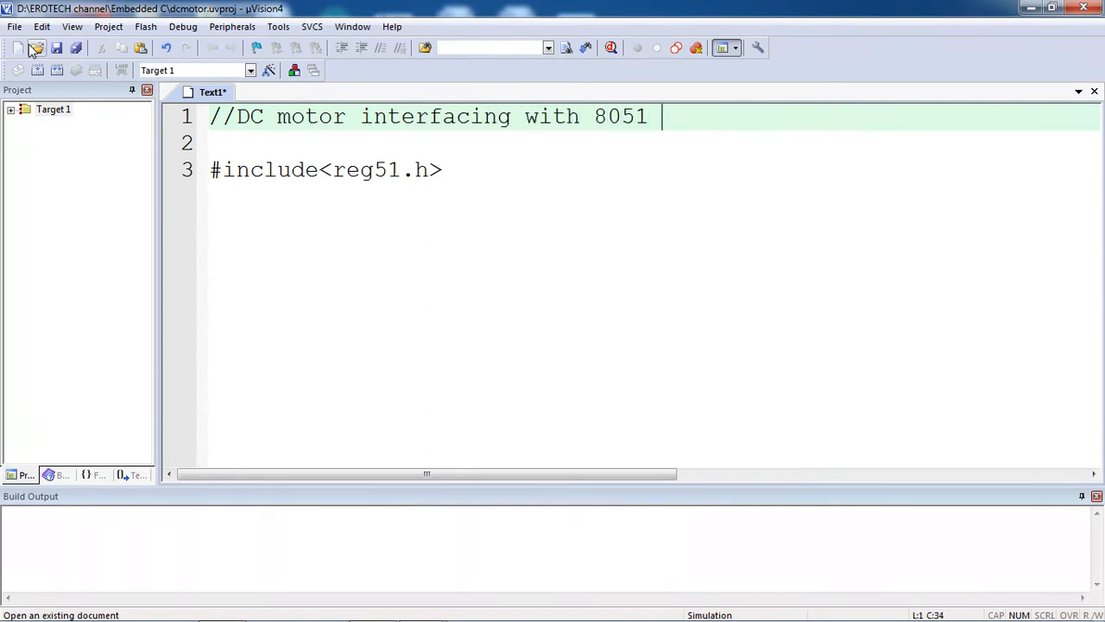
pyautogui.write('controller//')
pyautogui.write('sbi')
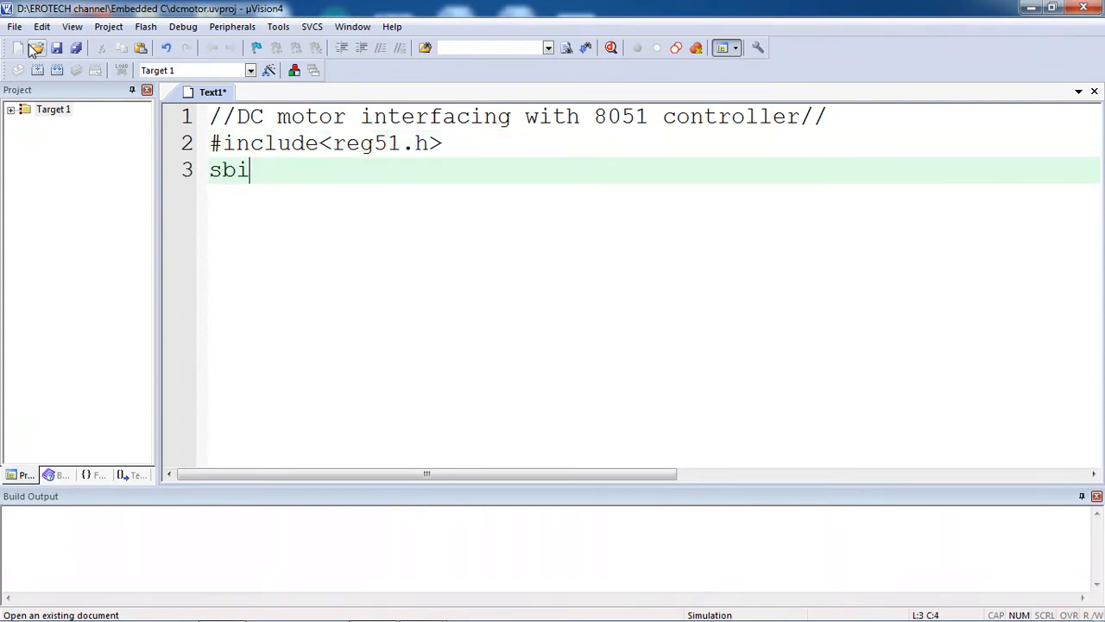
# Step: Declare sbit motp and motn on port P1 and the void delay() prototype
pyautogui.write('t')
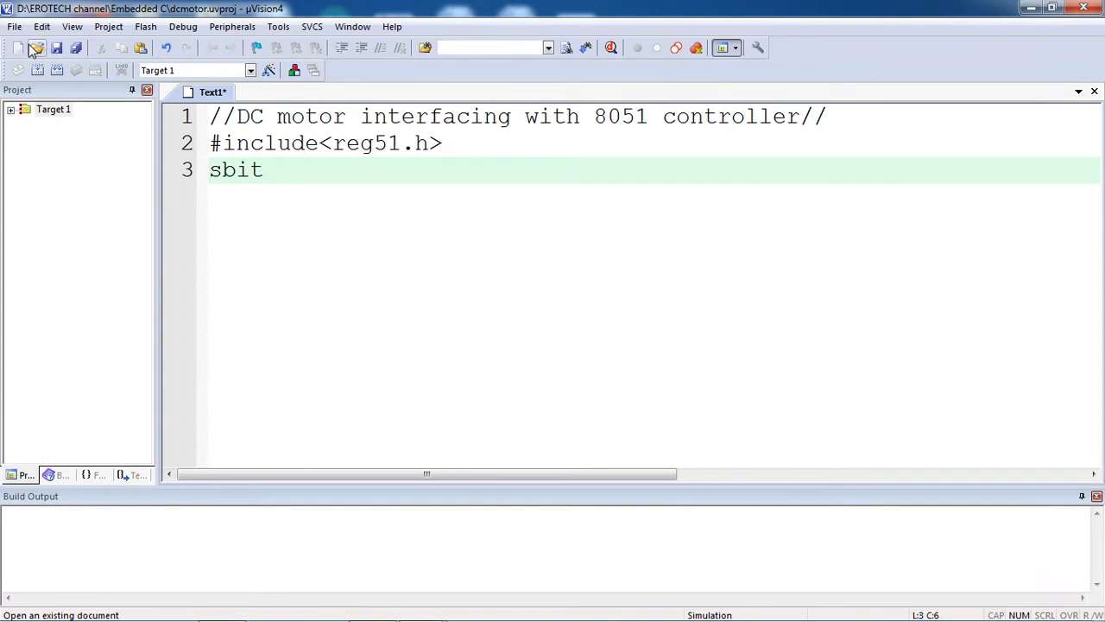
pyautogui.write('m')
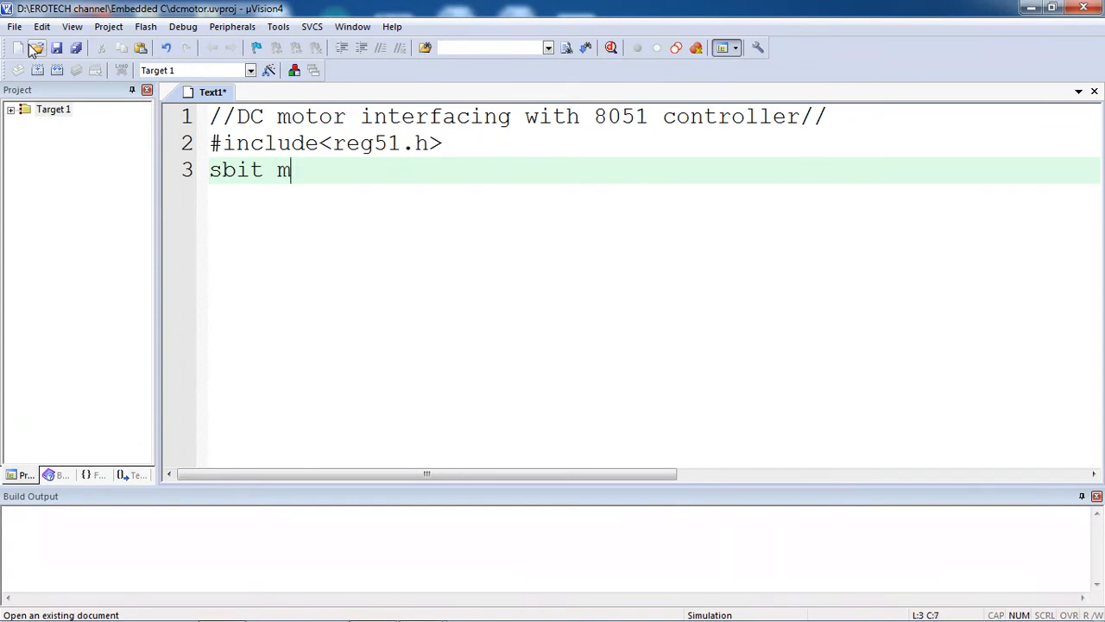
pyautogui.write('otp=')
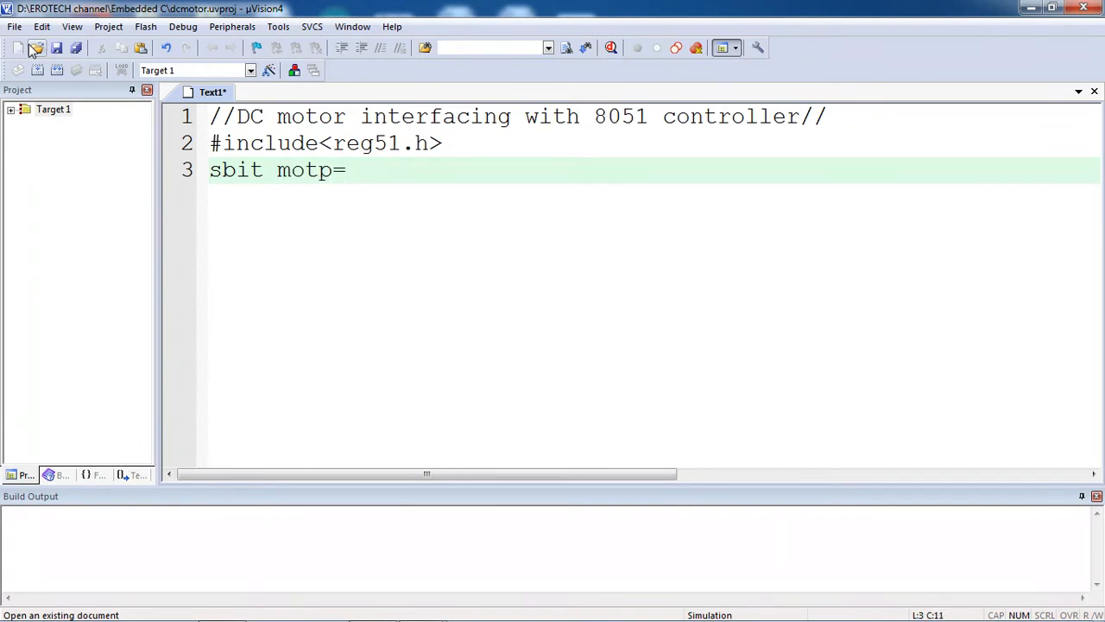
pyautogui.write('P1^0;')
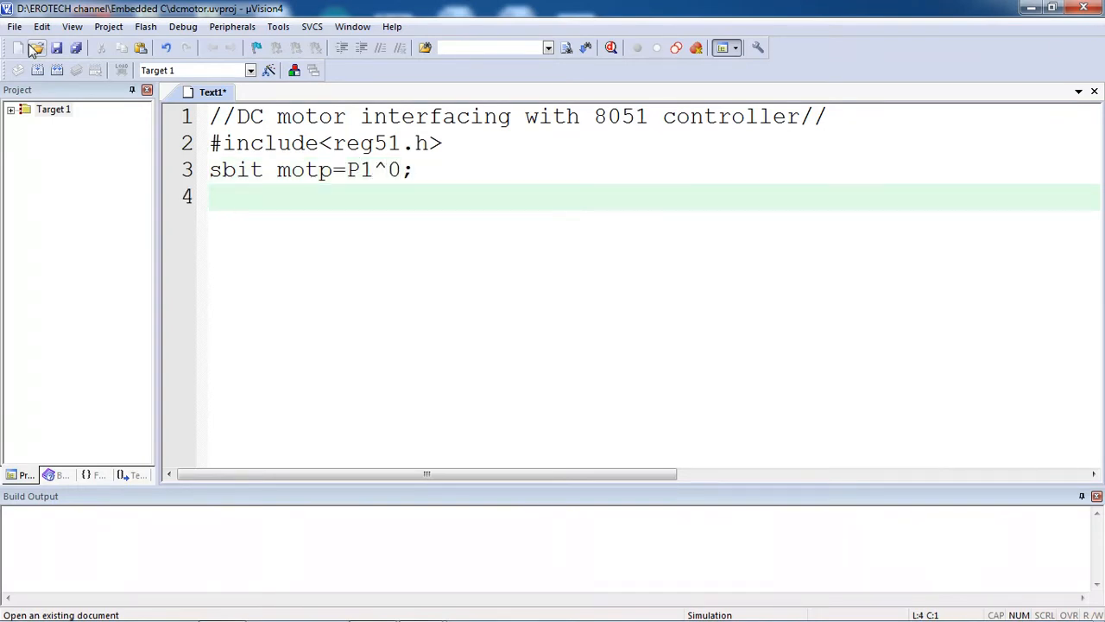
pyautogui.write('sbit mo')
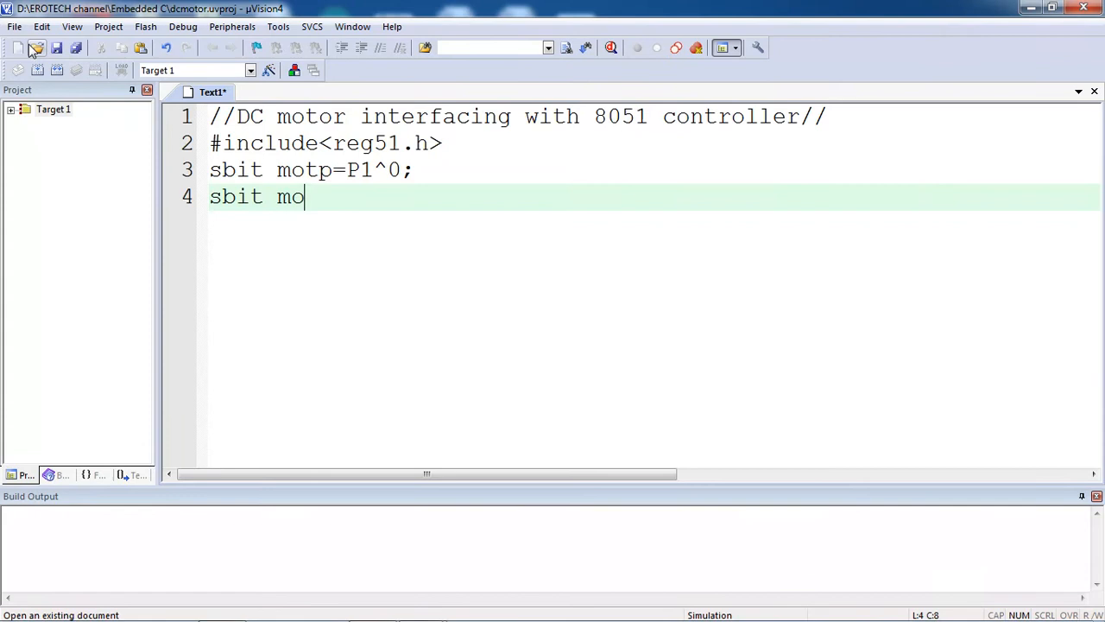
pyautogui.write('tn')
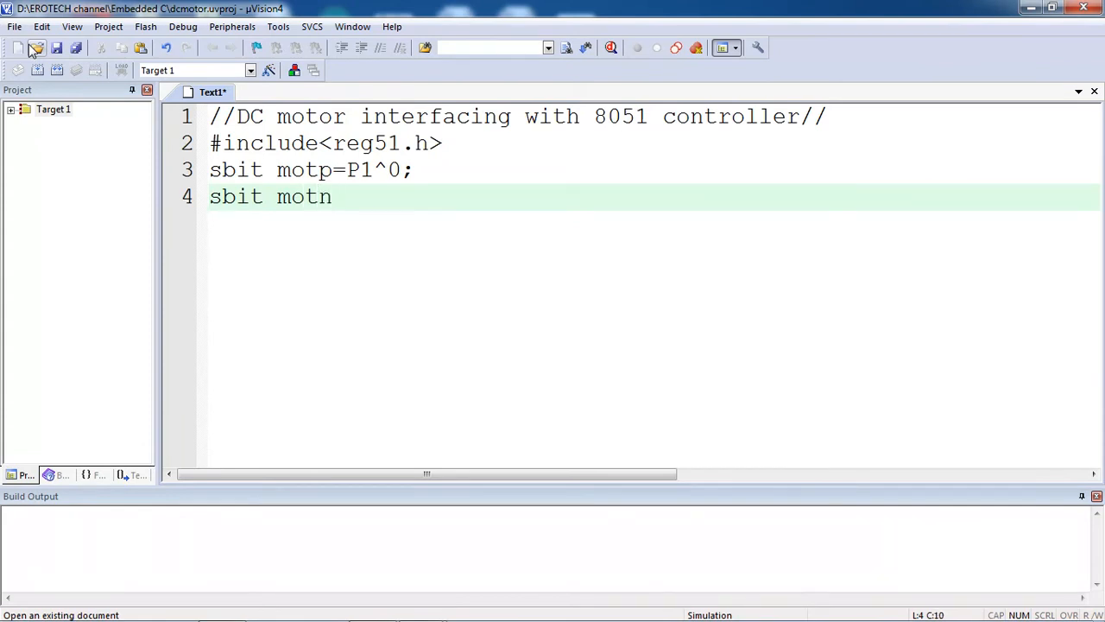
pyautogui.write('=P1^1;')
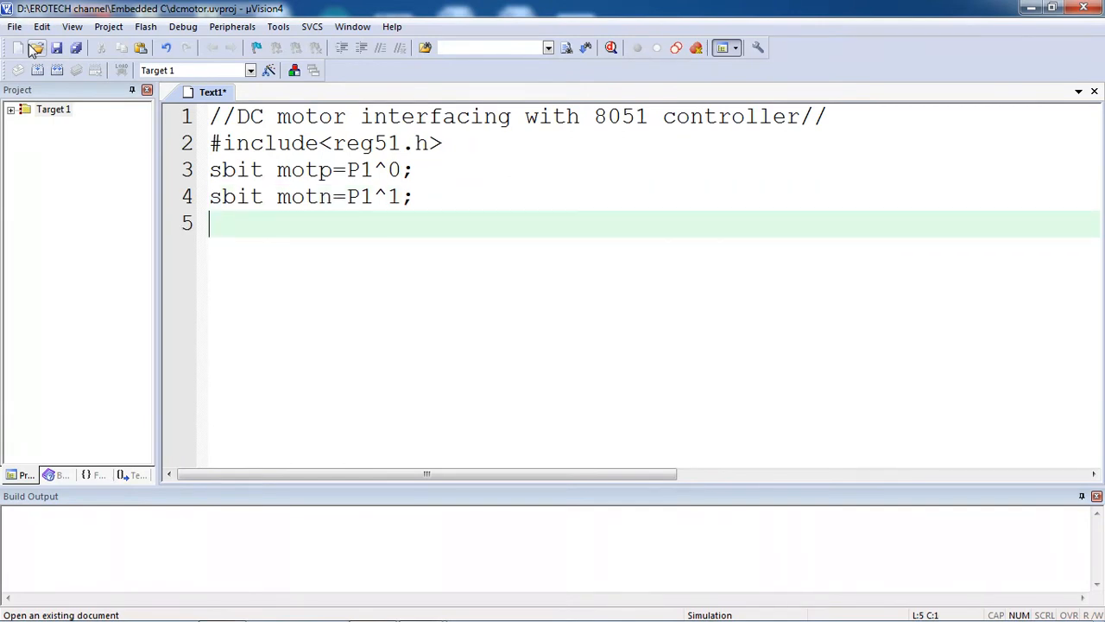
pyautogui.write('void de')
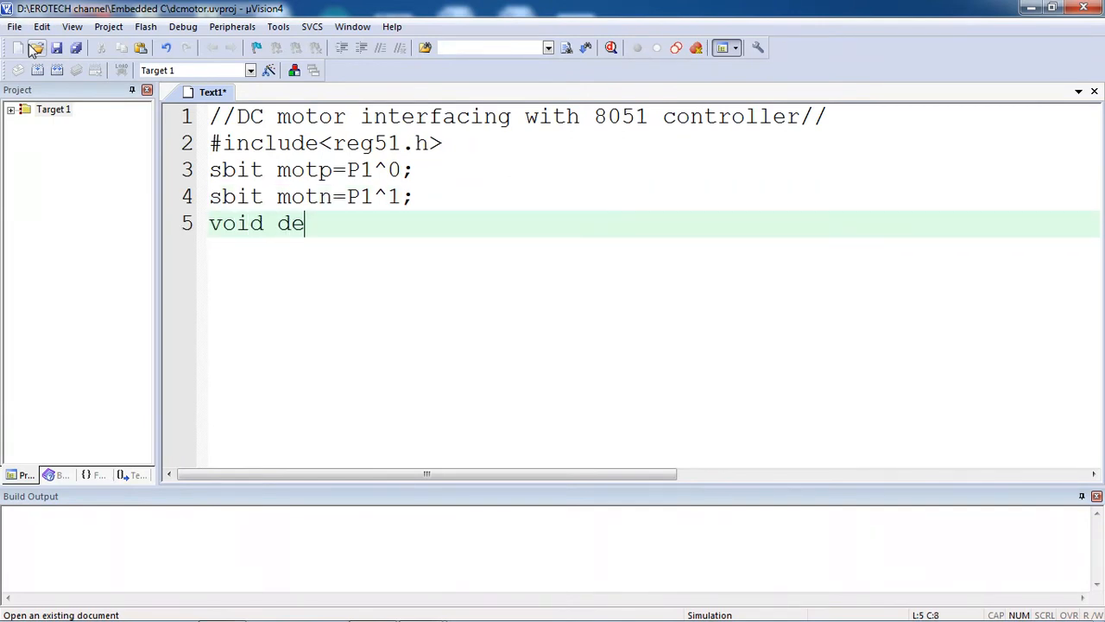
pyautogui.write('lay();')
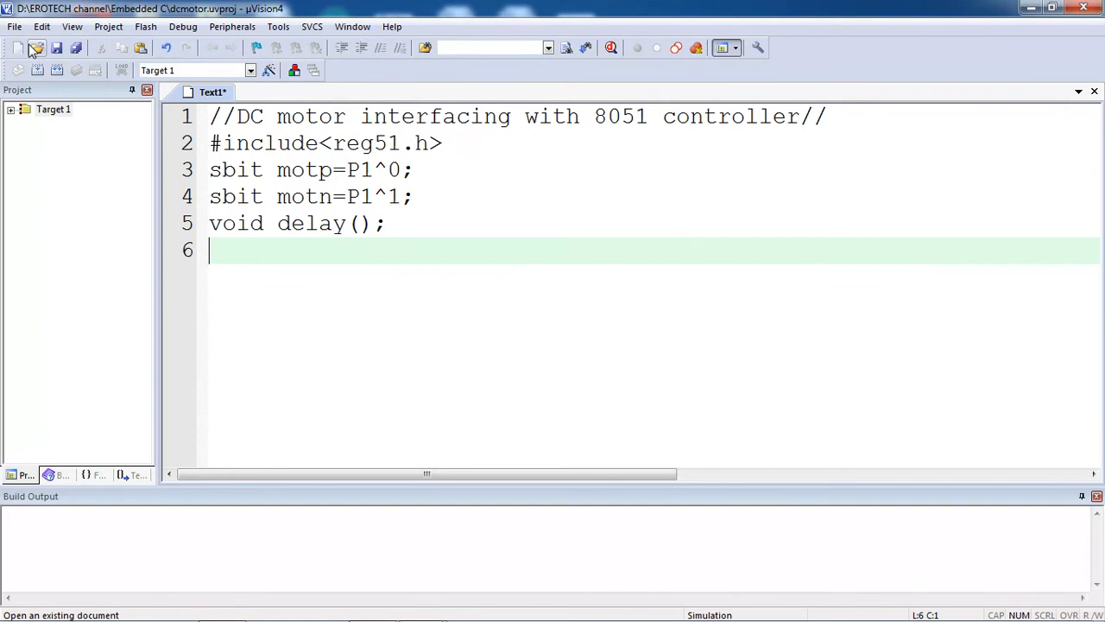
# Step: Add an empty void main() function with its braces
pyautogui.write('void ma')
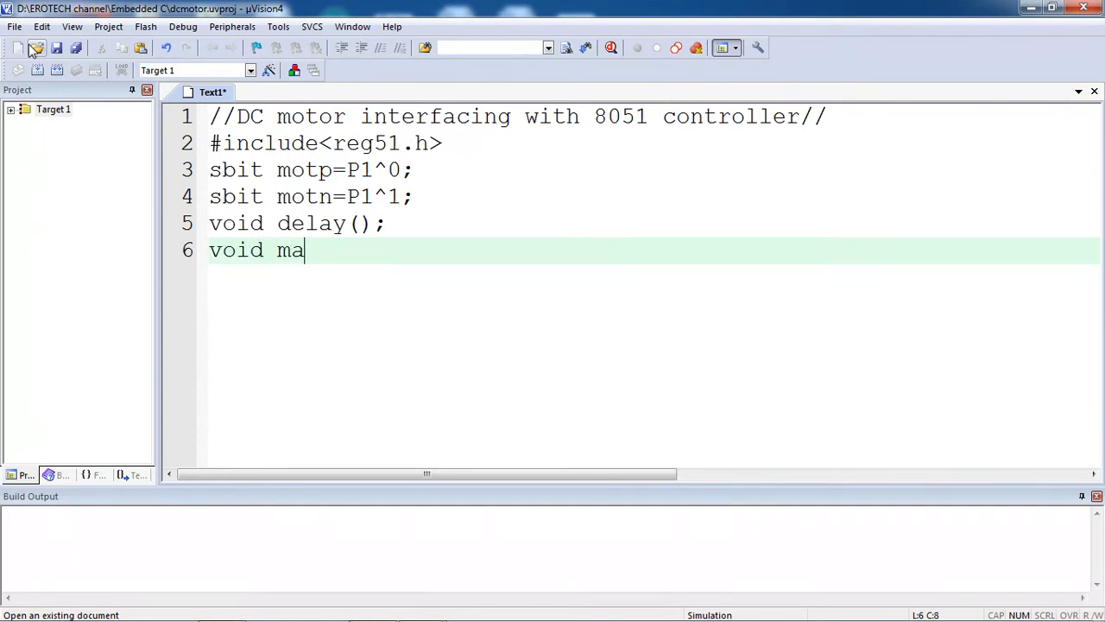
pyautogui.write('in()')
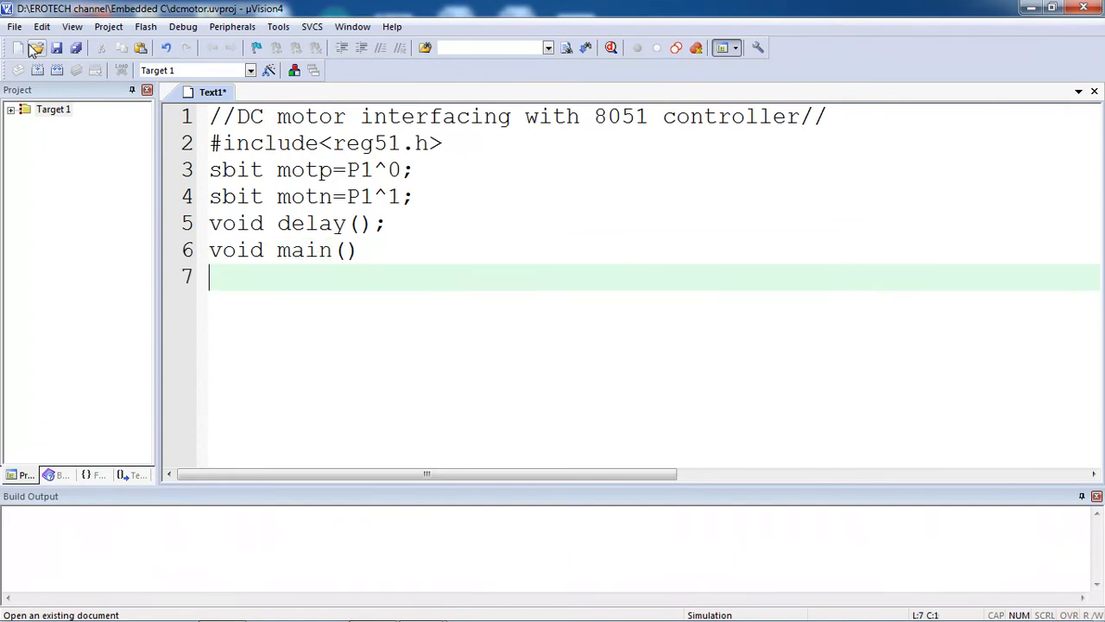
pyautogui.write('{}')
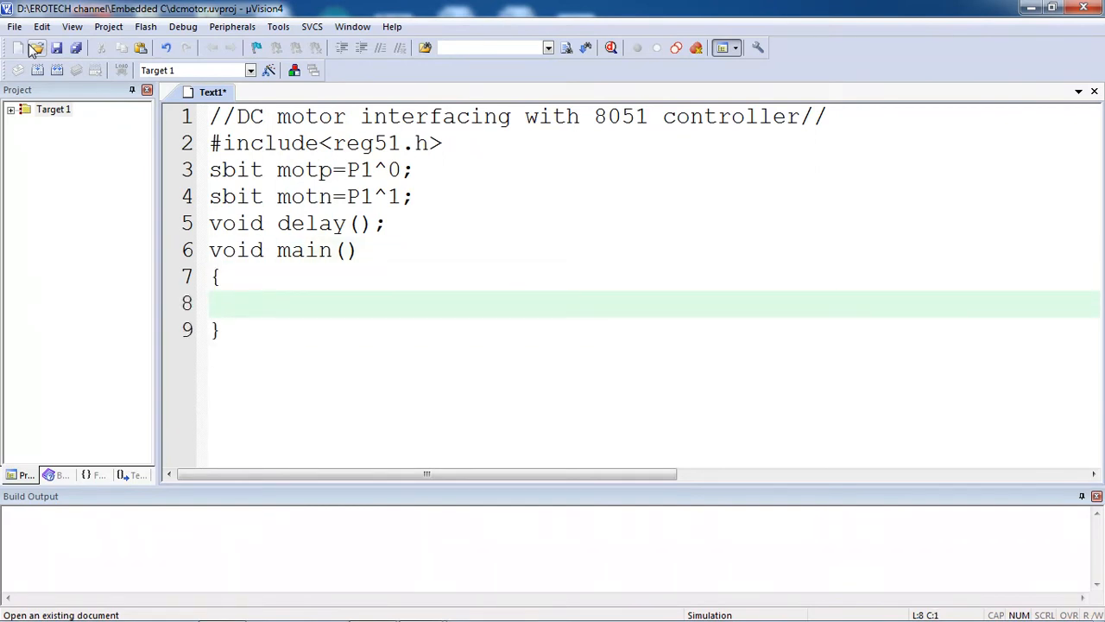
# Step: Initialise motp=motn=0 in main and open an endless while(1) loop
pyautogui.write('motp')
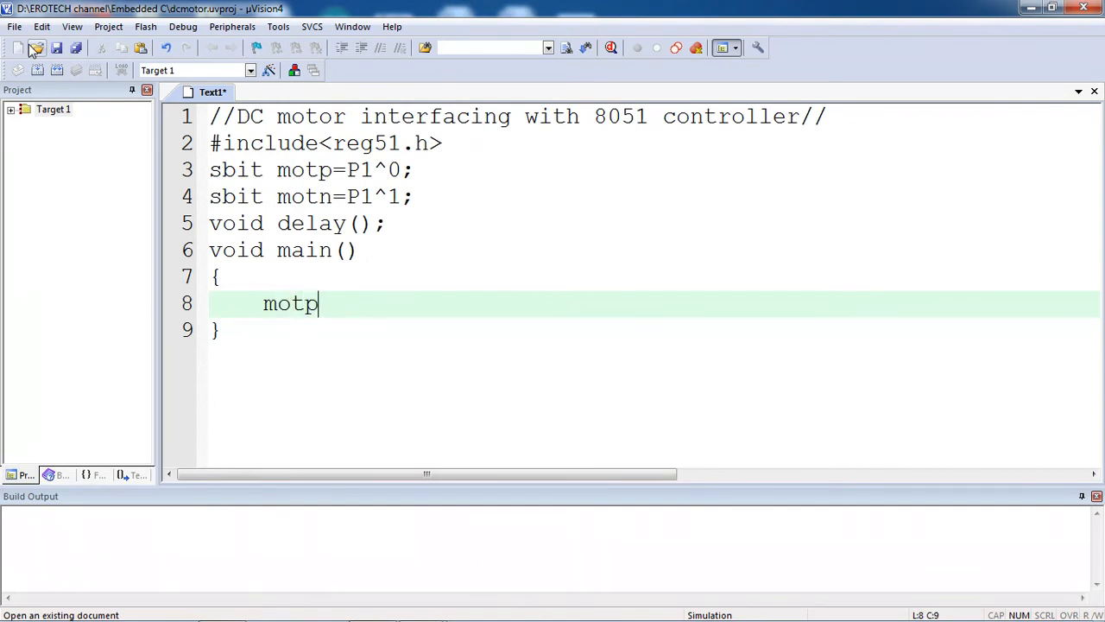
pyautogui.write('=mot')
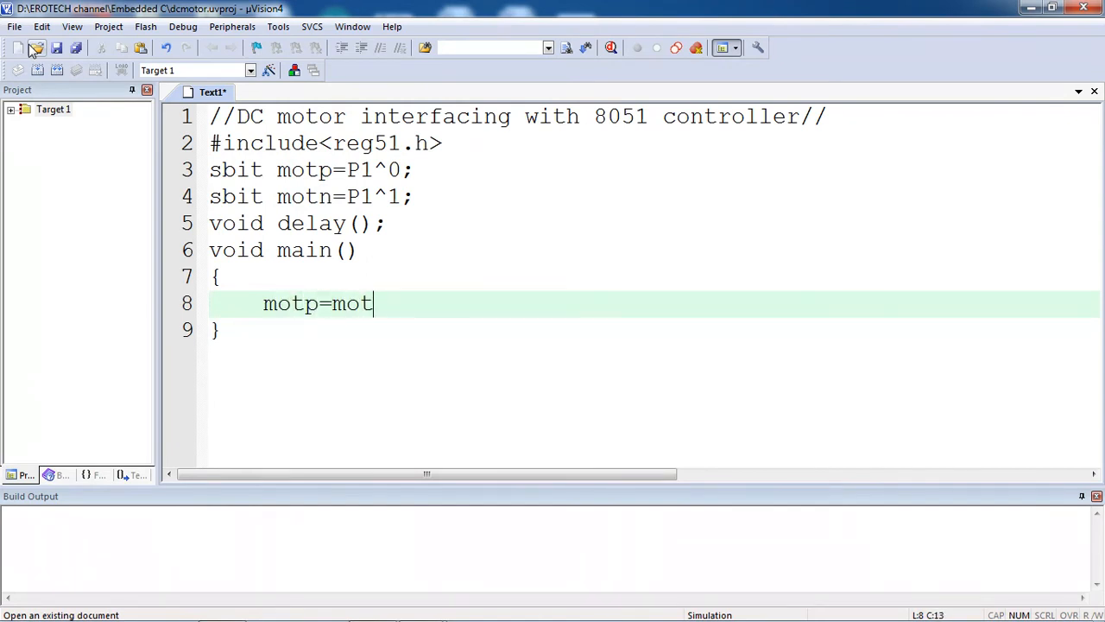
pyautogui.write('n=0;')
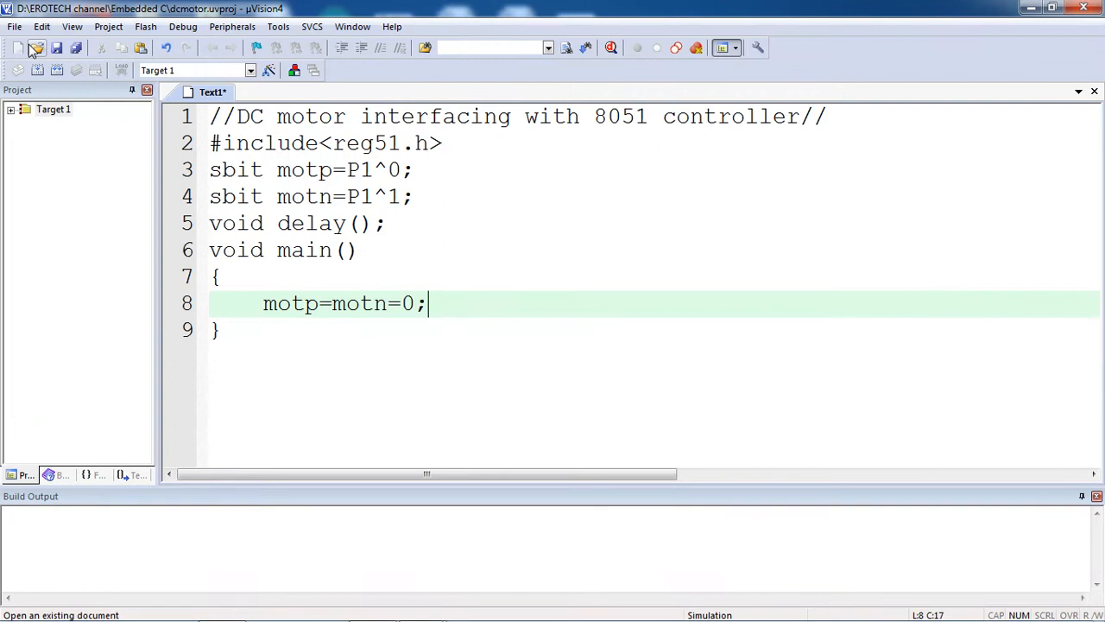
pyautogui.press('Return')
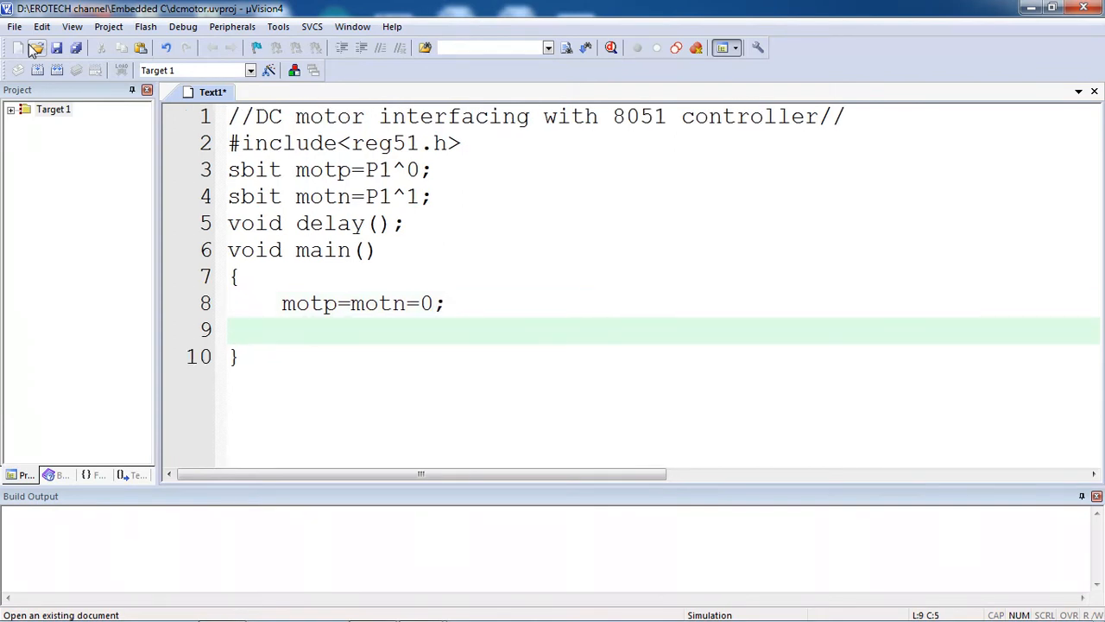
pyautogui.write('while()')
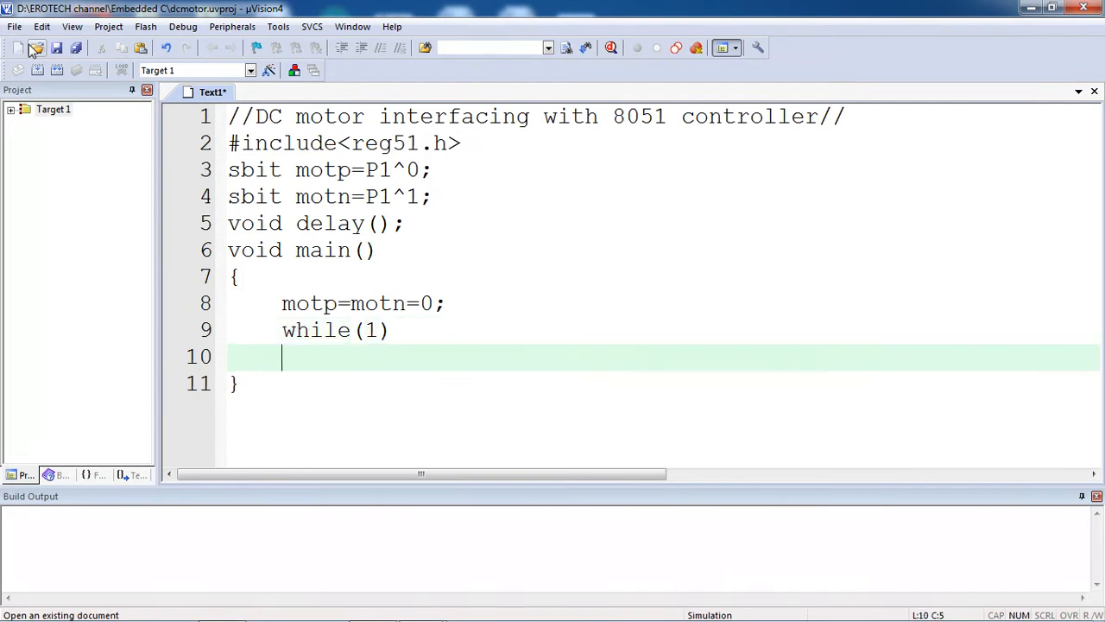
pyautogui.write('{')
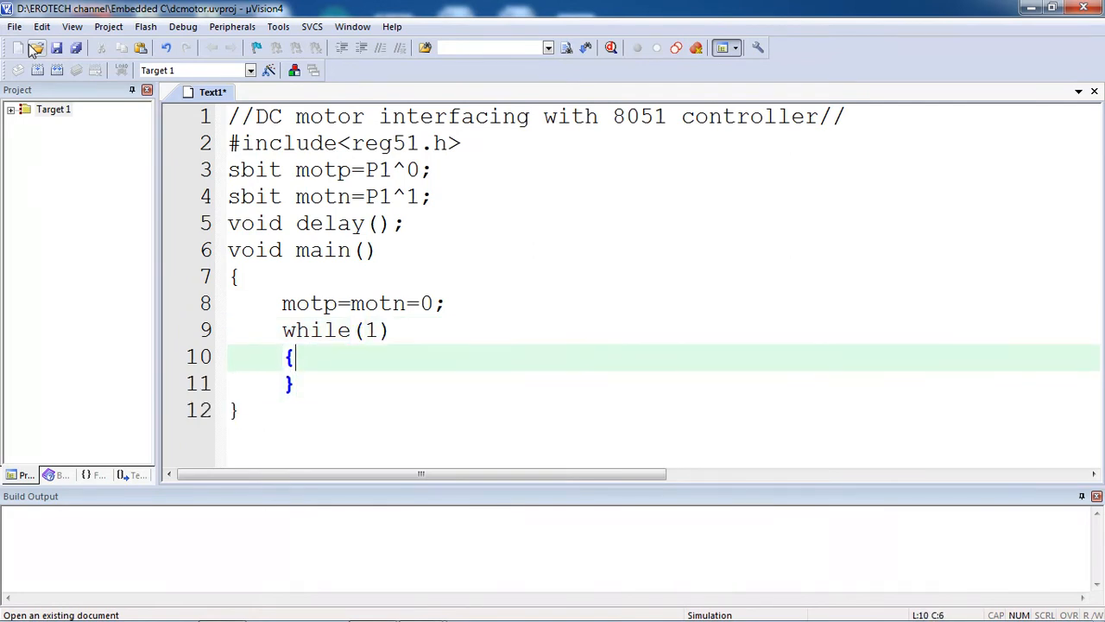
# Step: Inside the loop alternate motp=1/motn=0 and motn=1/motp=0 with delay() after each, then close it
pyautogui.write('motp')
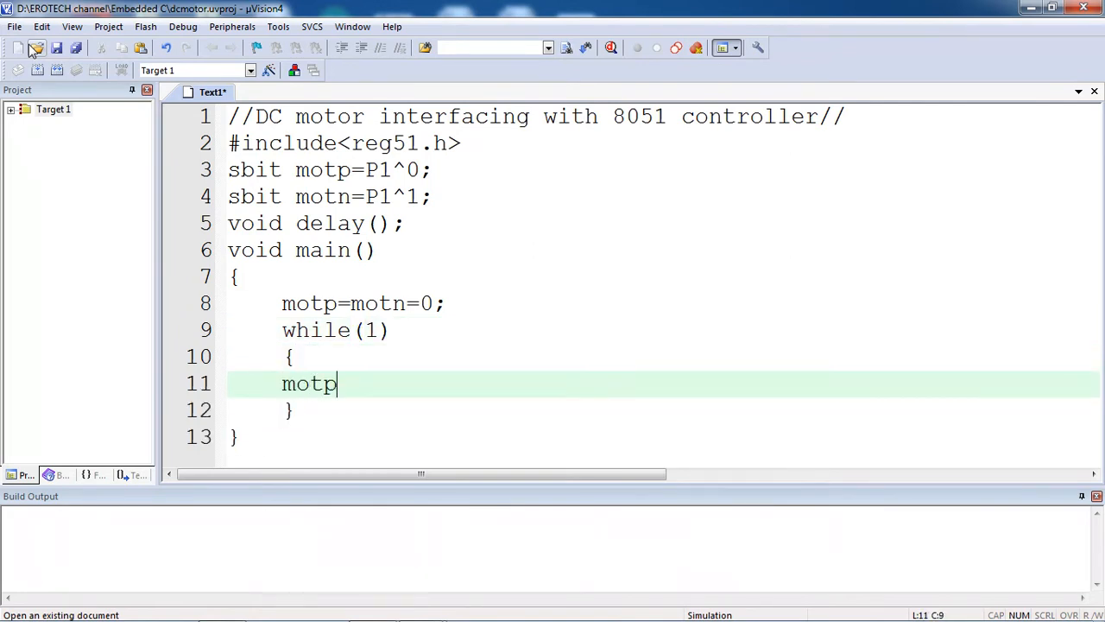
pyautogui.write('=1;')
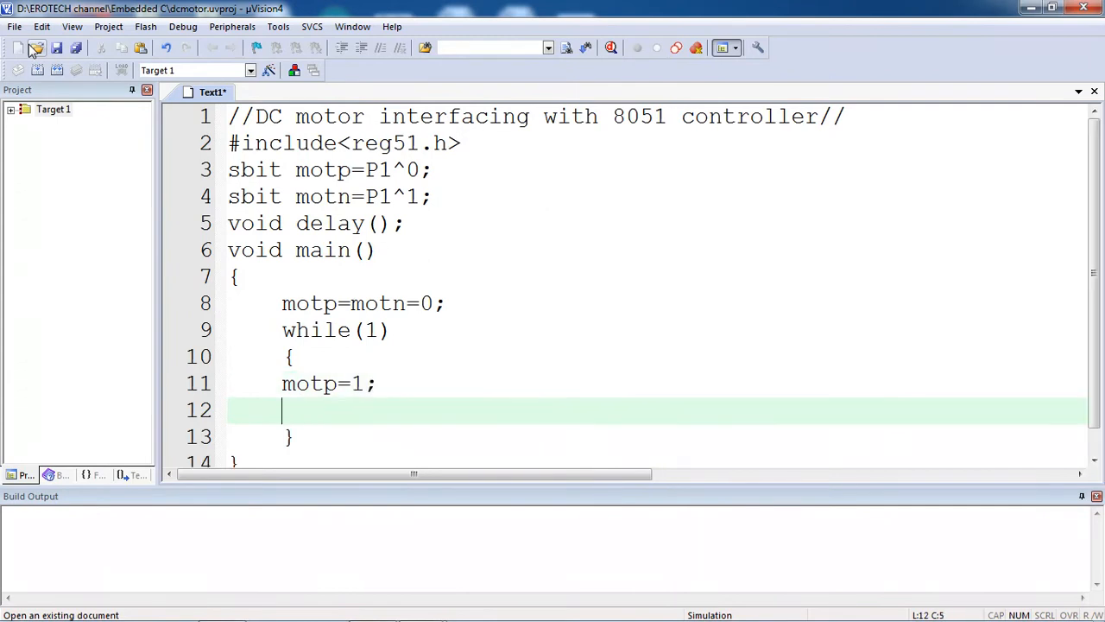
pyautogui.write('motn=')
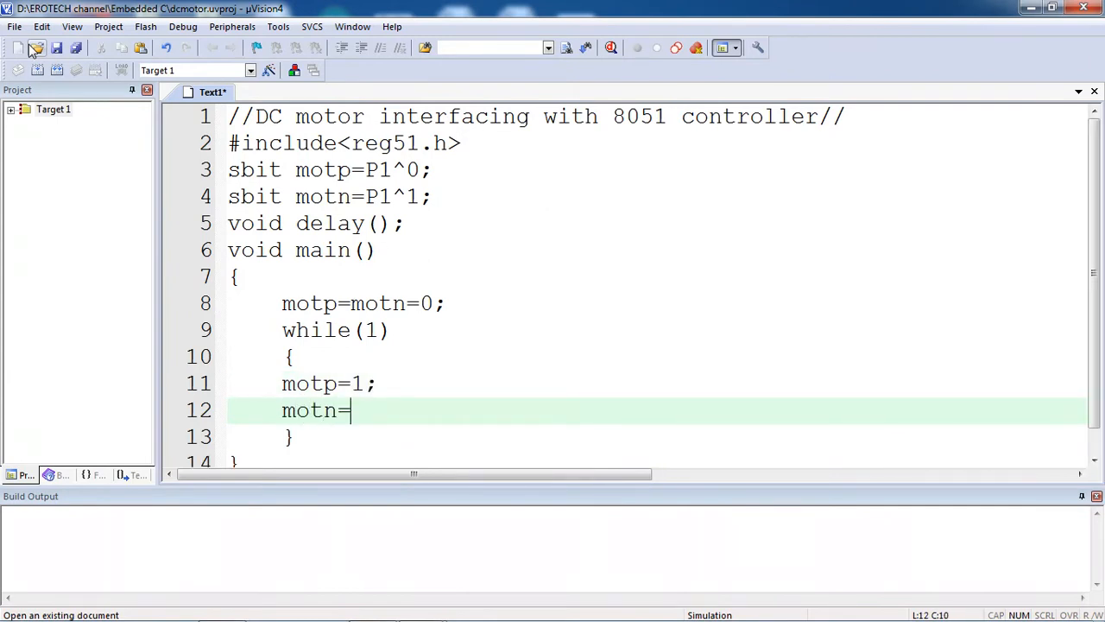
pyautogui.press('Return')
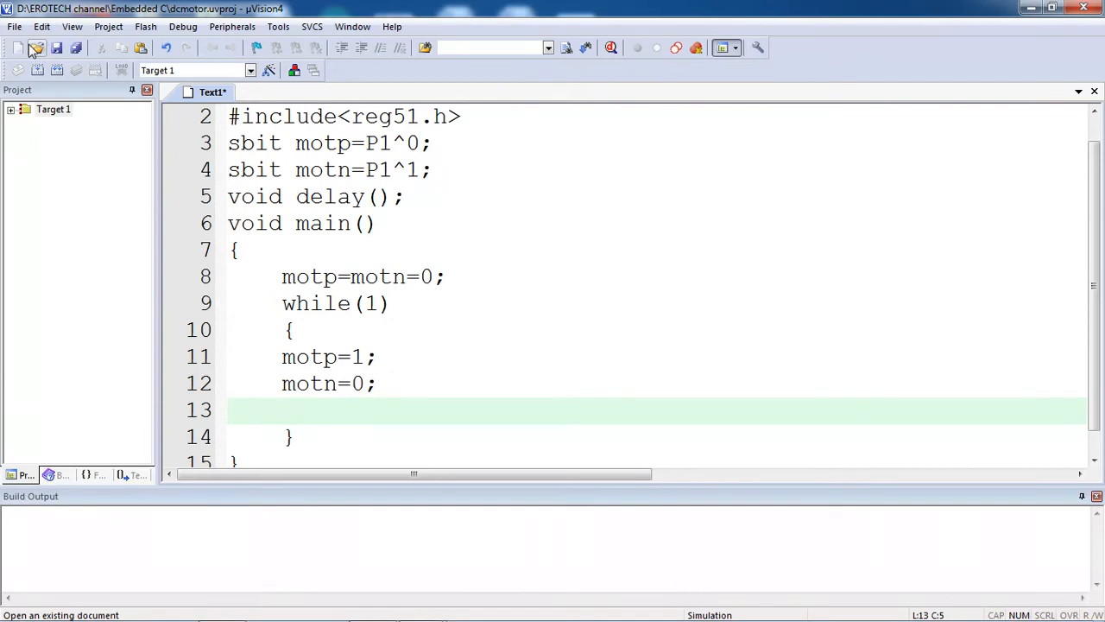
pyautogui.write('d')
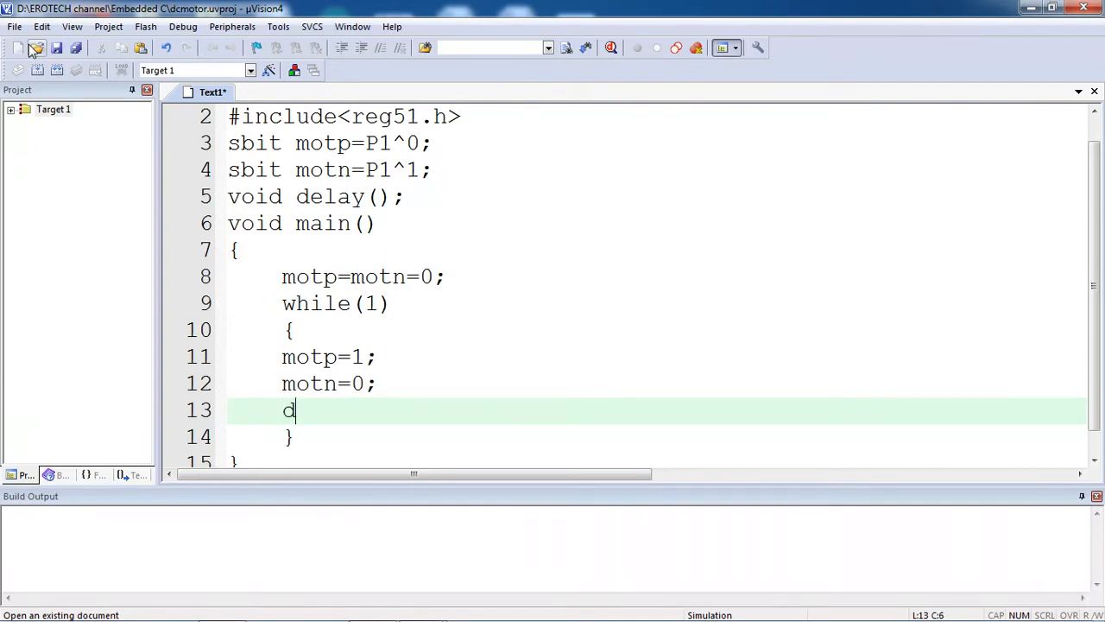
pyautogui.write('elay();')
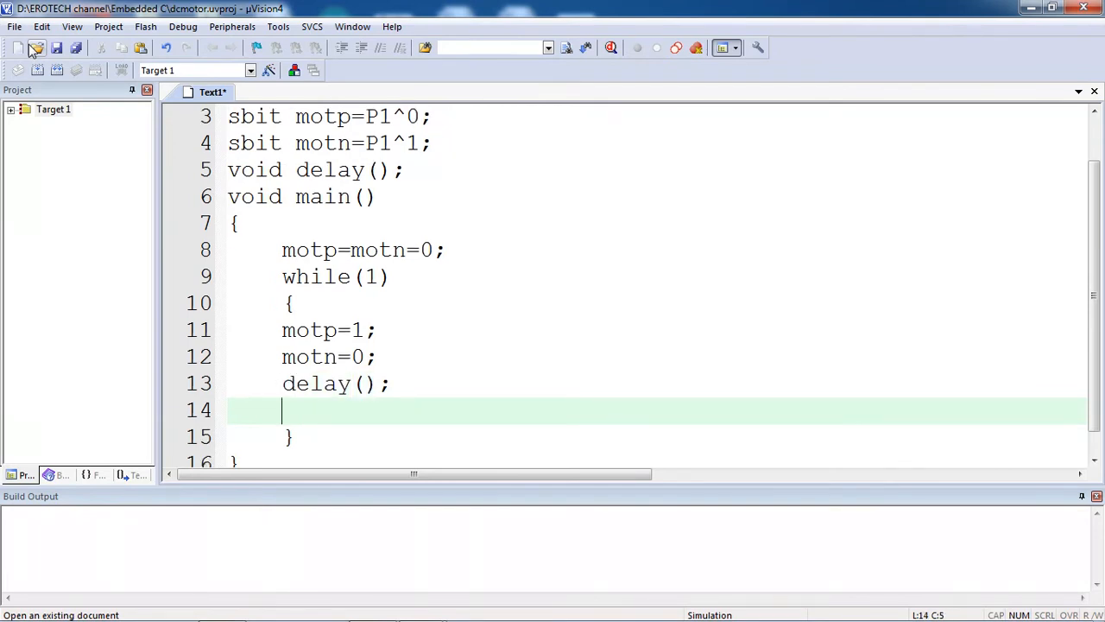
pyautogui.write('motn=1;')
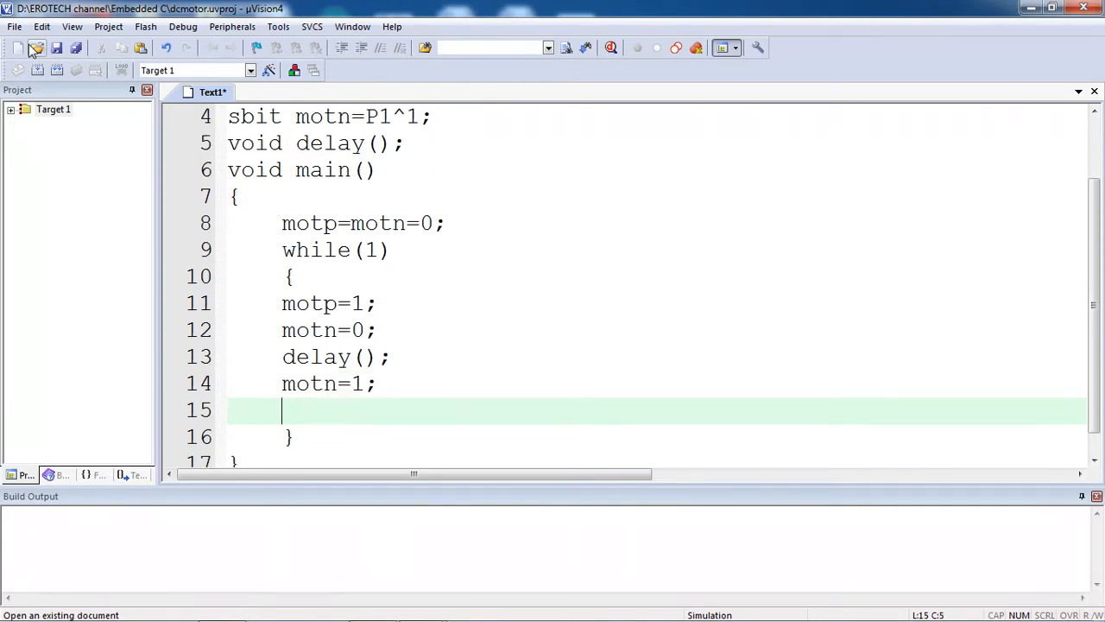
pyautogui.write('motp=')
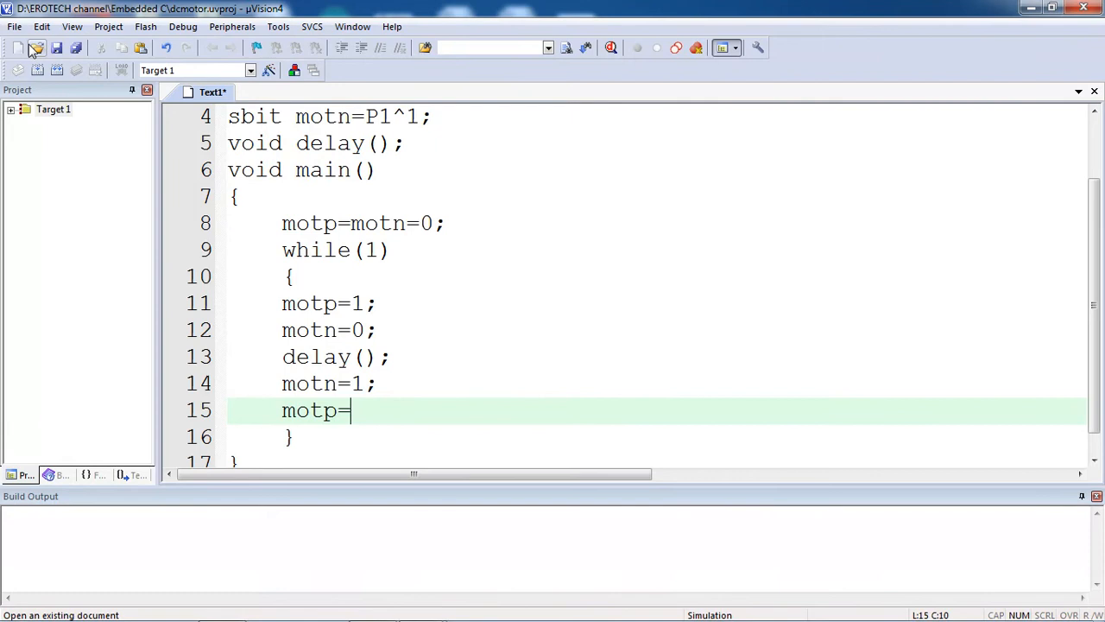
pyautogui.write('0;')
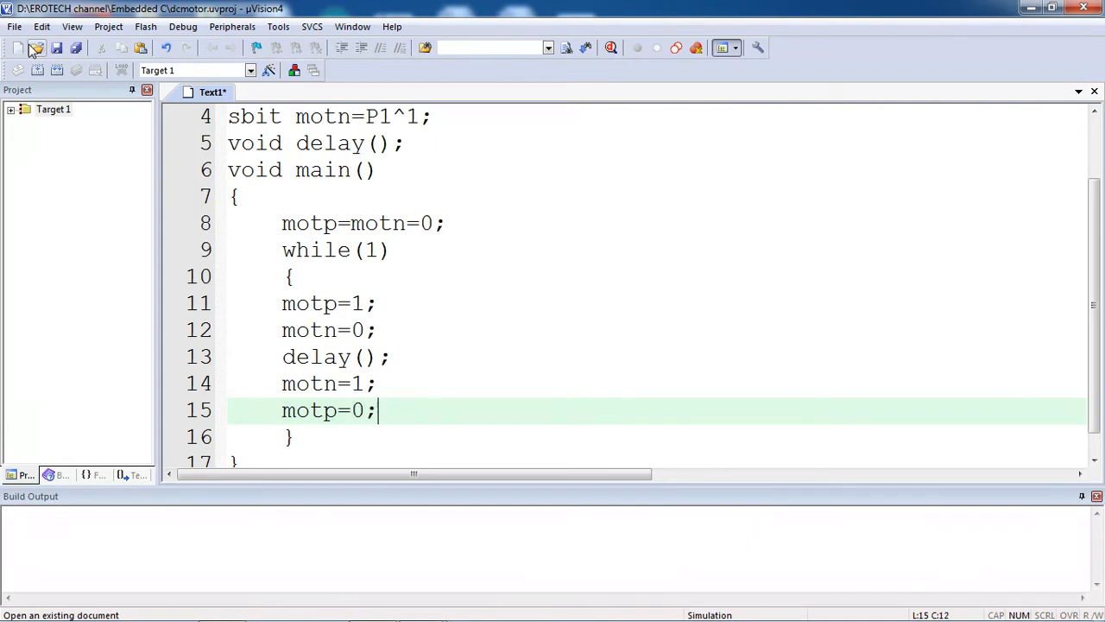
pyautogui.write('delay();')
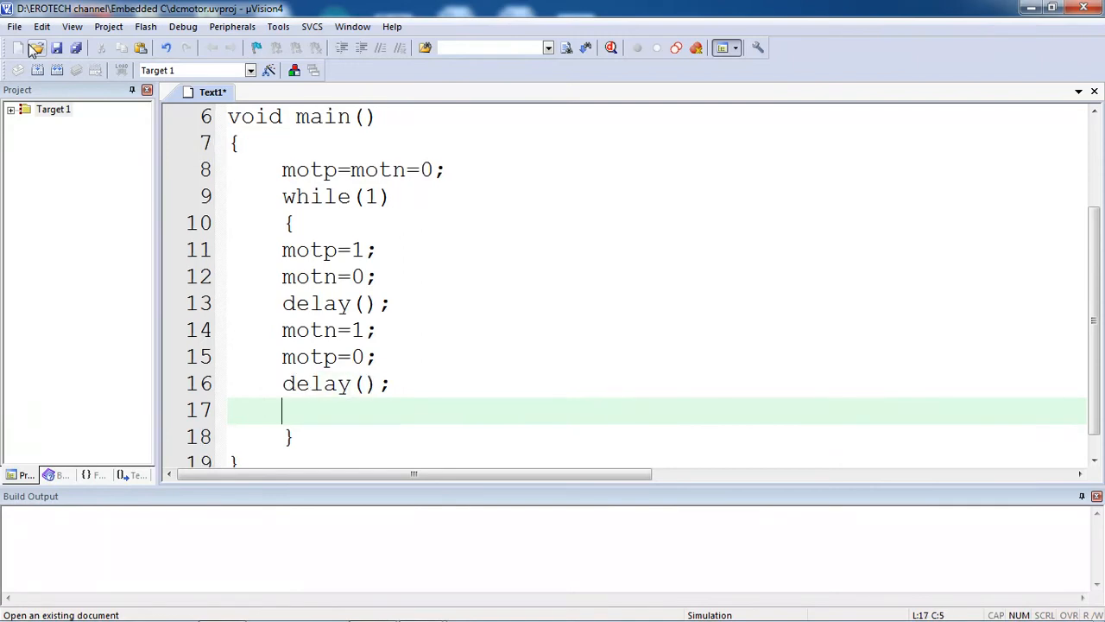
pyautogui.write('}')
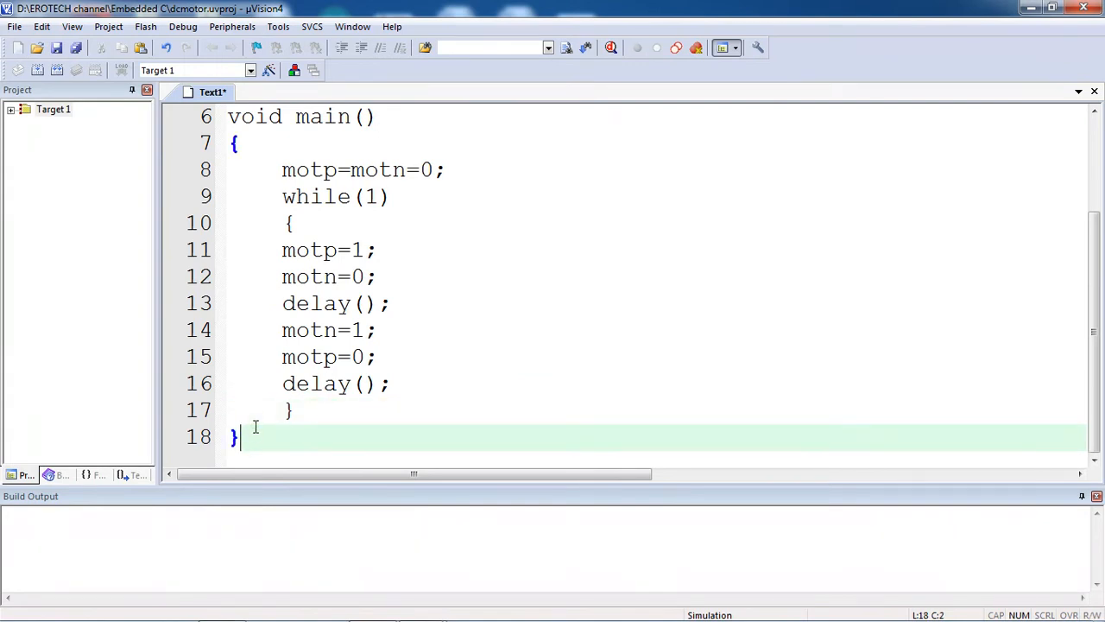
# Step: Define the delay() function with an unsigned int counter v1
pyautogui.write('void')
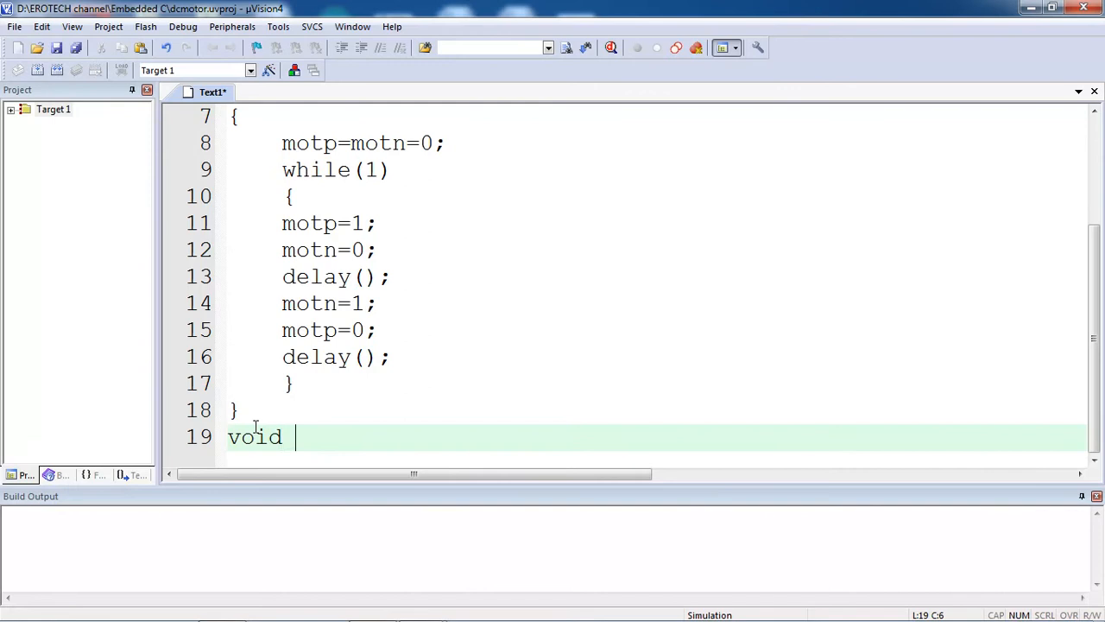
pyautogui.write('delay')
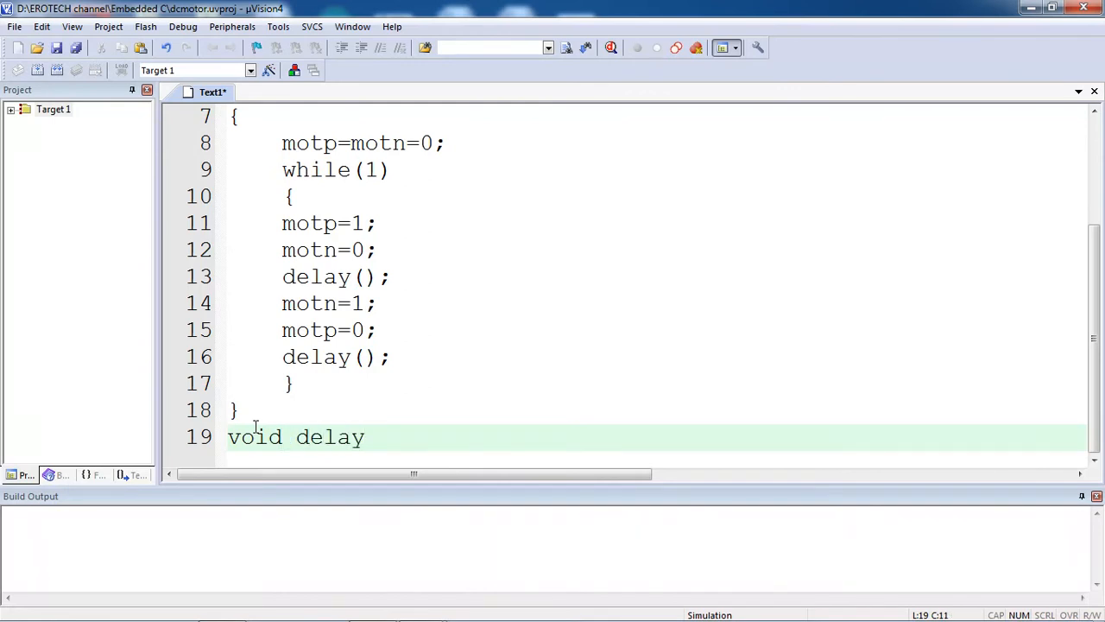
pyautogui.write('()')
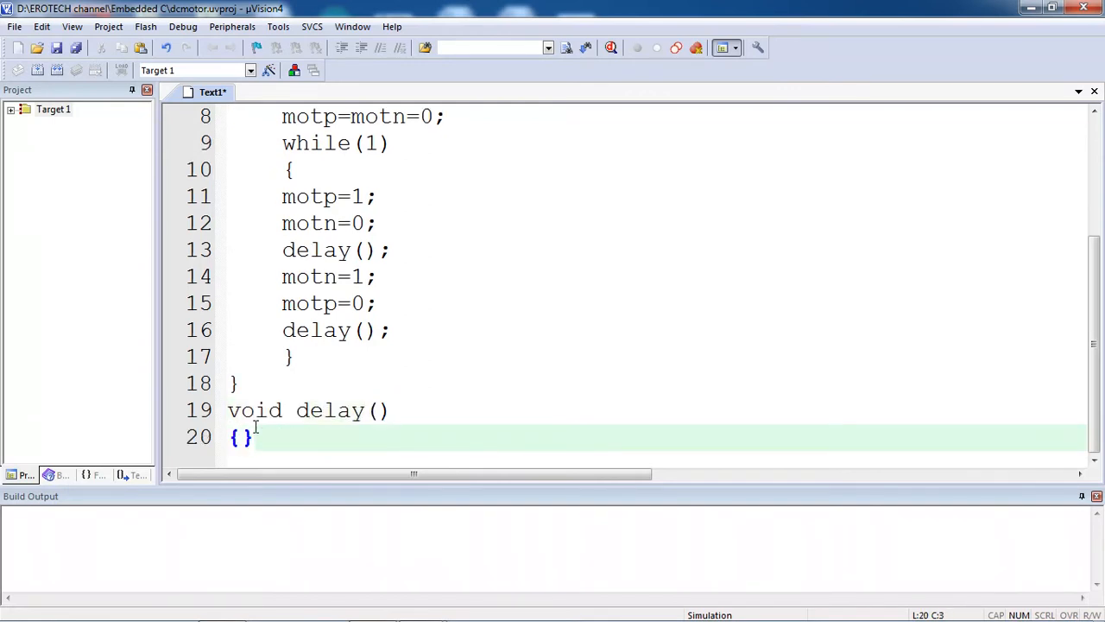
pyautogui.press('Return')
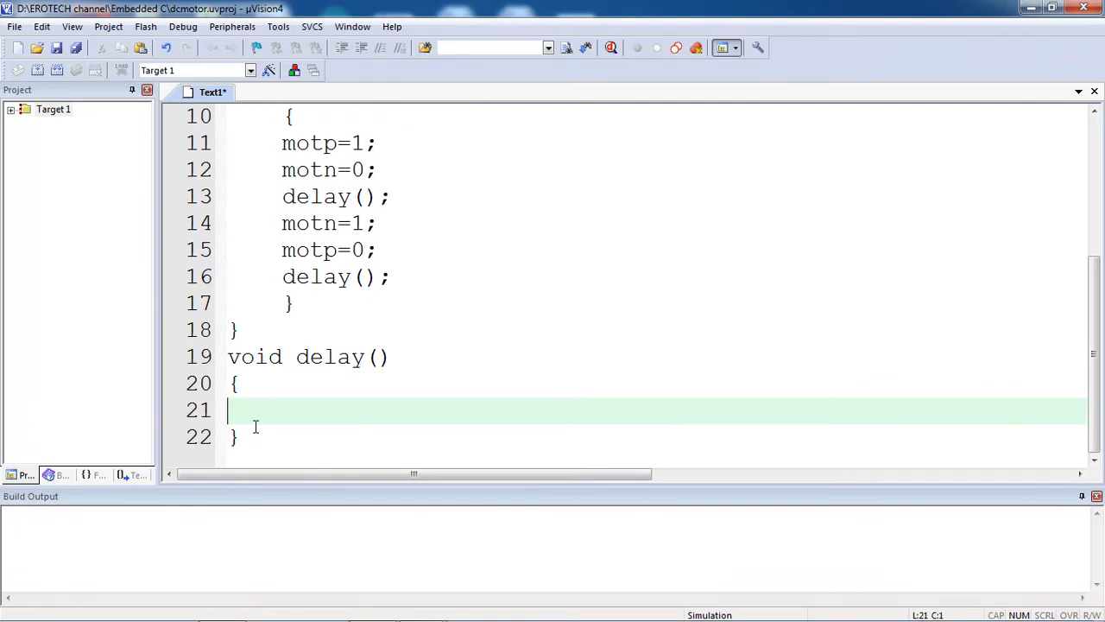
pyautogui.write('unsig')
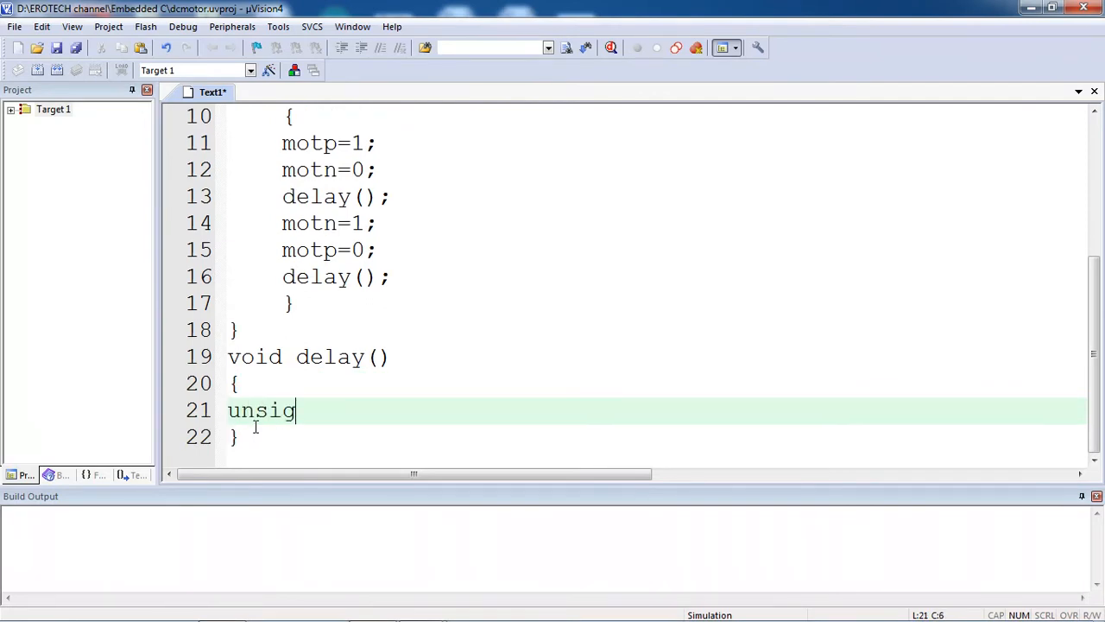
pyautogui.write('ned int v1;')
pyautogui.write('for')
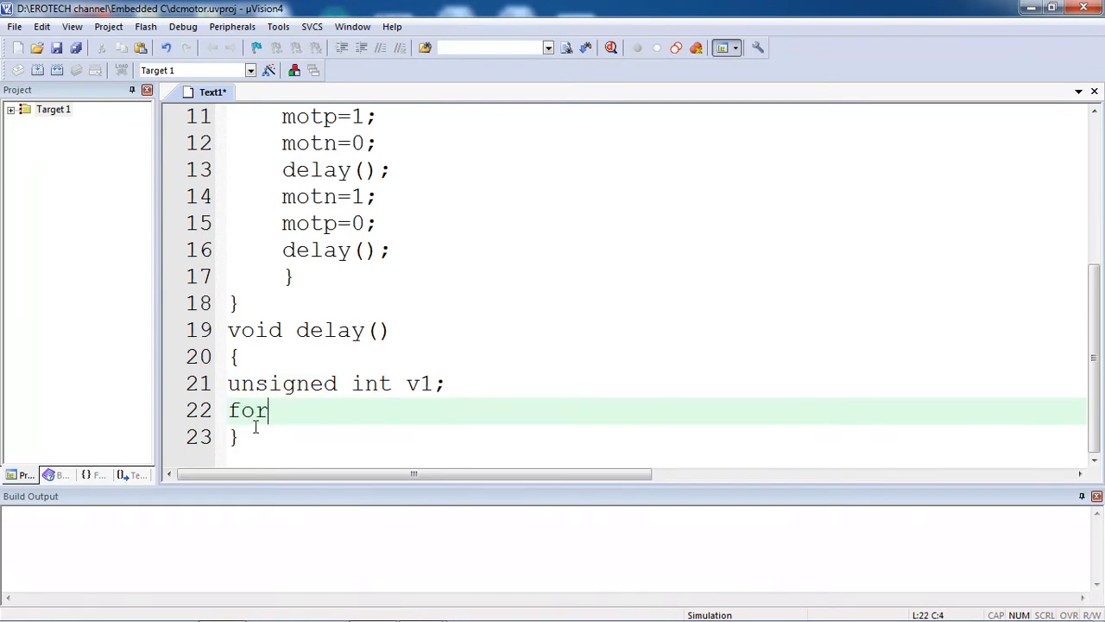
# Step: Write two empty for loops counting v1 from 0 to 60000 inside delay()
pyautogui.write('(v')
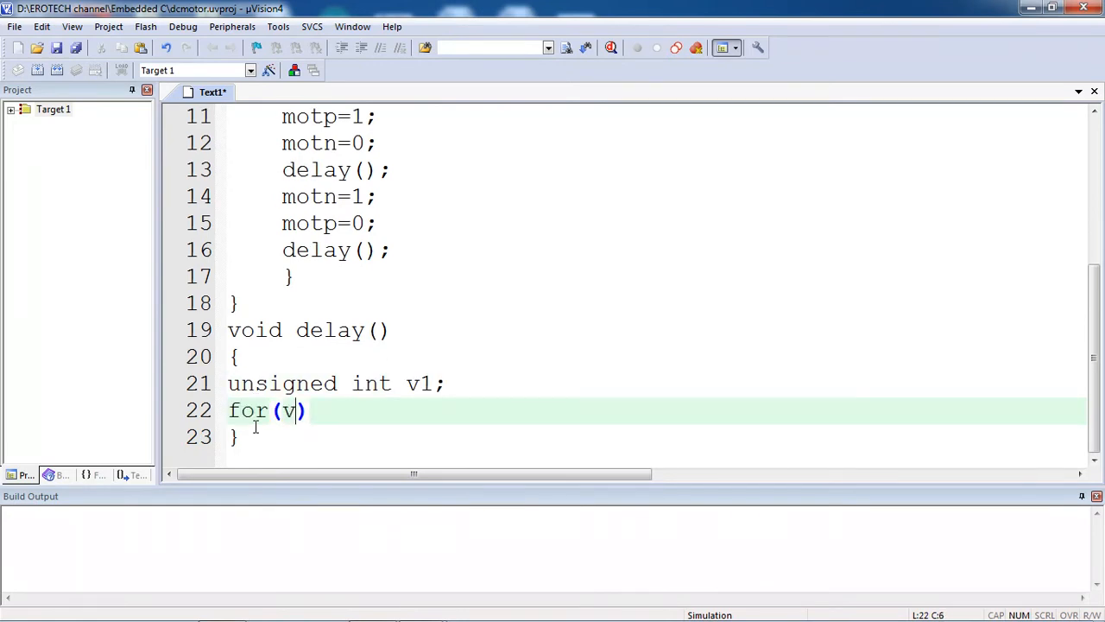
pyautogui.write('1=0;v1')
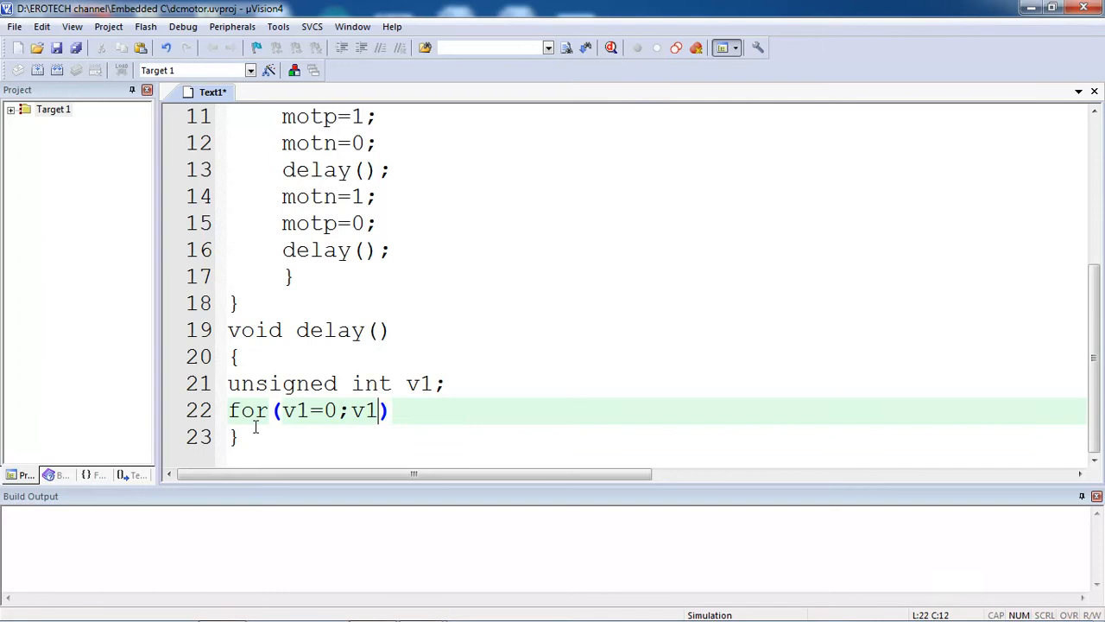
pyautogui.write('<6000')
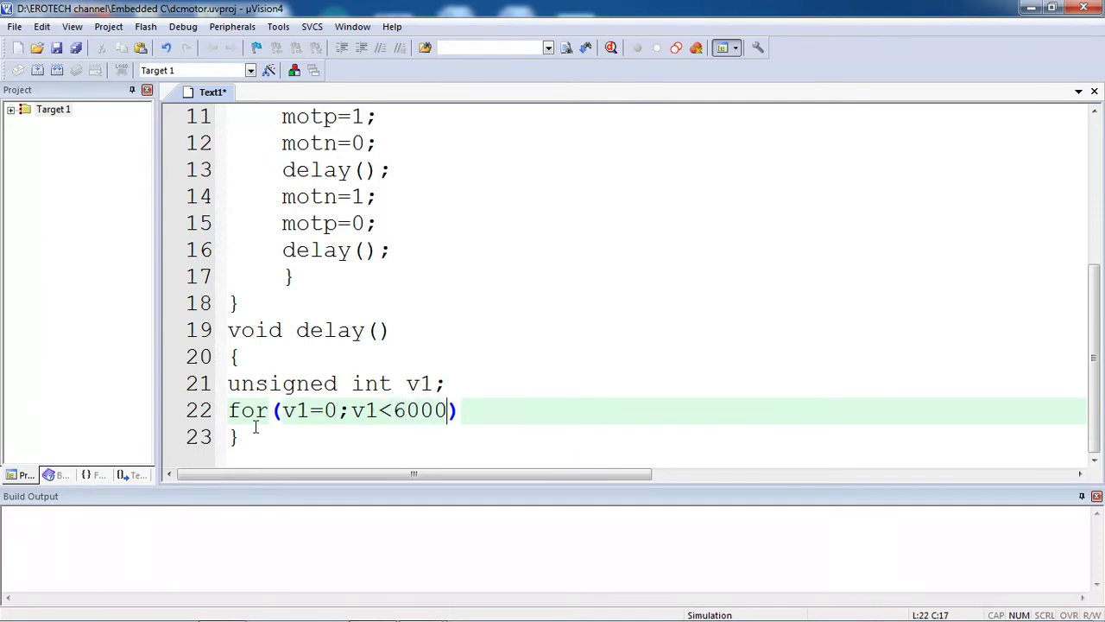
pyautogui.write('0;v1')
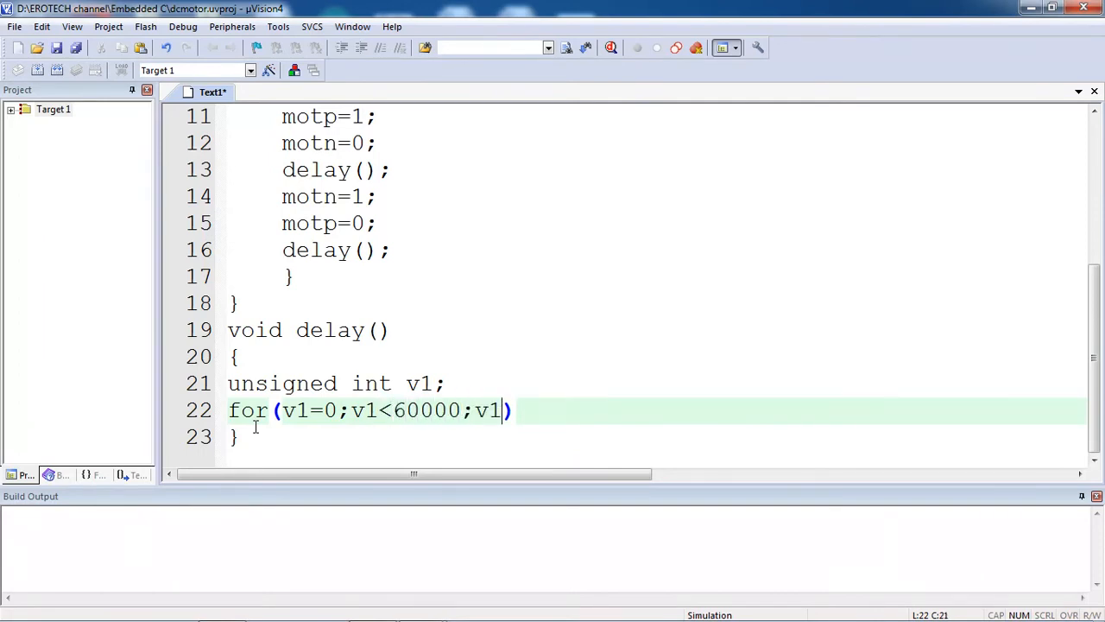
pyautogui.write('++)')
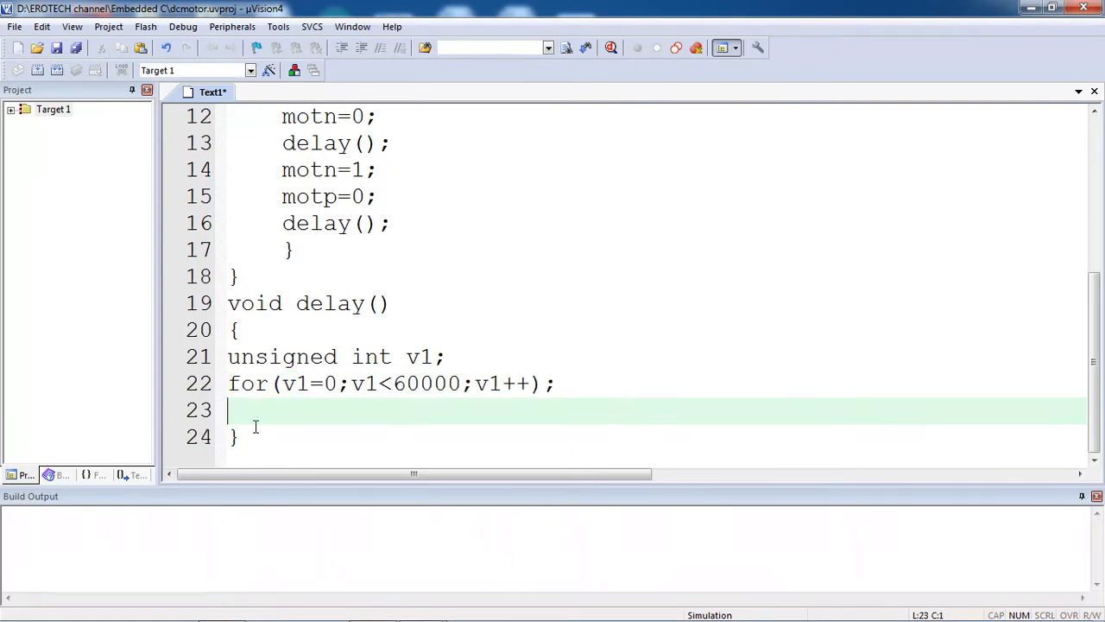
pyautogui.write('for')
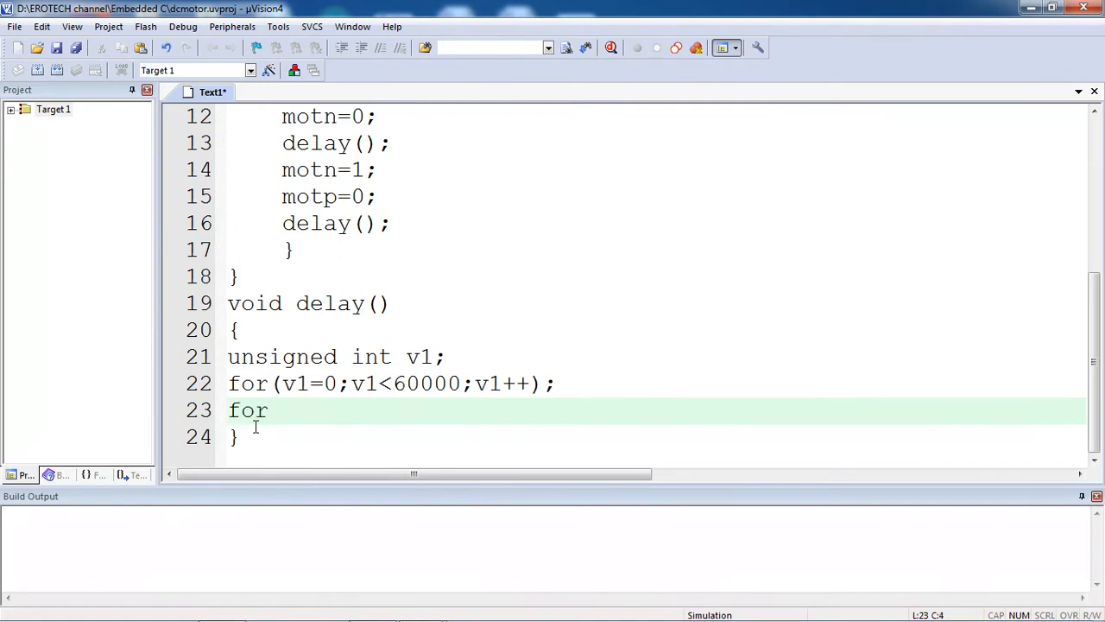
pyautogui.write('(v1=)')
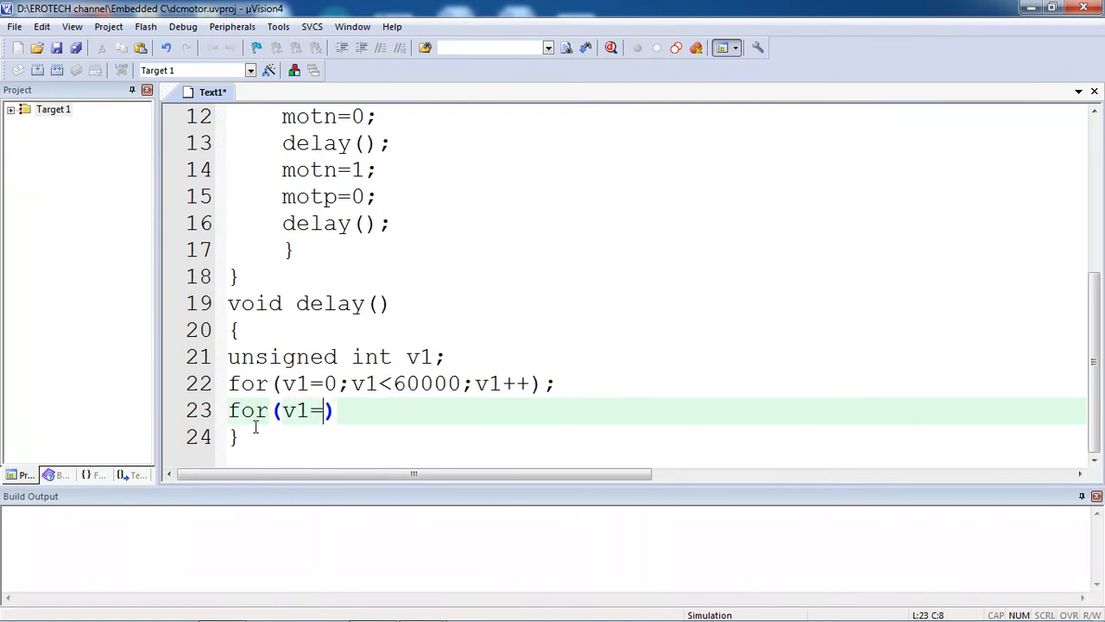
pyautogui.write('0;v1<')
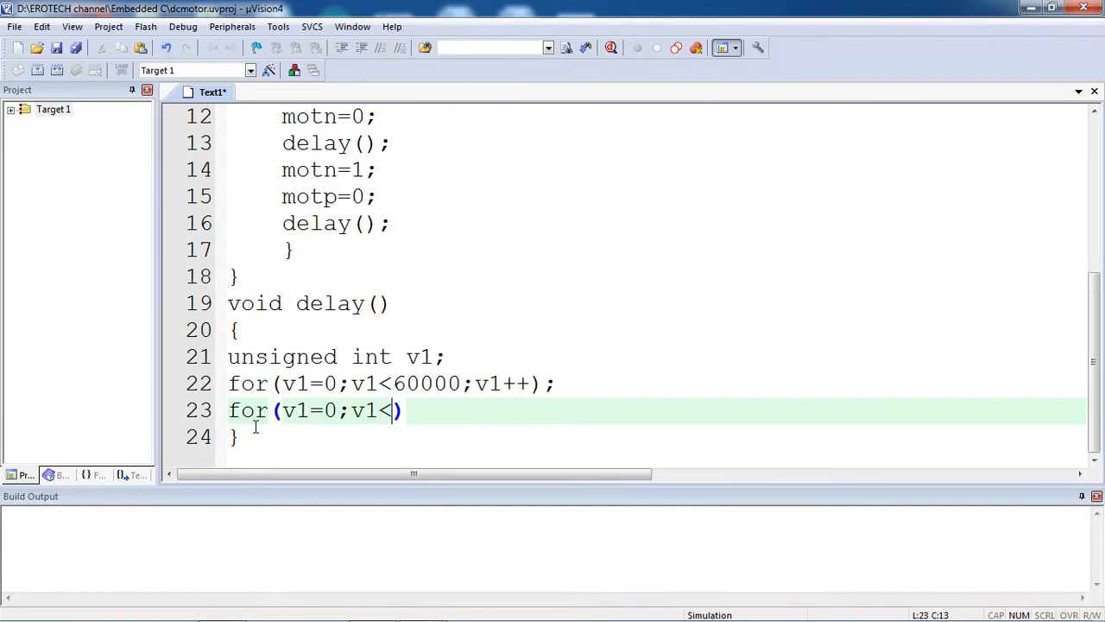
pyautogui.write('600')
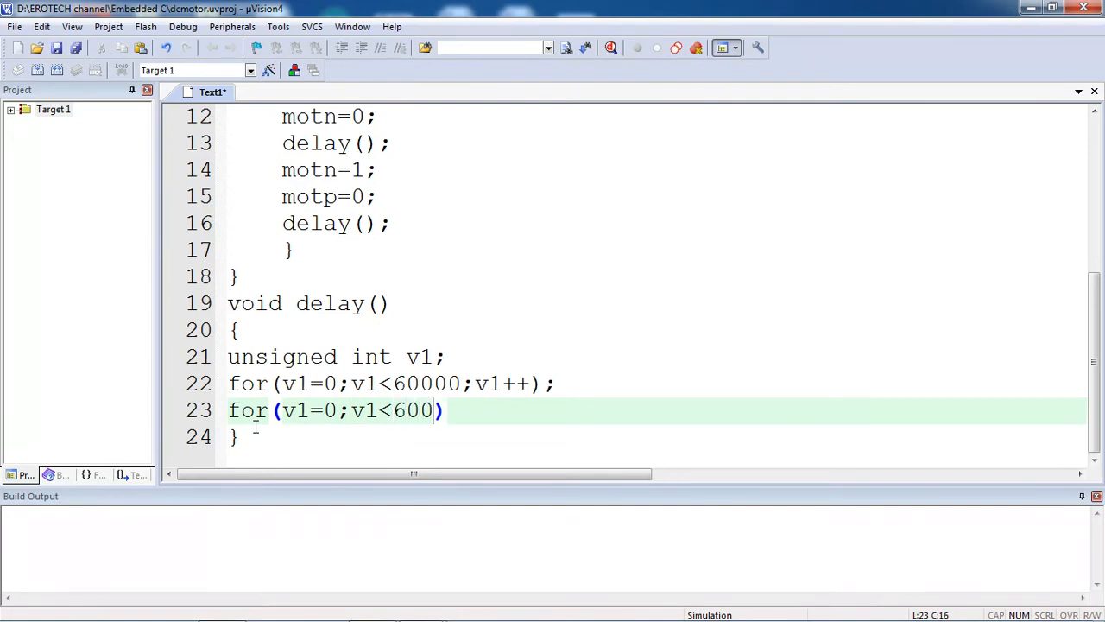
pyautogui.write('00;v')
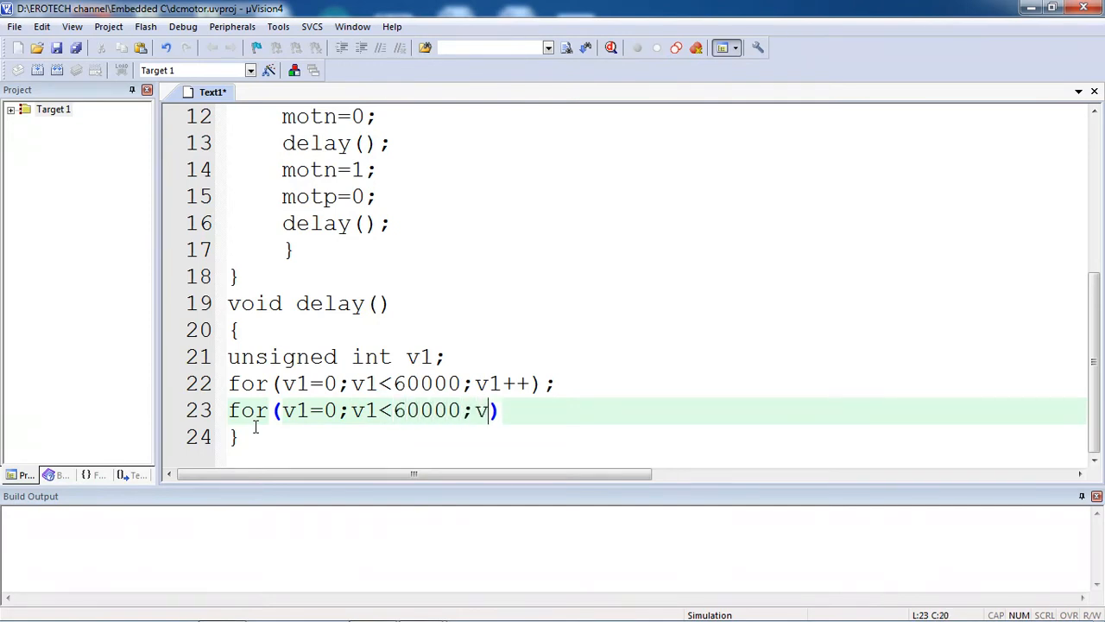
pyautogui.write('1++')
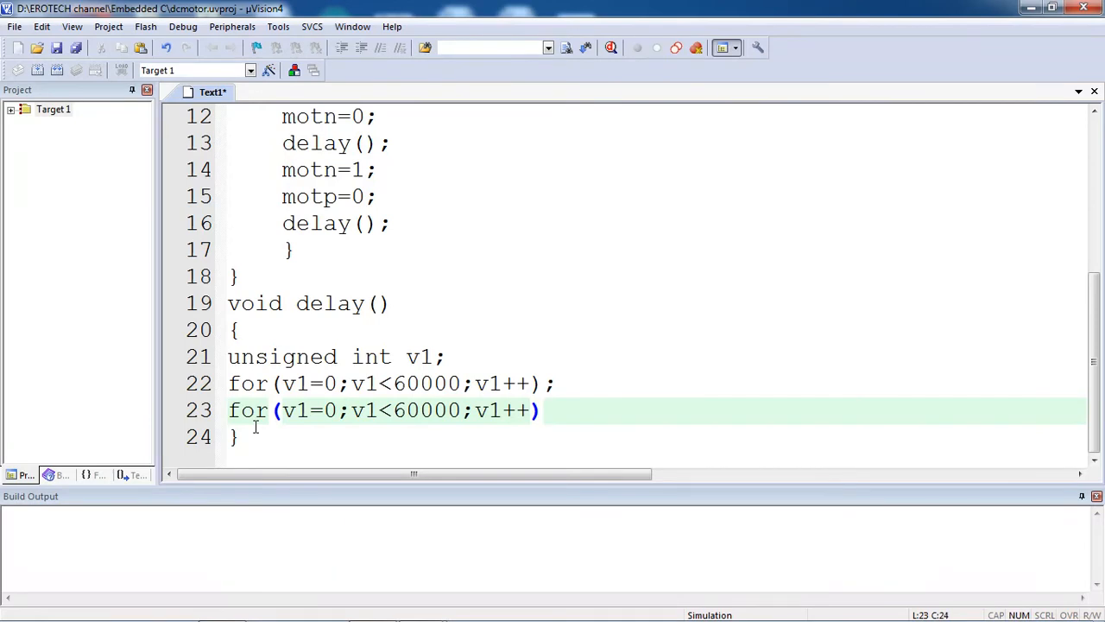
pyautogui.write(';')
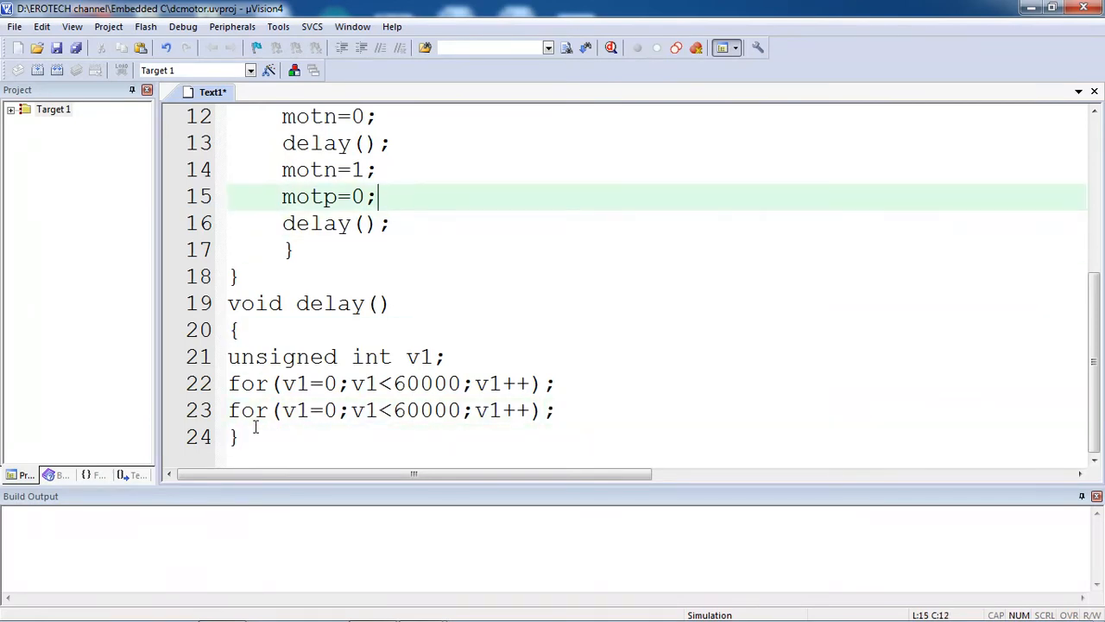
pyautogui.scroll(3)
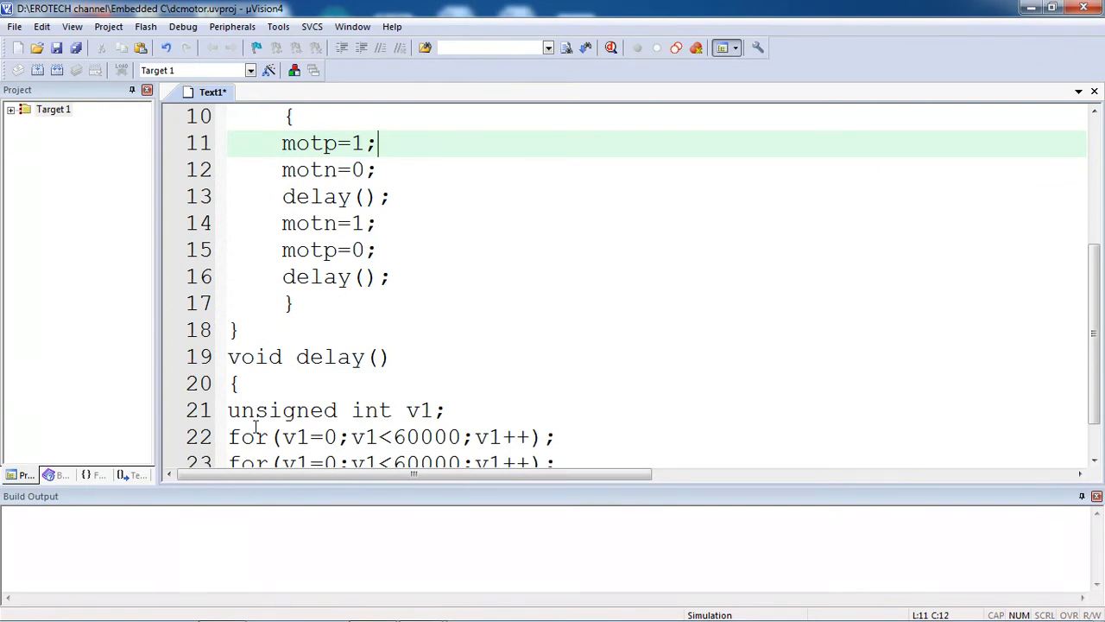
pyautogui.moveTo(48, 225)
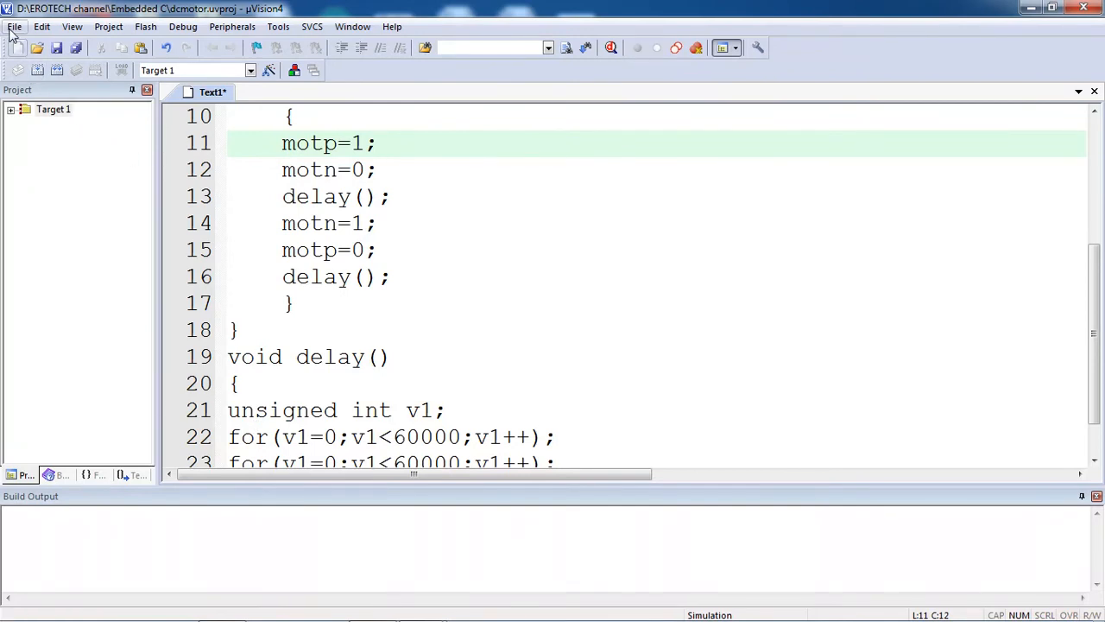
# Step: Save the source file as dcmotor.c in the Embedded C folder
pyautogui.click(13, 26)
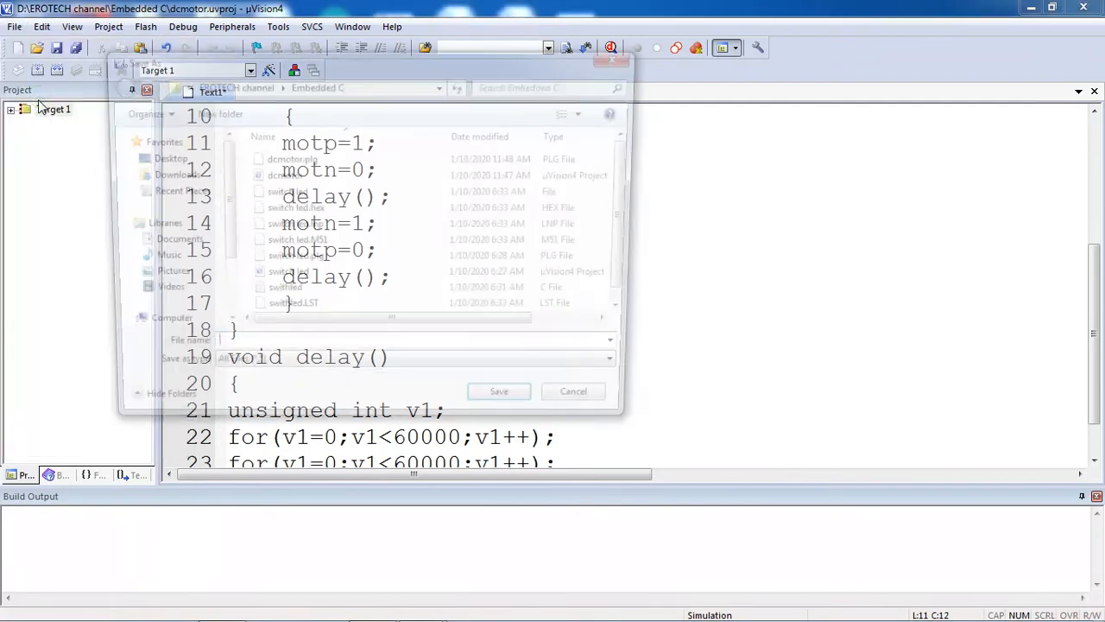
pyautogui.write('d')
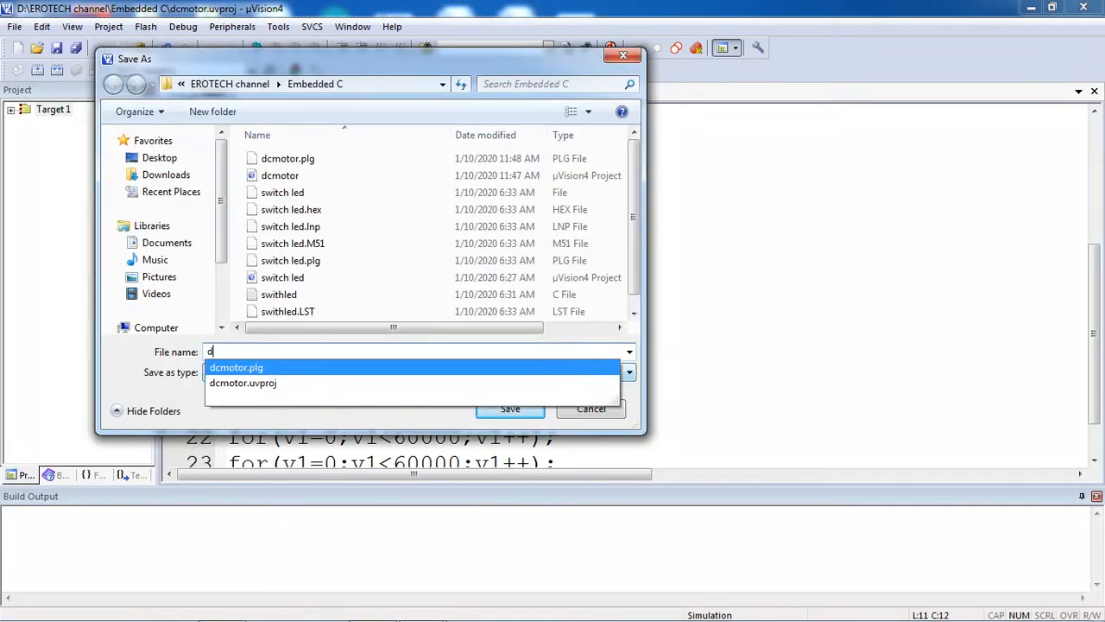
pyautogui.write('cmot')
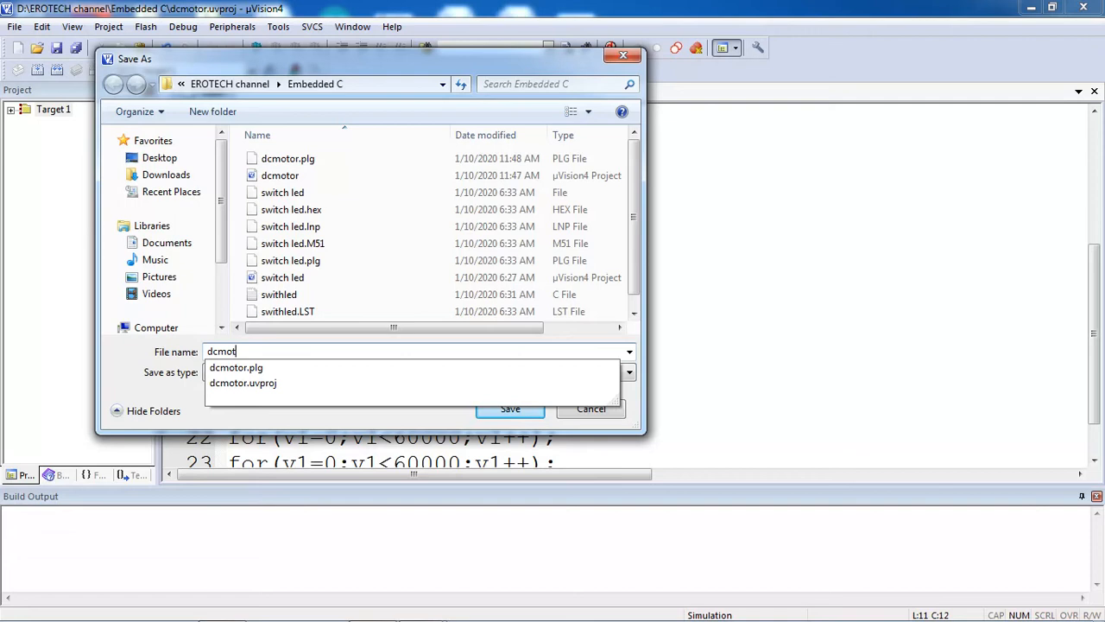
pyautogui.write('or')
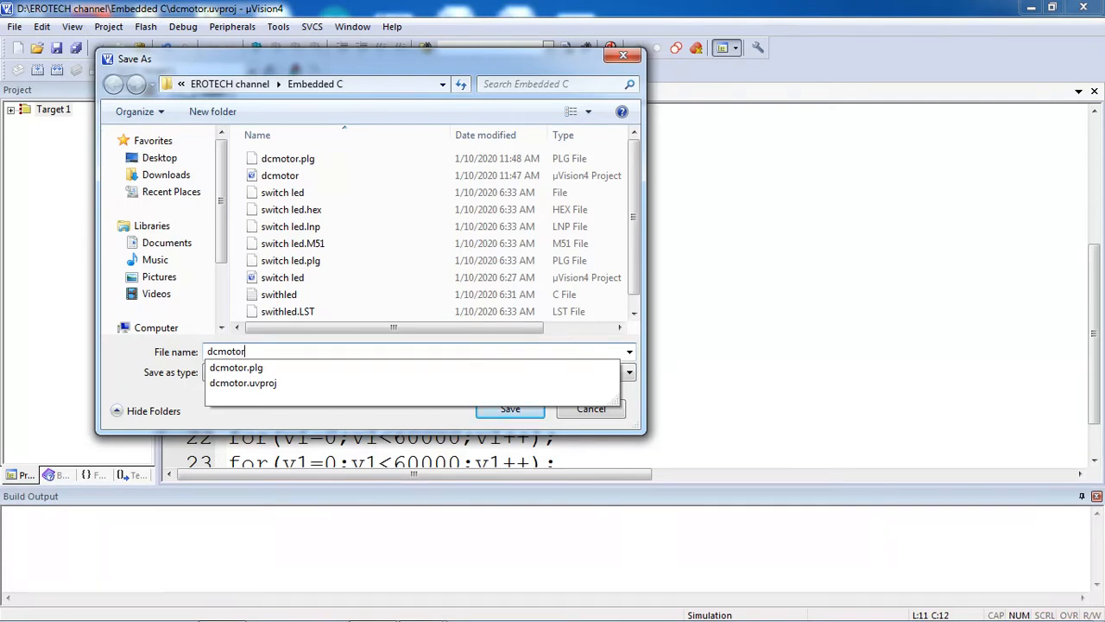
pyautogui.write('.c')
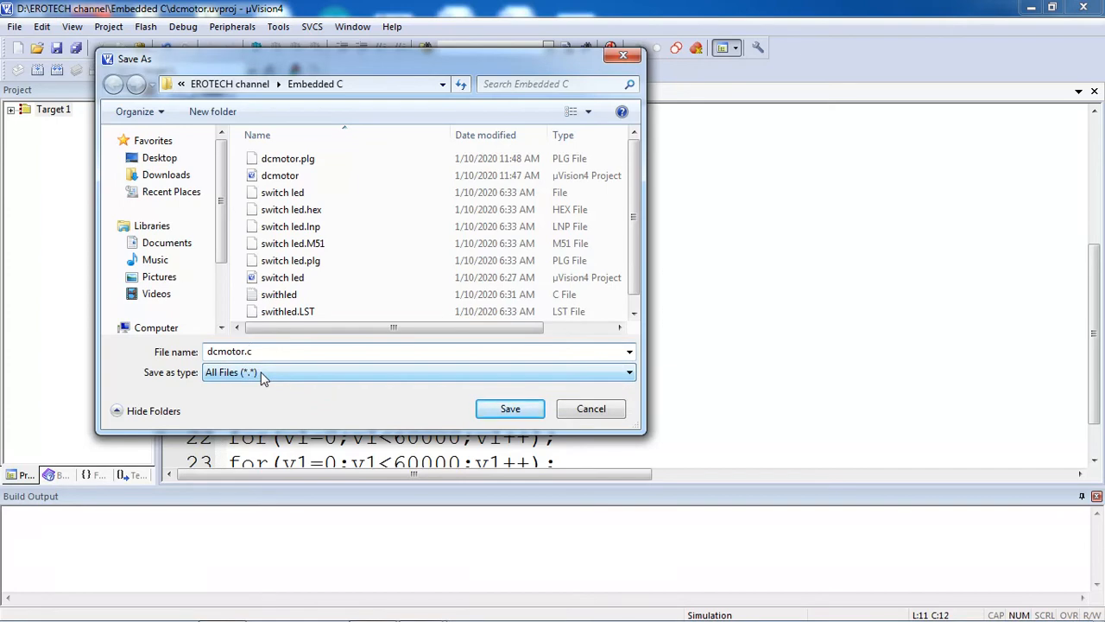
pyautogui.click(510, 408)
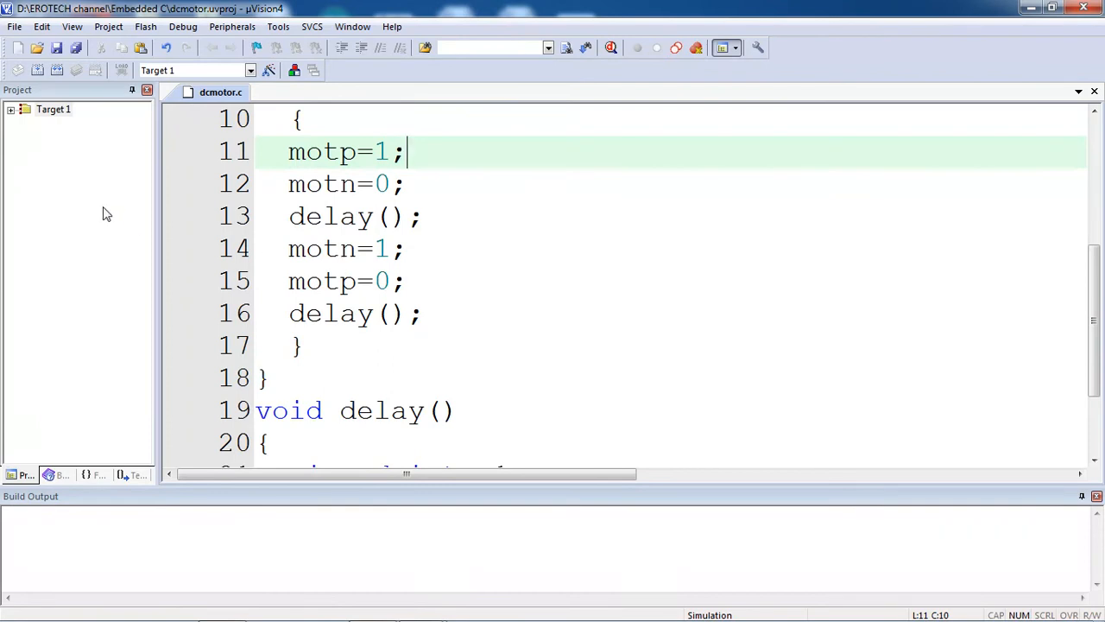
pyautogui.moveTo(393, 227)
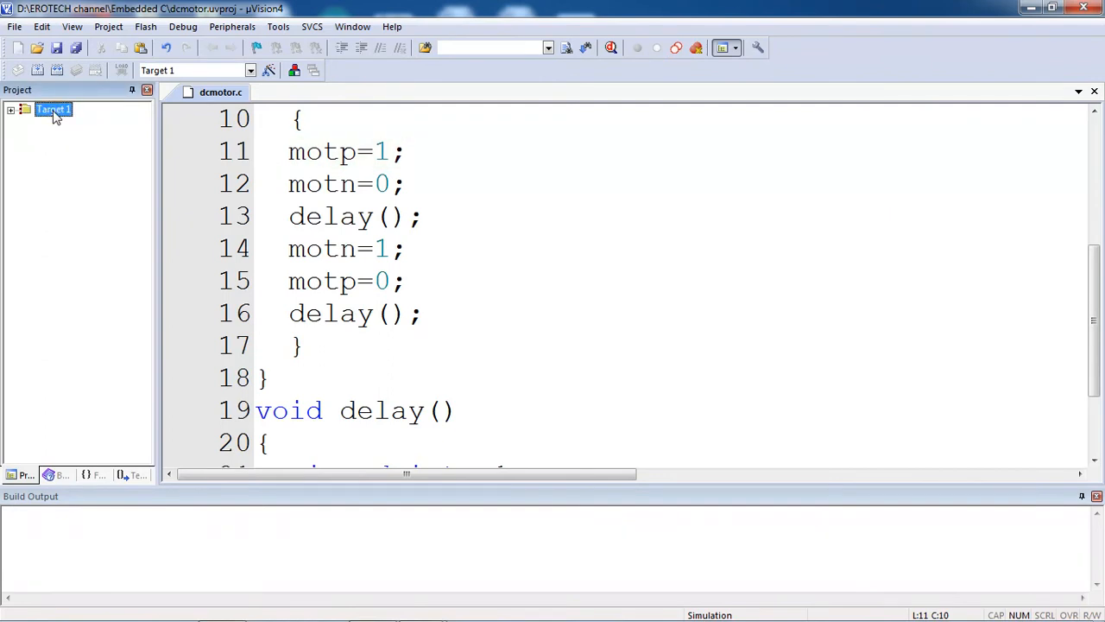
# Step: Add dcmotor.c to Source Group 1 under Target 1 and expand the group
pyautogui.click(10, 110)
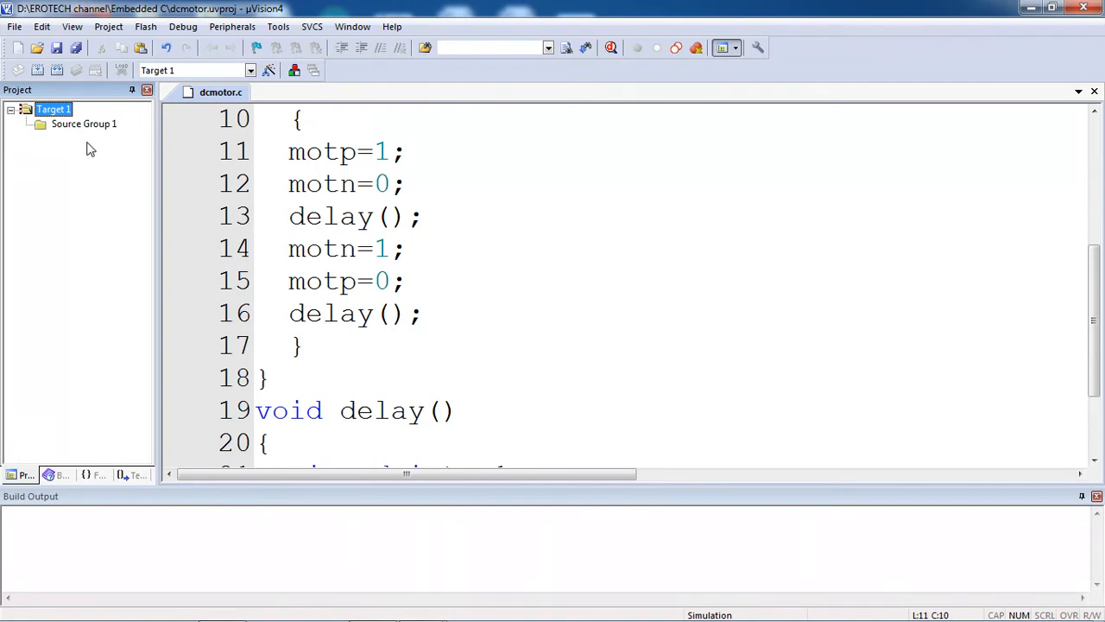
pyautogui.click(83, 124)
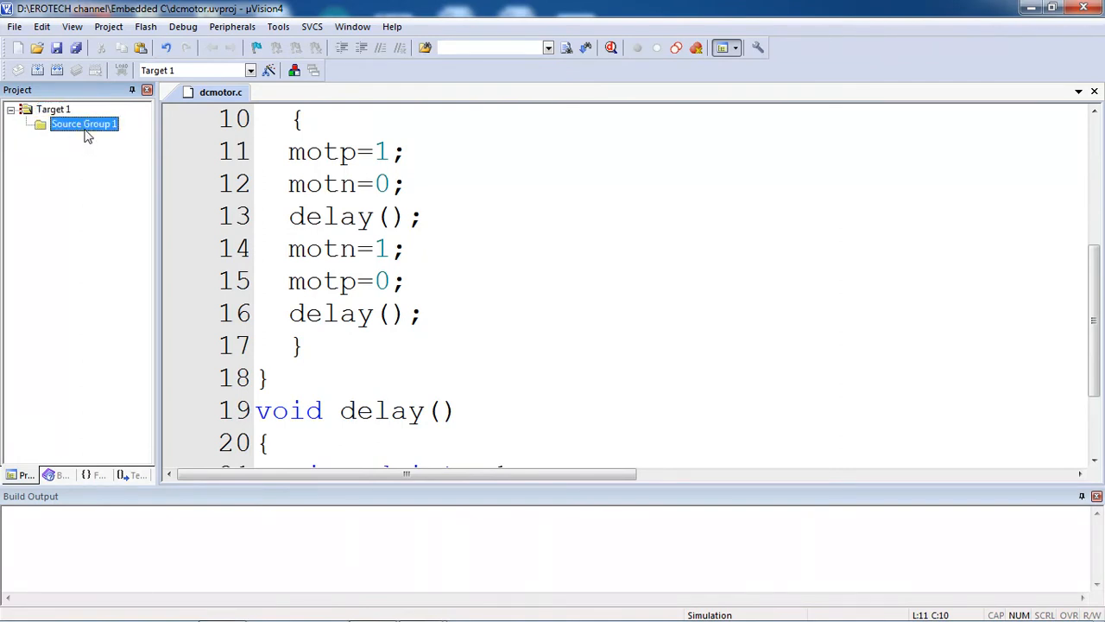
pyautogui.rightClick(83, 125)
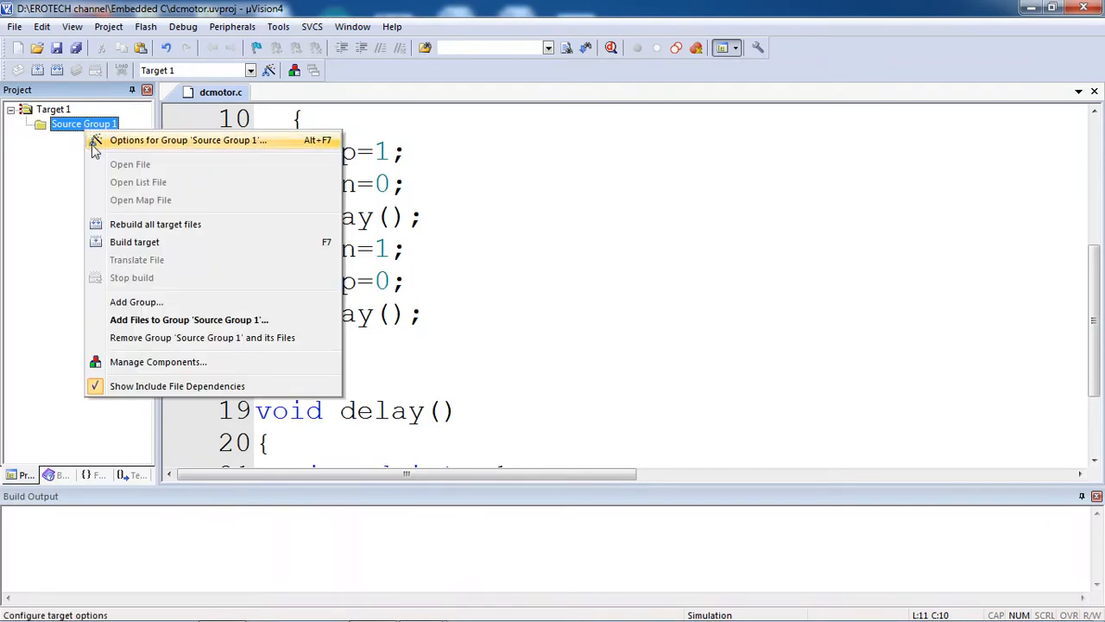
pyautogui.moveTo(197, 320)
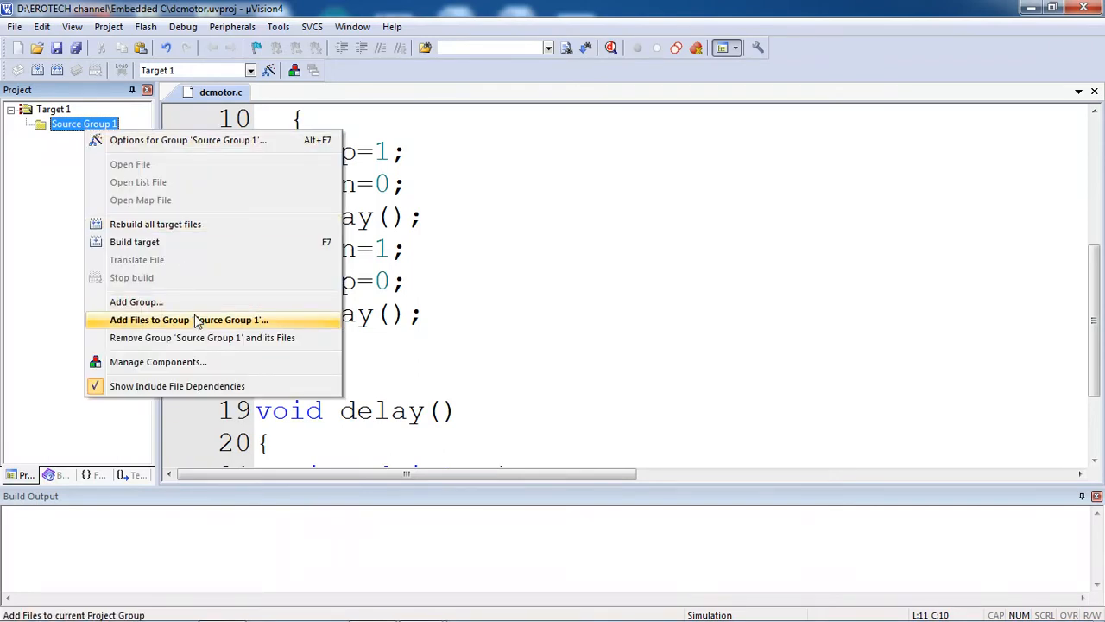
pyautogui.click(190, 320)
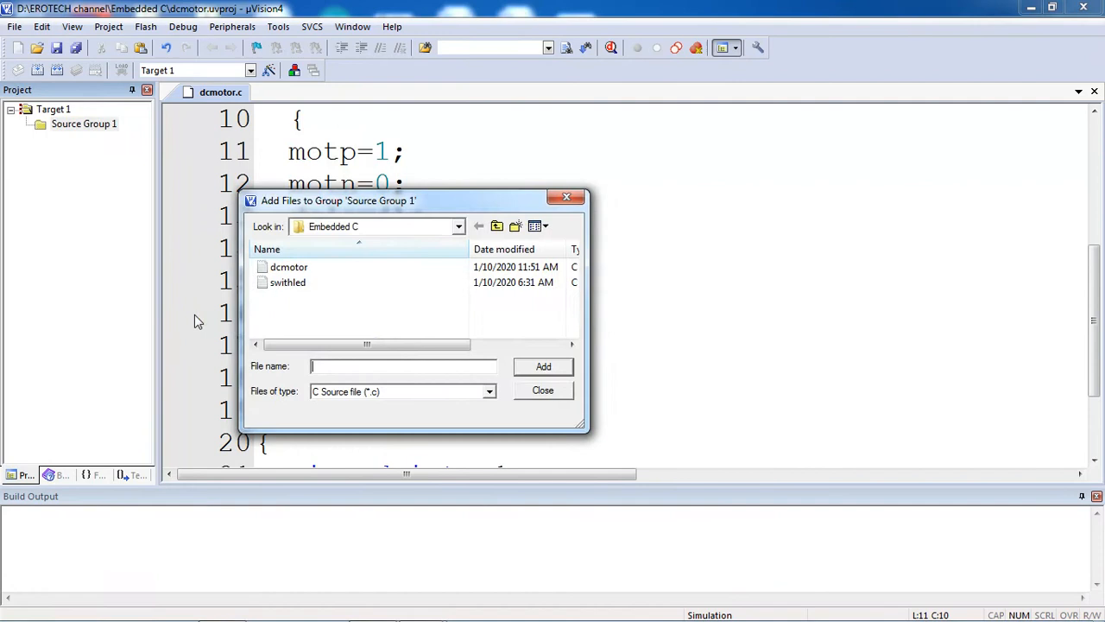
pyautogui.moveTo(322, 299)
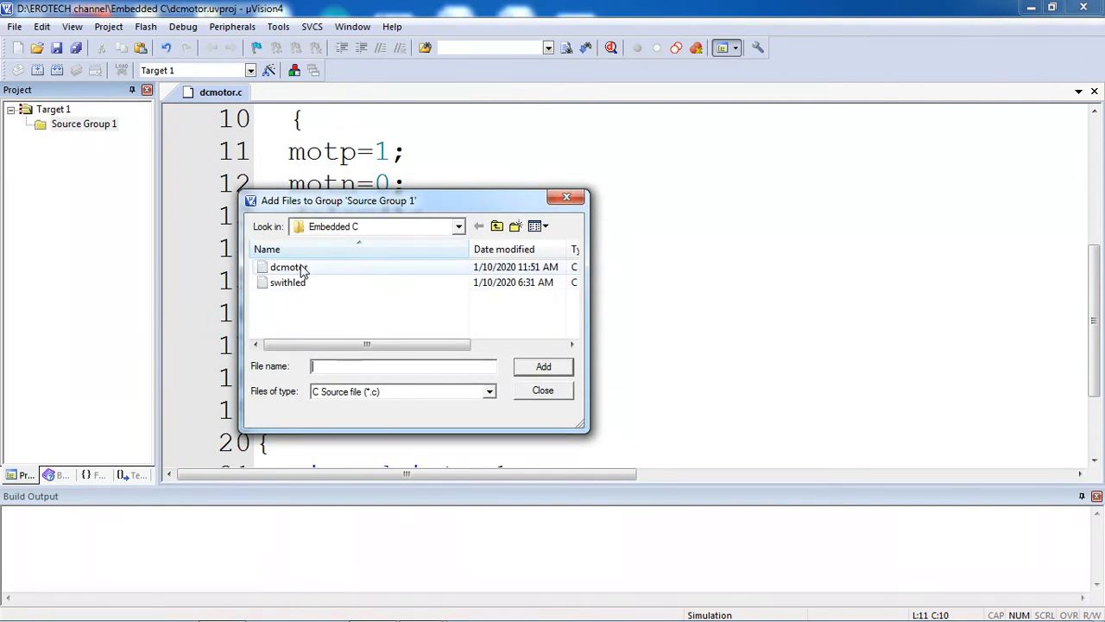
pyautogui.click(290, 266)
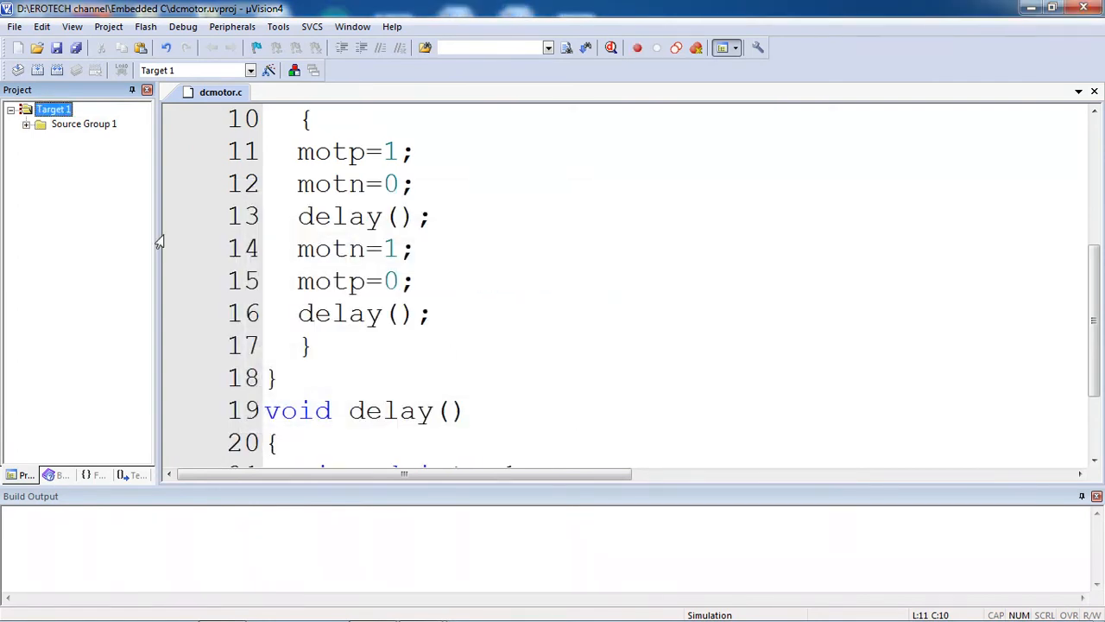
pyautogui.moveTo(26, 128)
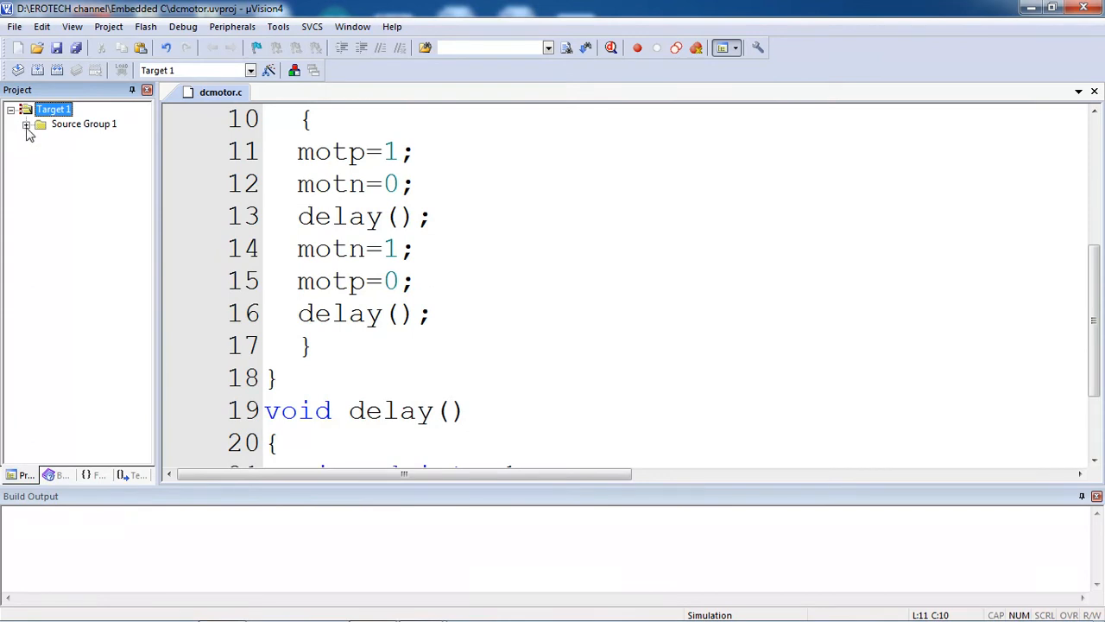
pyautogui.click(28, 124)
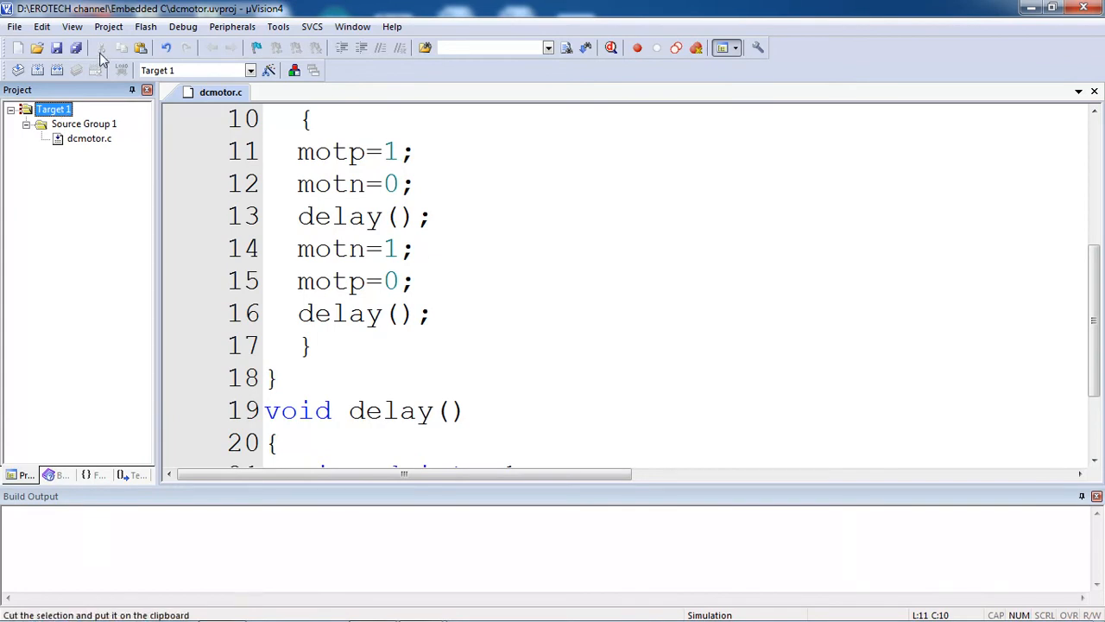
# Step: Build the dcmotor target so it compiles and links with 0 errors and 0 warnings
pyautogui.click(108, 28)
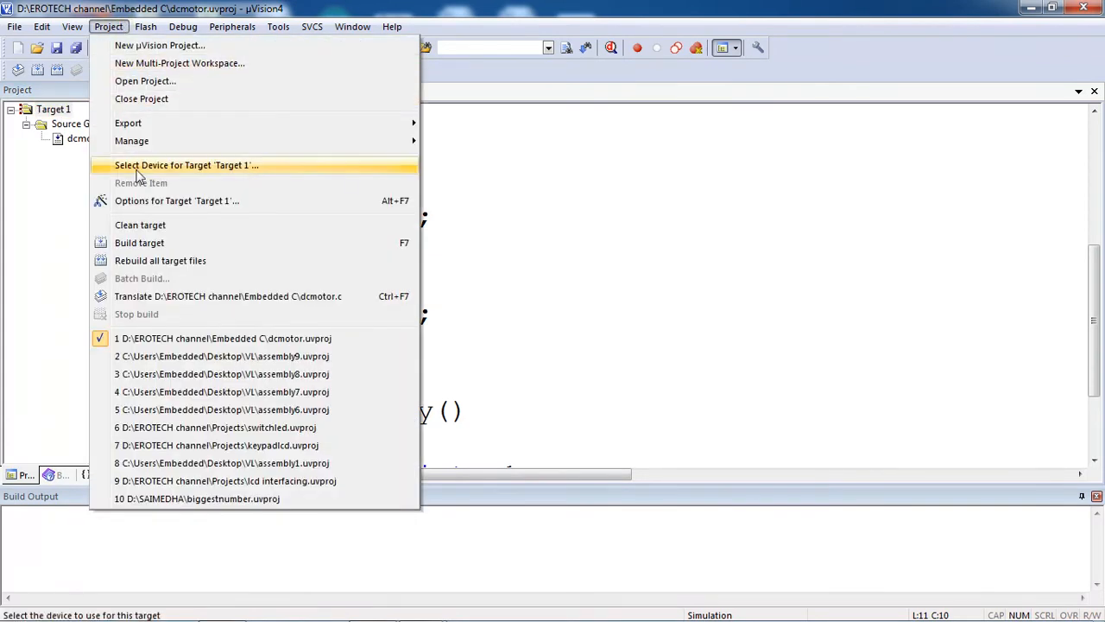
pyautogui.moveTo(138, 241)
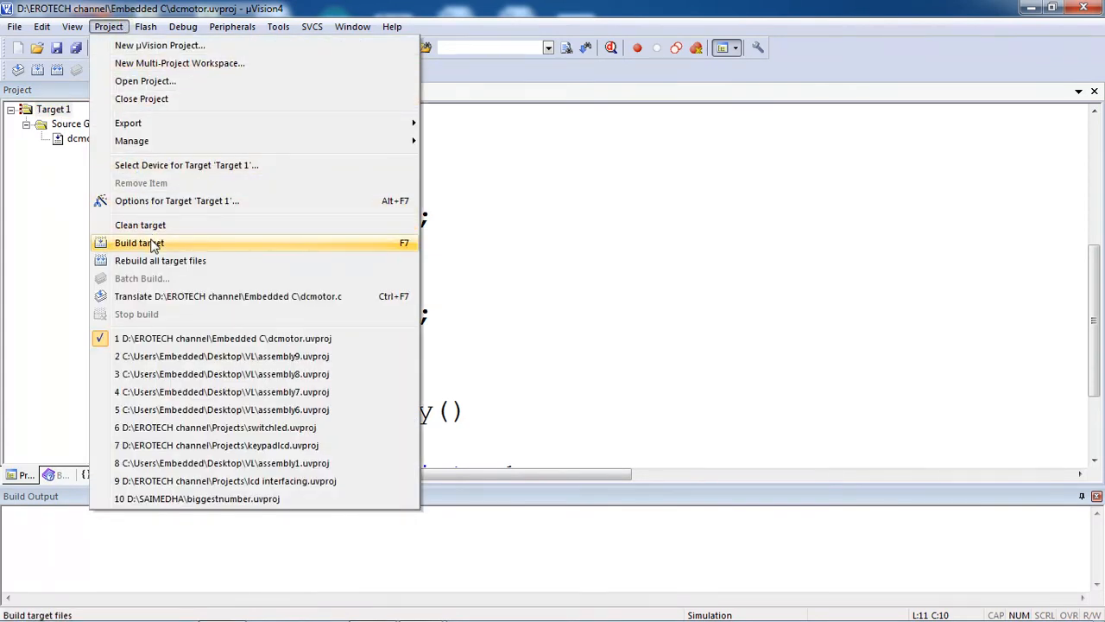
pyautogui.click(139, 242)
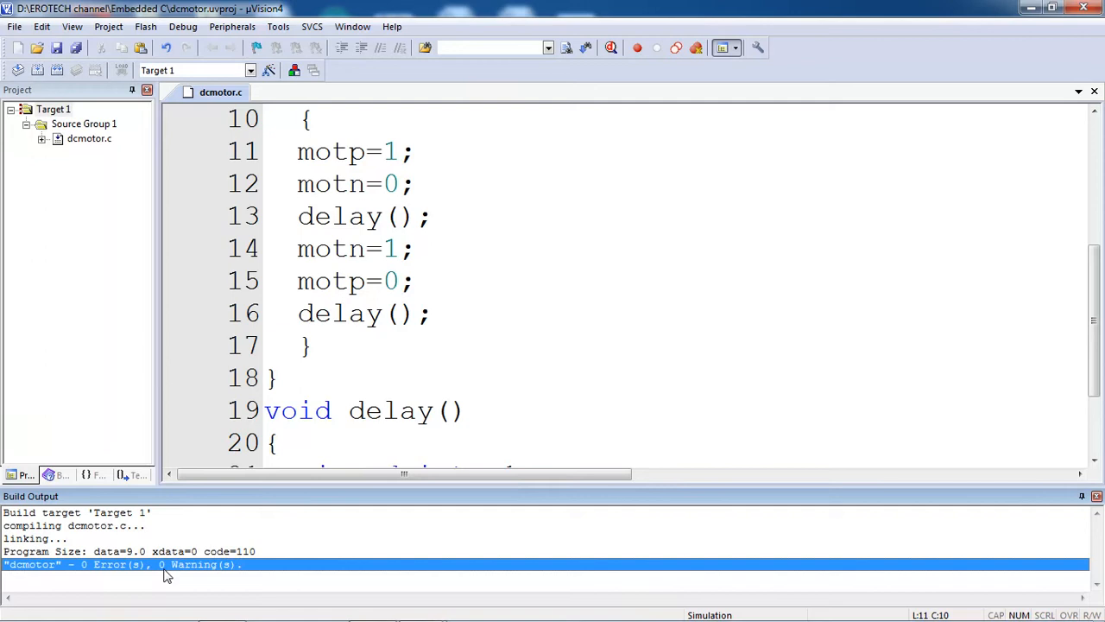
pyautogui.moveTo(375, 362)
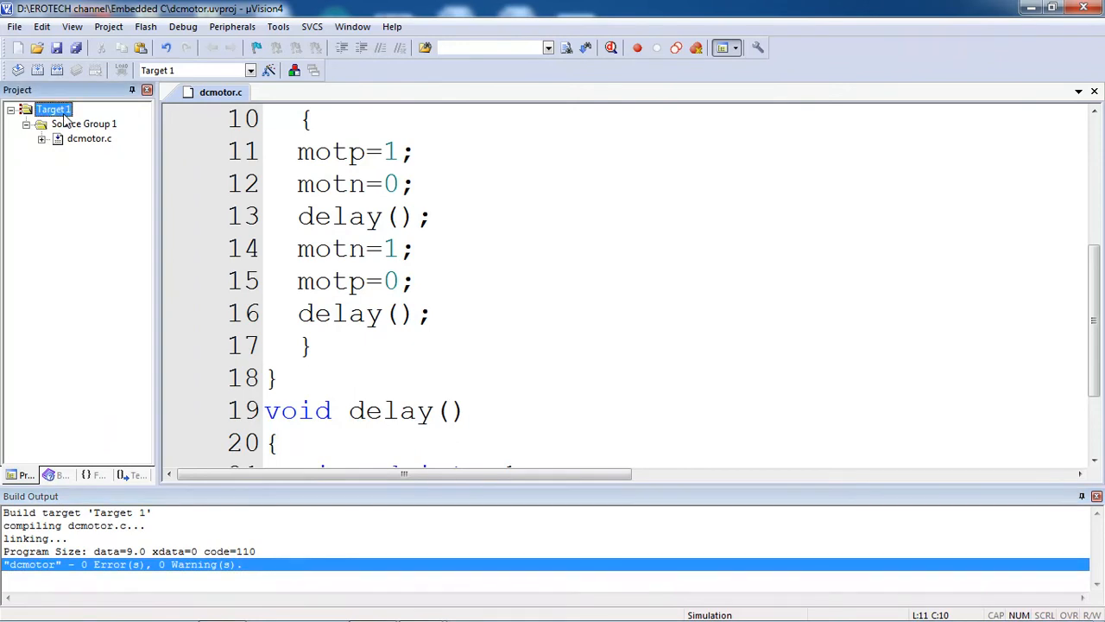
pyautogui.rightClick(53, 108)
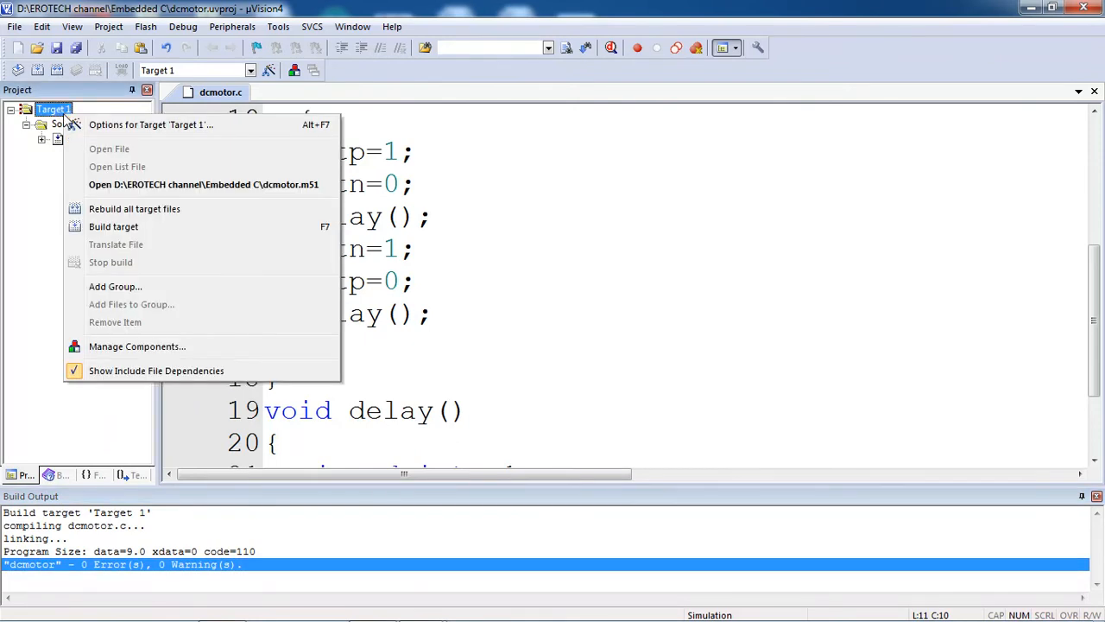
pyautogui.moveTo(142, 130)
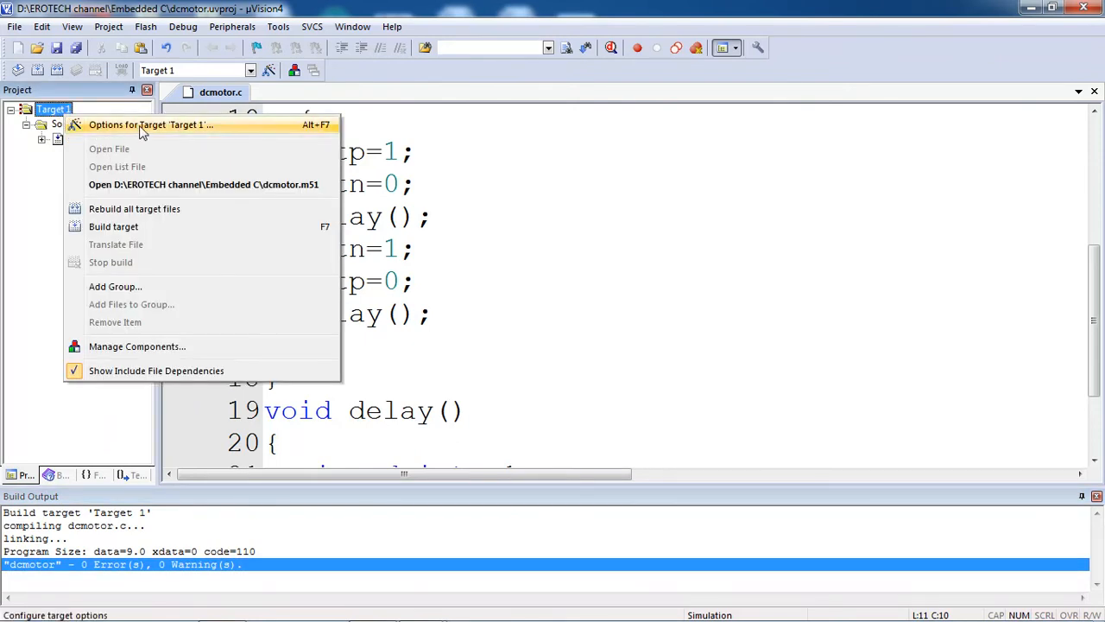
# Step: Set the Target 1 crystal to 11.0592 MHz and enable on-chip ROM
pyautogui.click(152, 125)
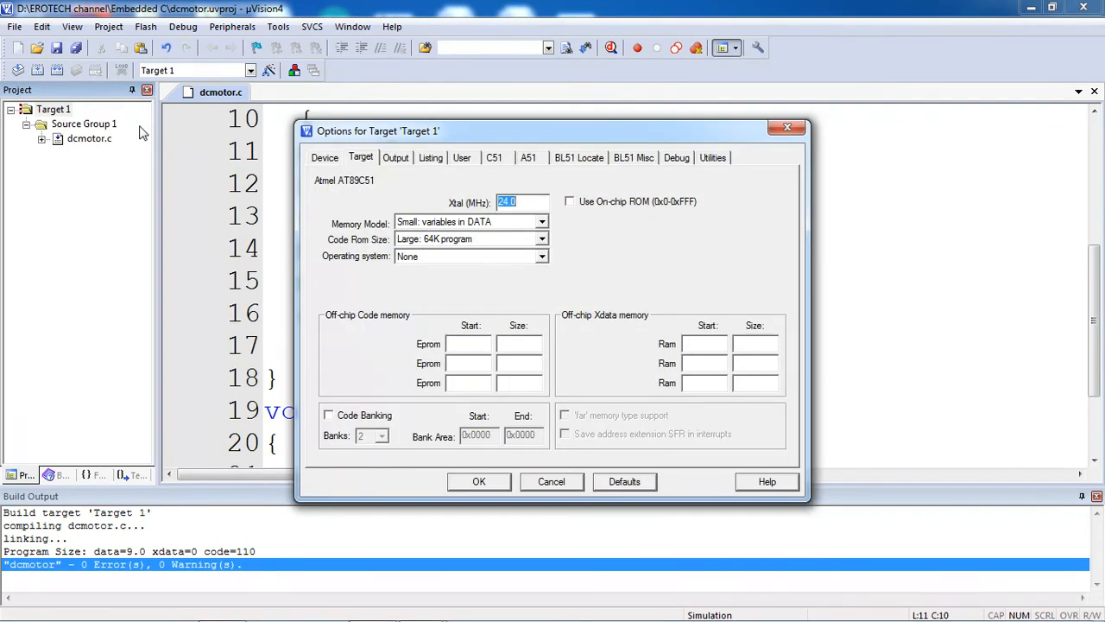
pyautogui.write('11.0')
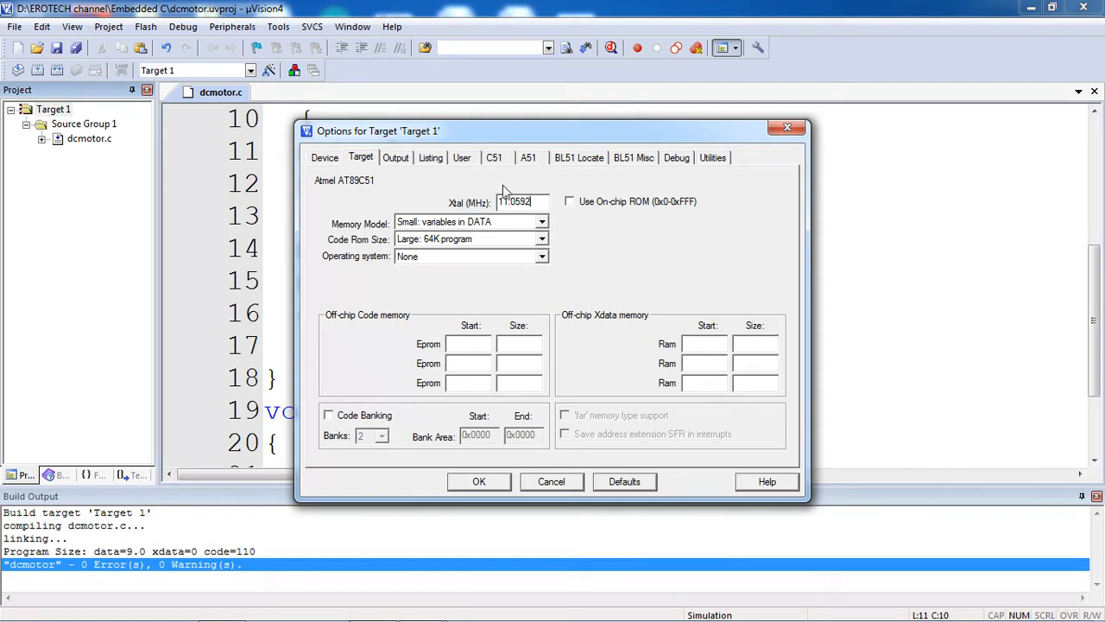
pyautogui.moveTo(568, 216)
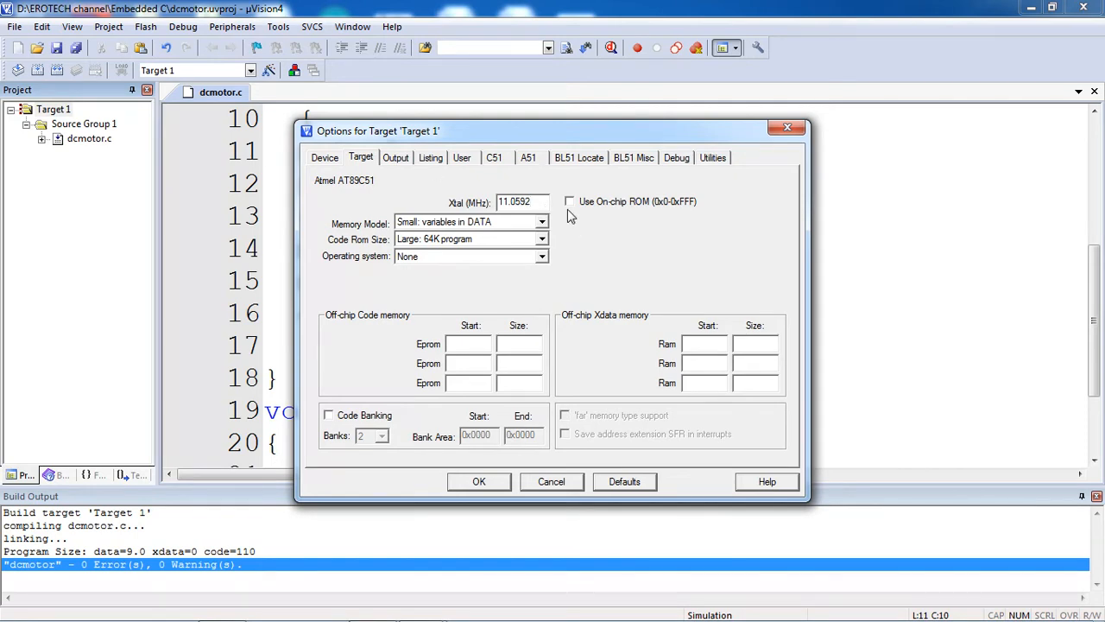
pyautogui.click(570, 200)
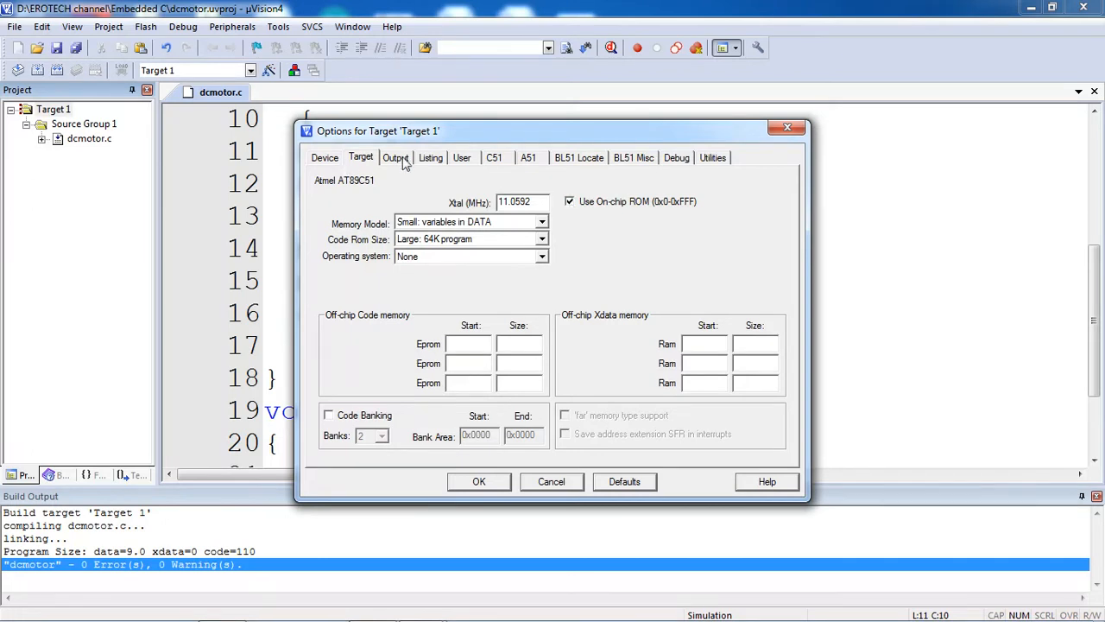
# Step: Enable Create HEX File in the output settings and apply the target options
pyautogui.click(396, 157)
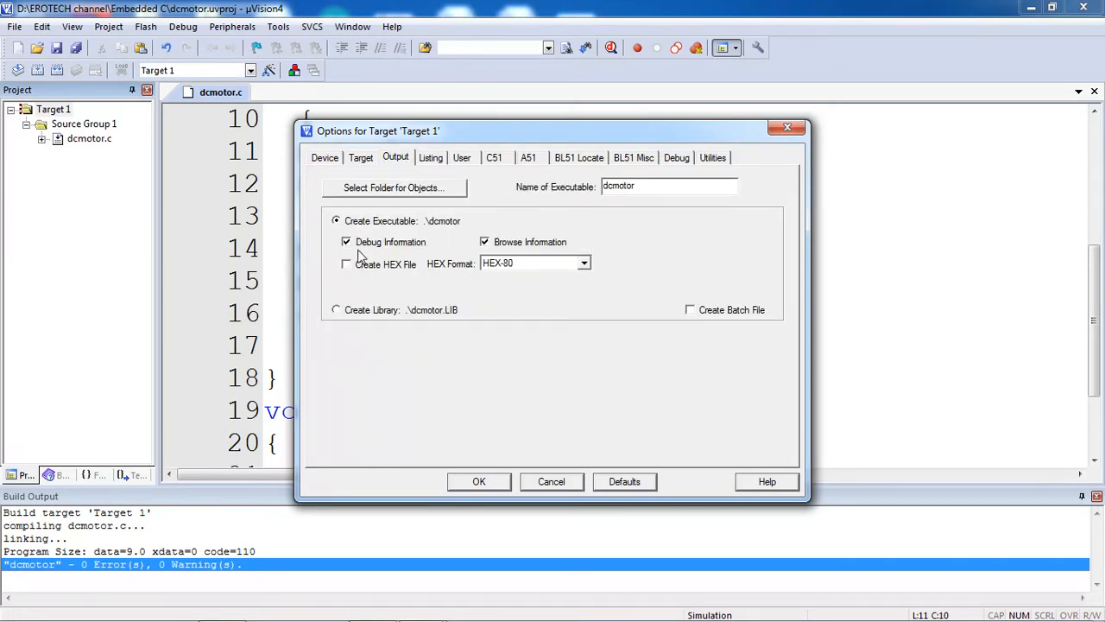
pyautogui.click(345, 262)
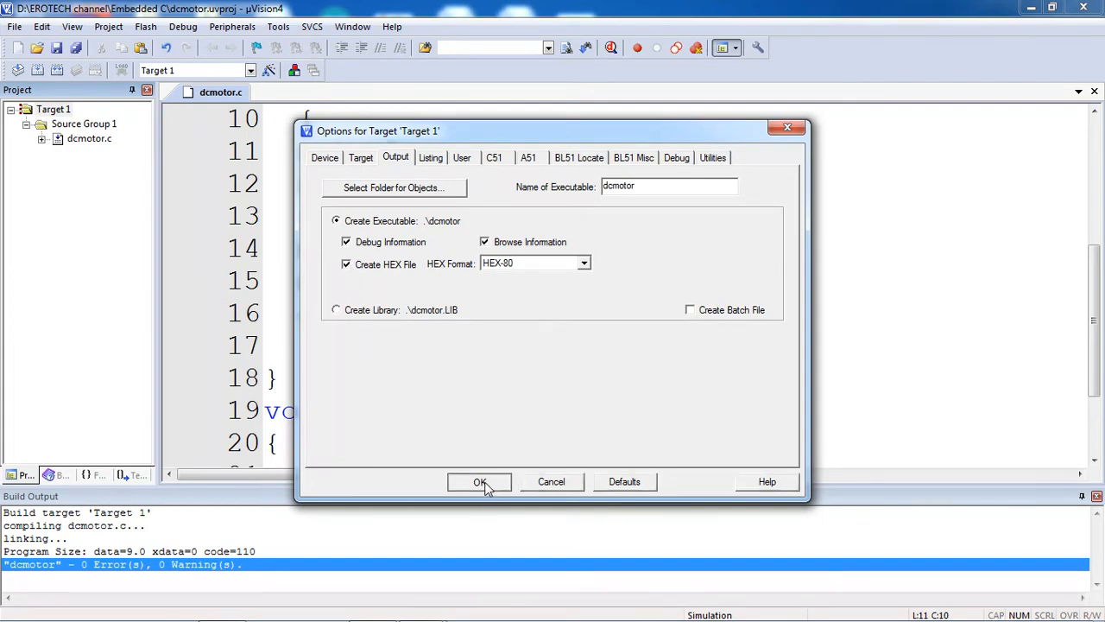
pyautogui.click(480, 480)
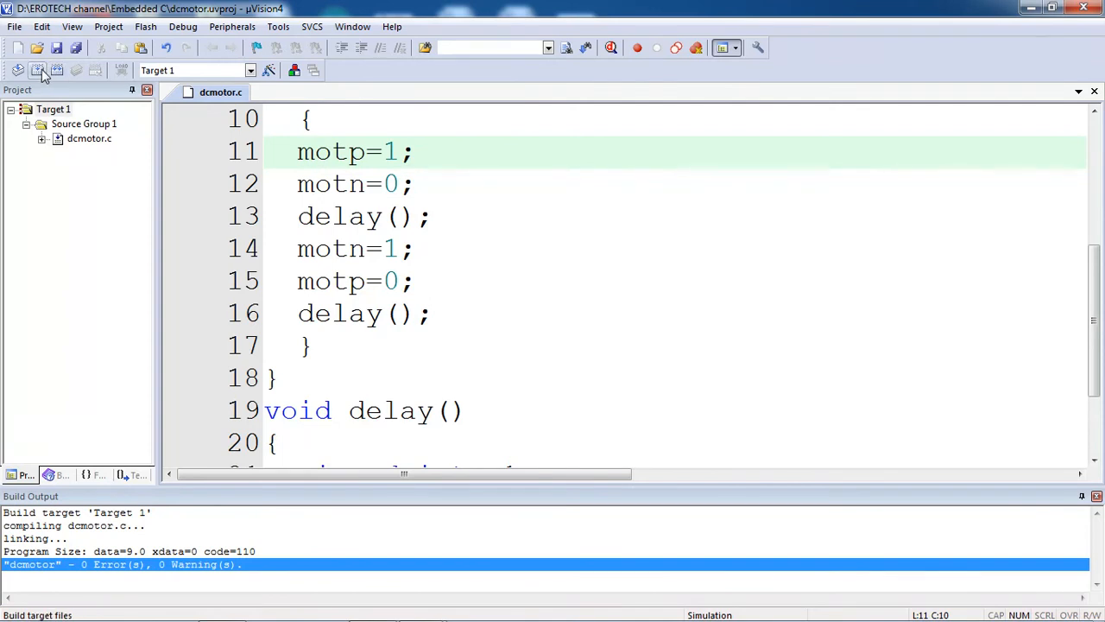
# Step: Rebuild the dcmotor project, creating the hex file with 0 errors and 0 warnings
pyautogui.click(38, 69)
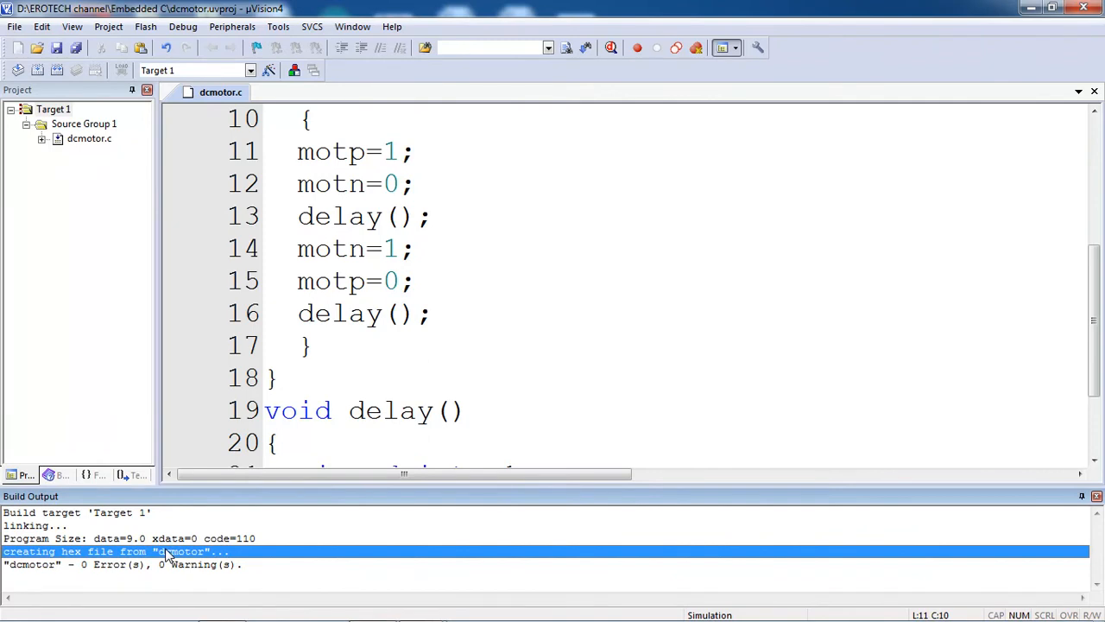
pyautogui.moveTo(818, 42)
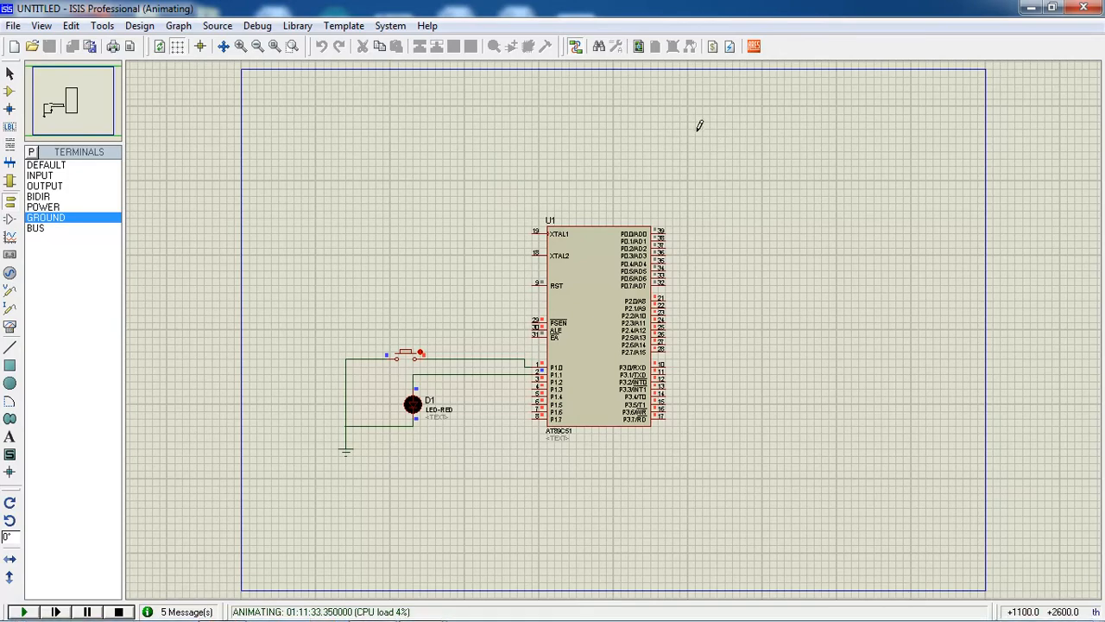
# Step: Start a new empty design, discarding changes to the old LED circuit
pyautogui.click(117, 612)
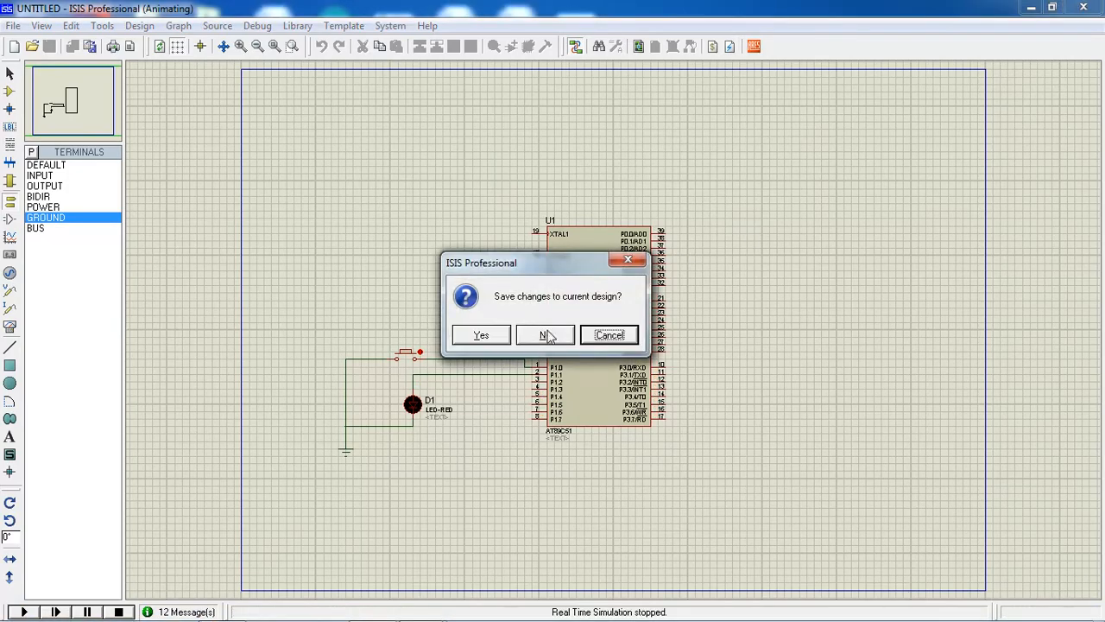
pyautogui.click(545, 335)
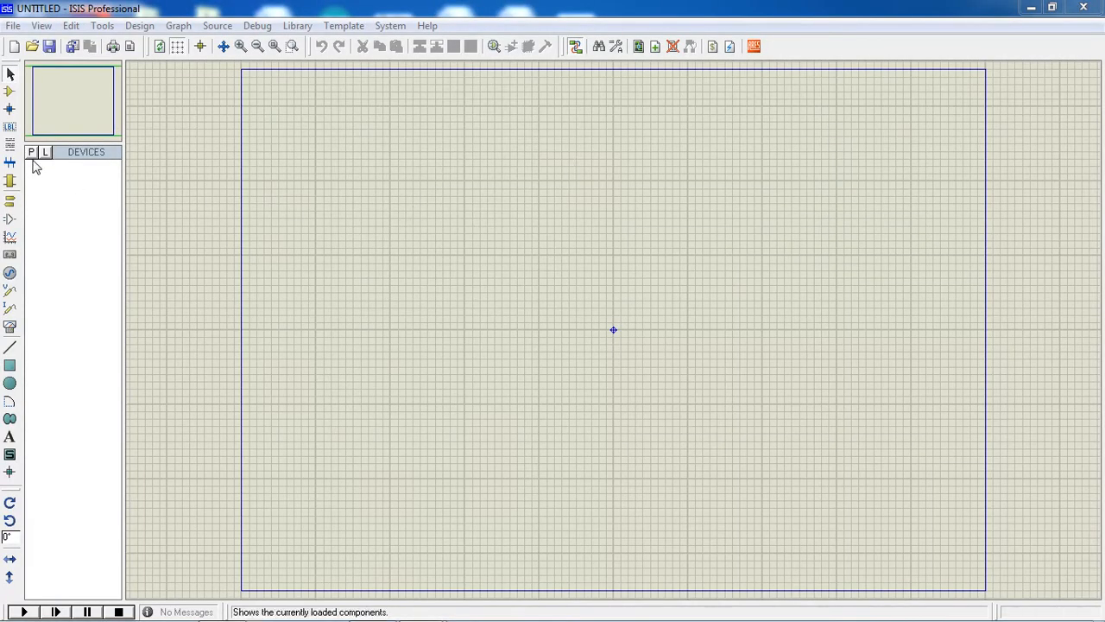
pyautogui.moveTo(31, 152)
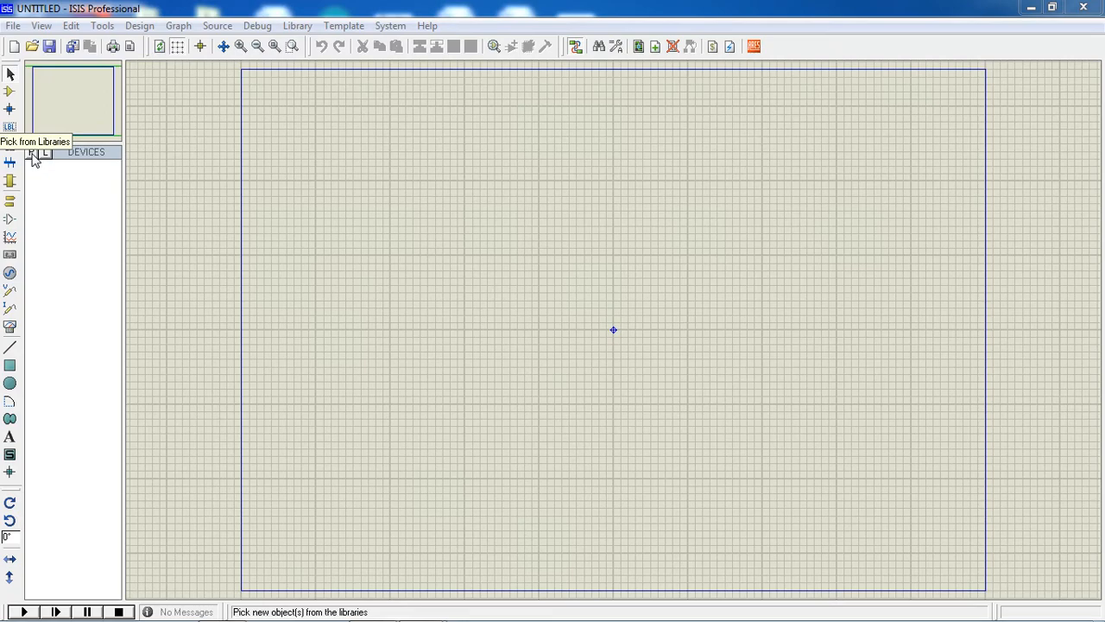
# Step: Pick AT89C51 and L293D from the library and search for 'dc motor'
pyautogui.click(31, 152)
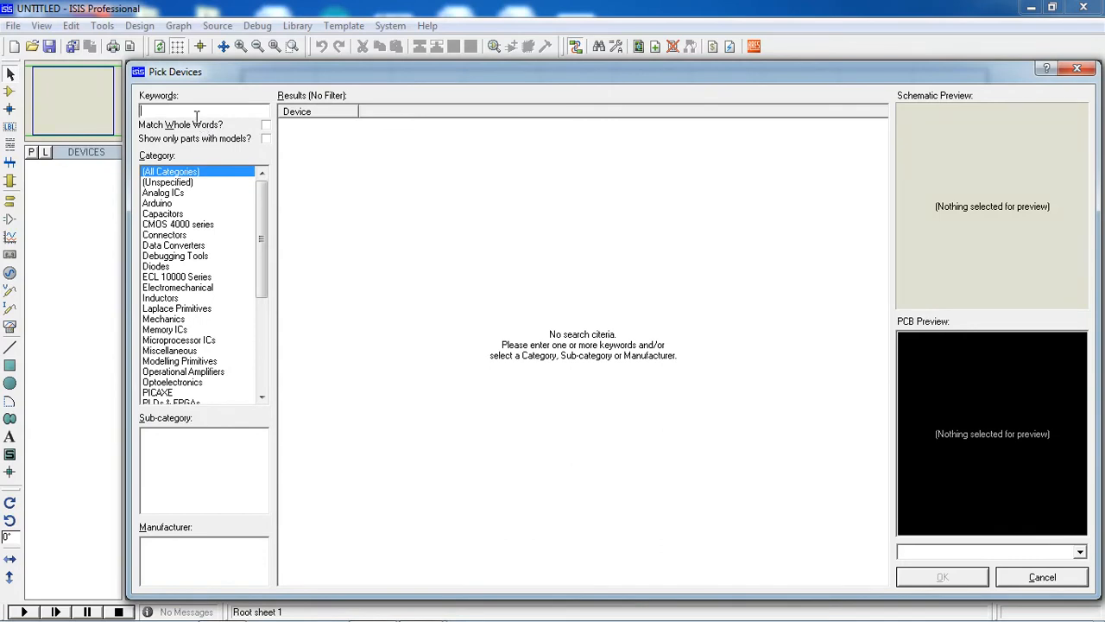
pyautogui.write('at89')
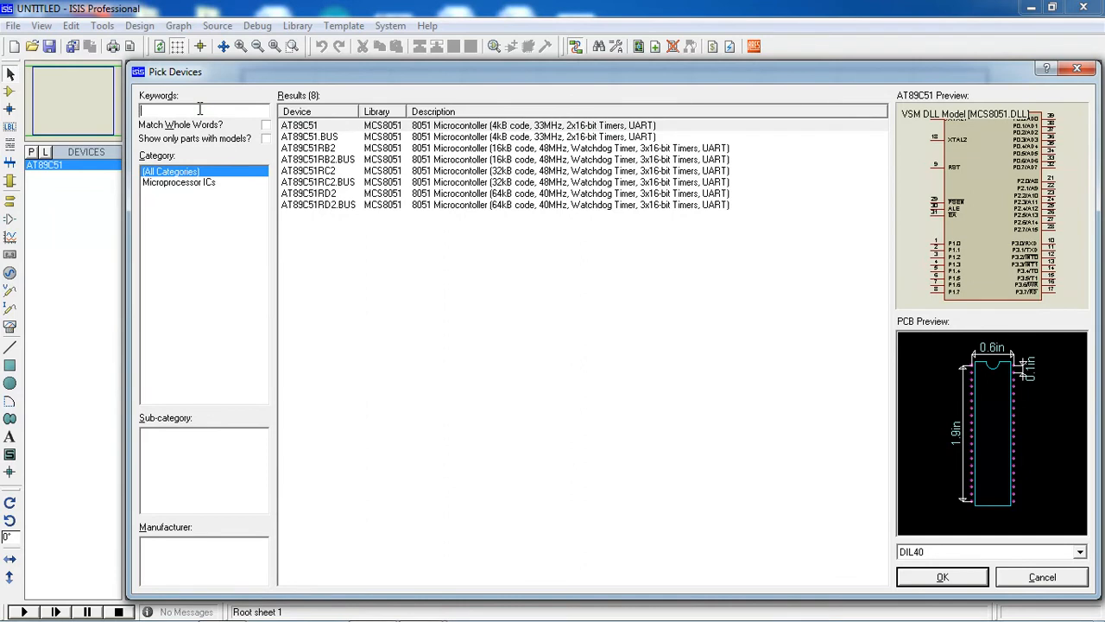
pyautogui.write('l293')
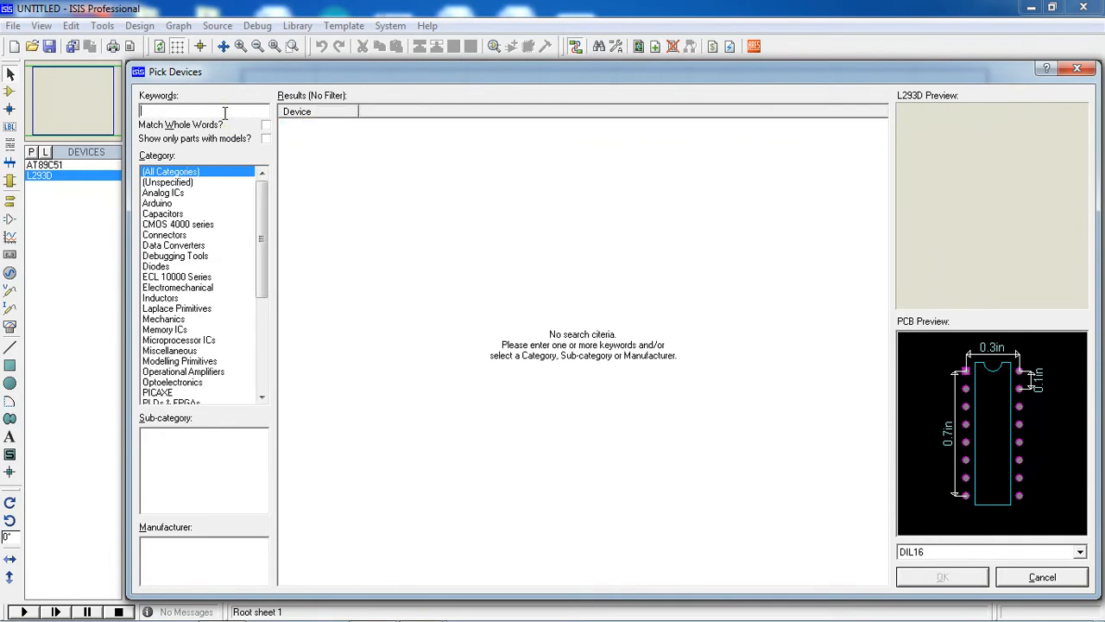
pyautogui.write('dc motor')
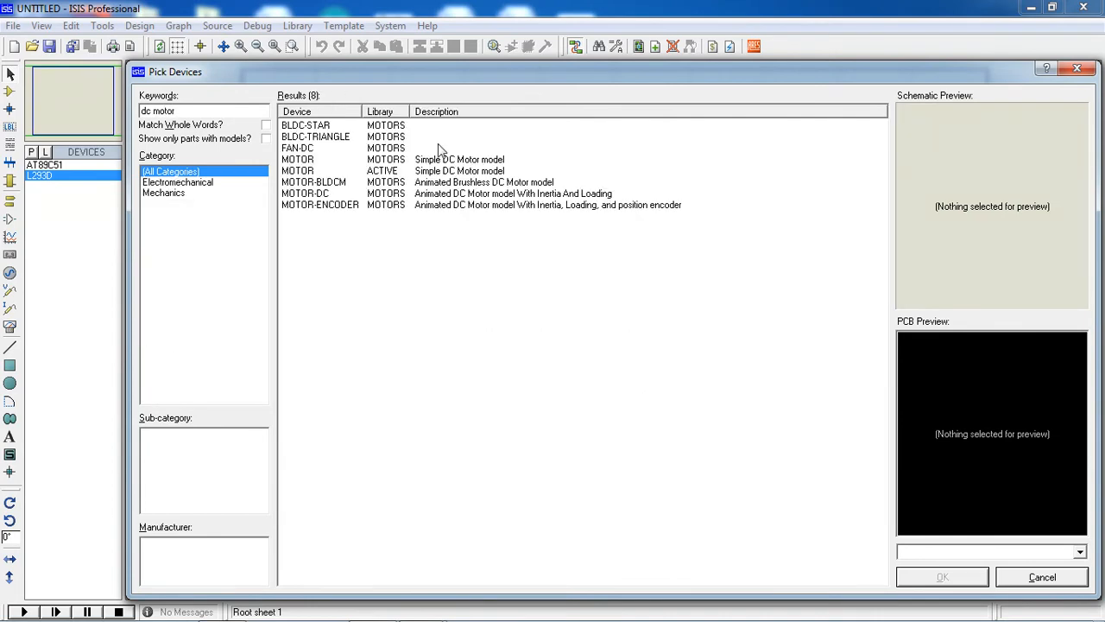
pyautogui.moveTo(311, 171)
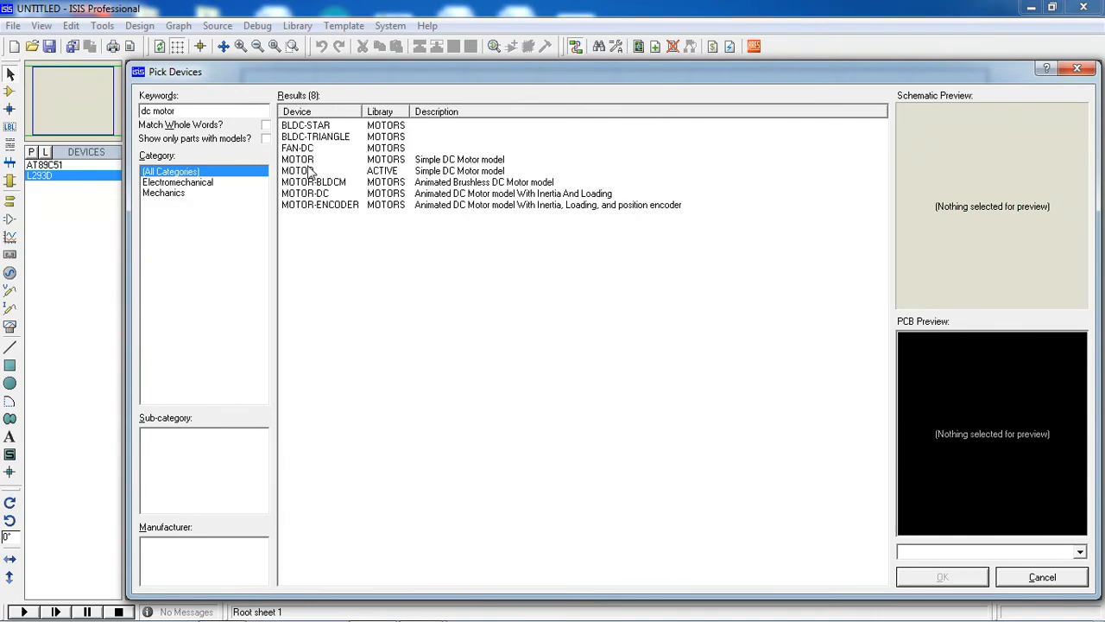
# Step: Choose the simple DC MOTOR model over the animated one and finish picking parts
pyautogui.click(304, 193)
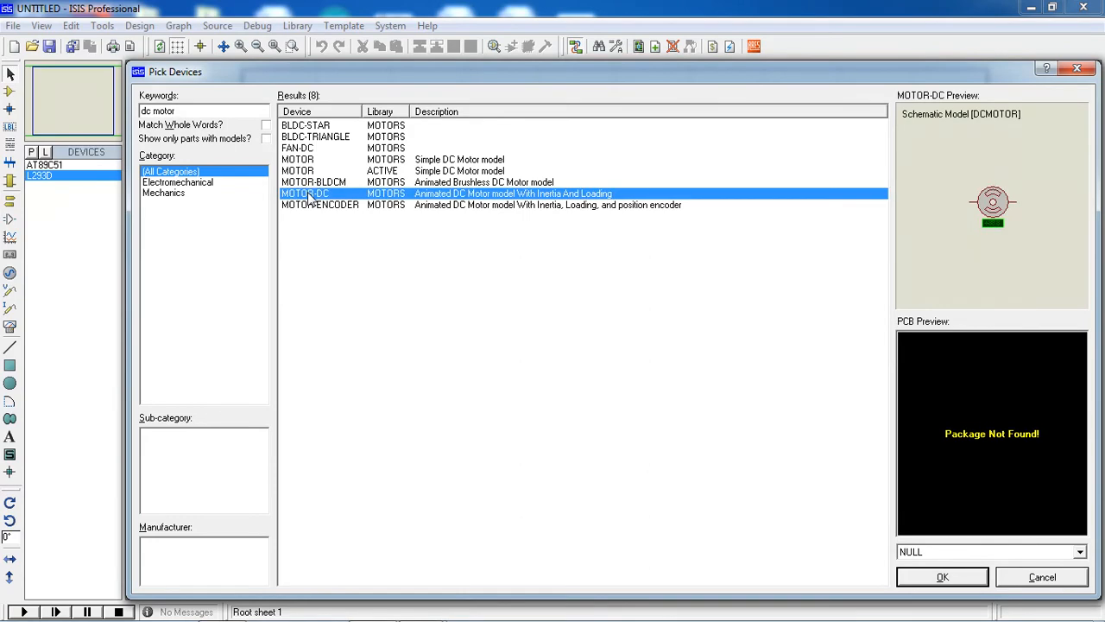
pyautogui.click(297, 171)
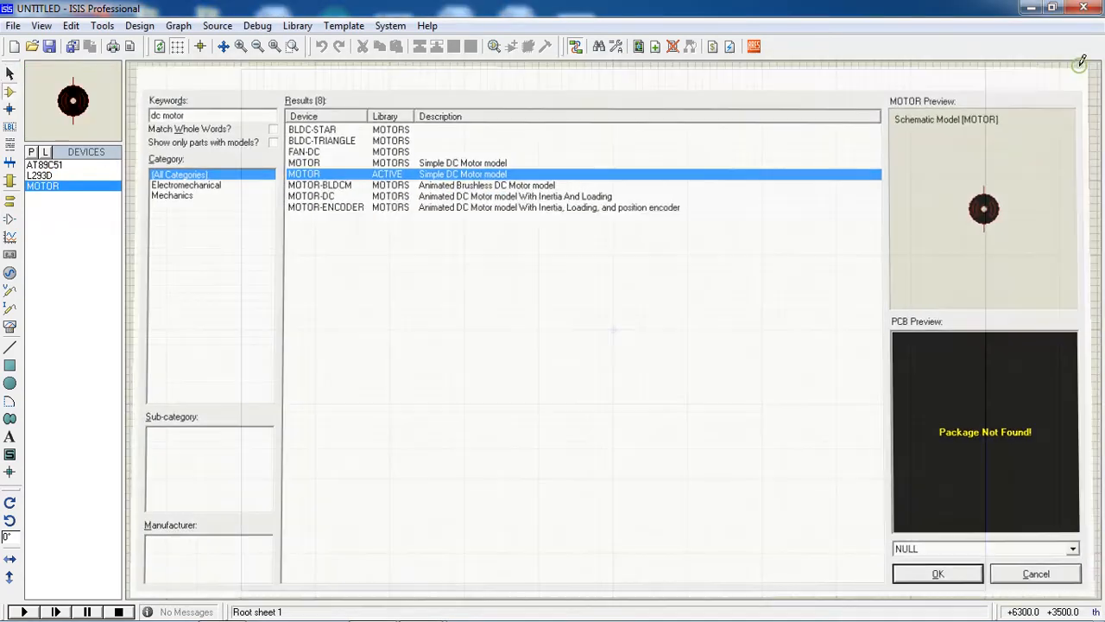
pyautogui.click(936, 573)
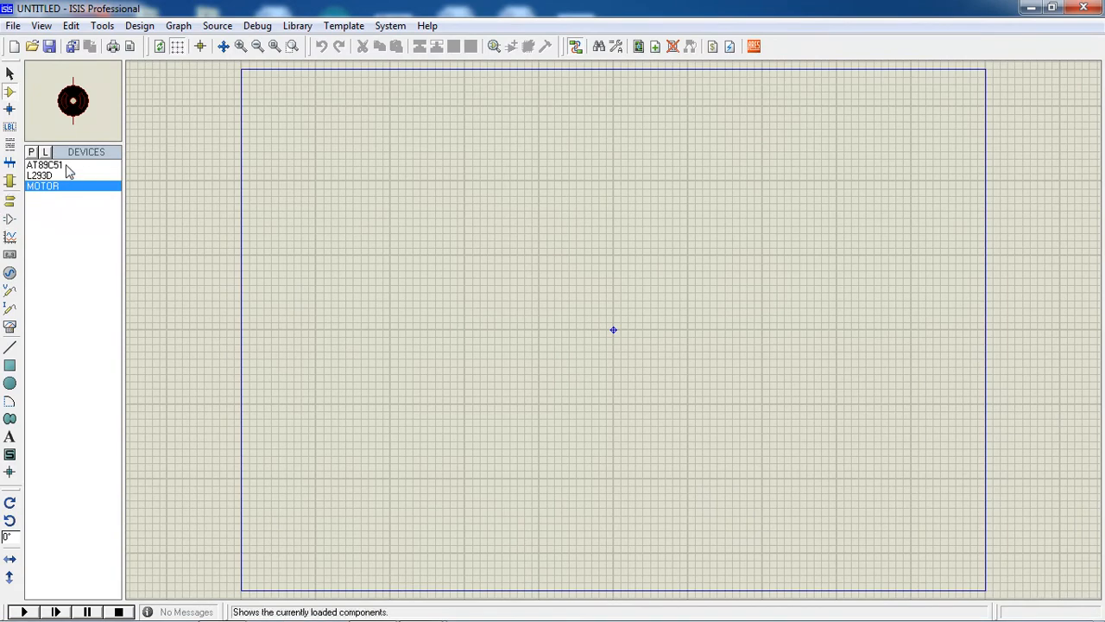
# Step: Place the AT89C51, the L293D and the motor on the schematic sheet
pyautogui.click(48, 165)
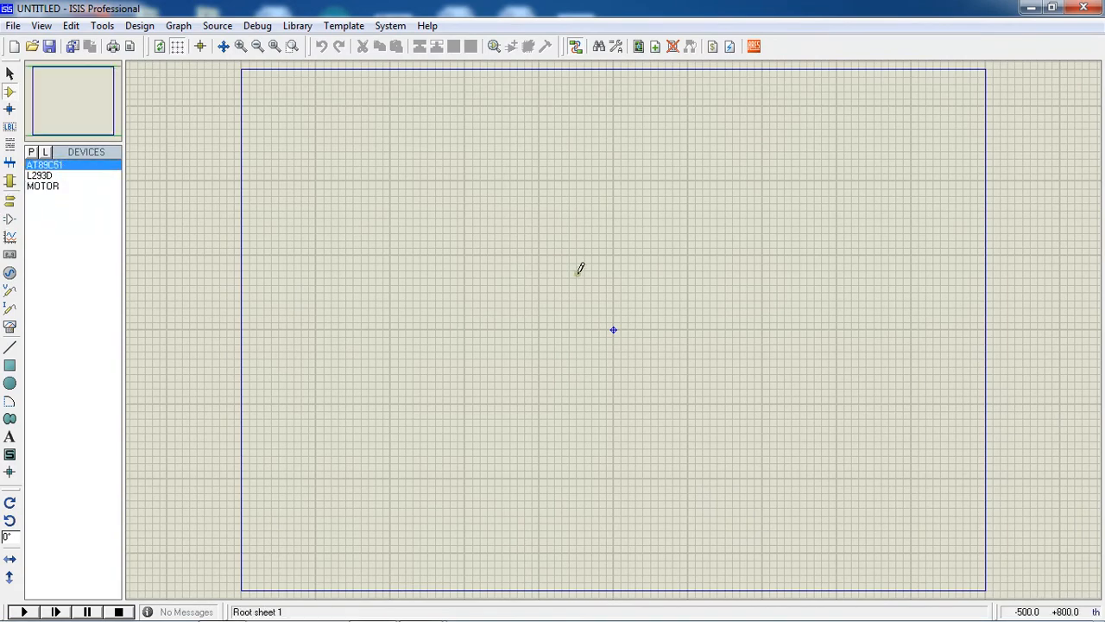
pyautogui.click(613, 329)
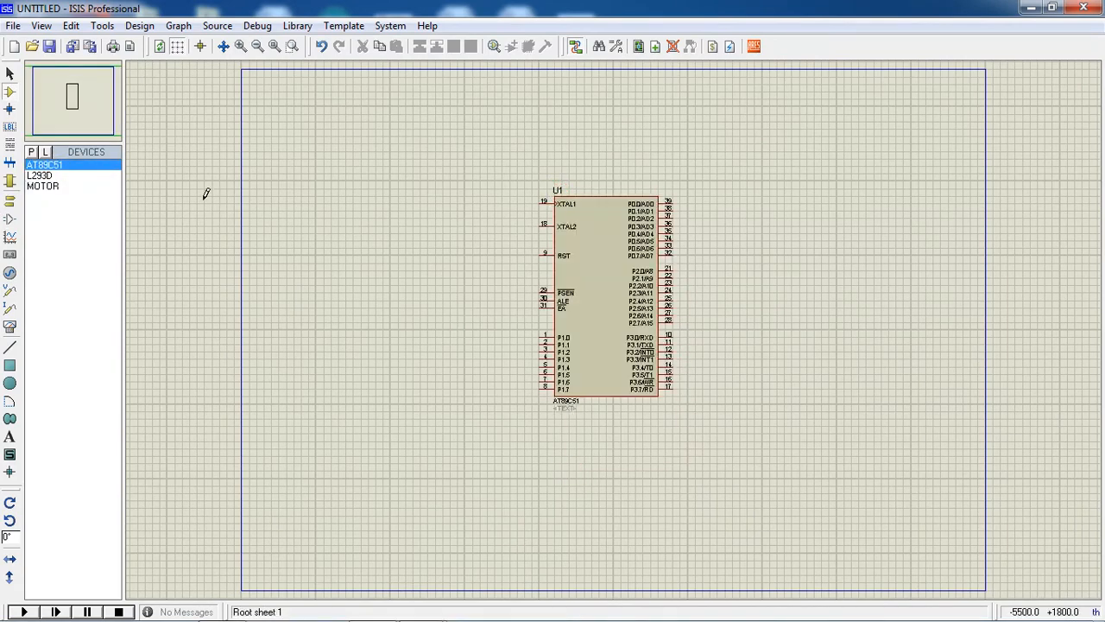
pyautogui.click(40, 176)
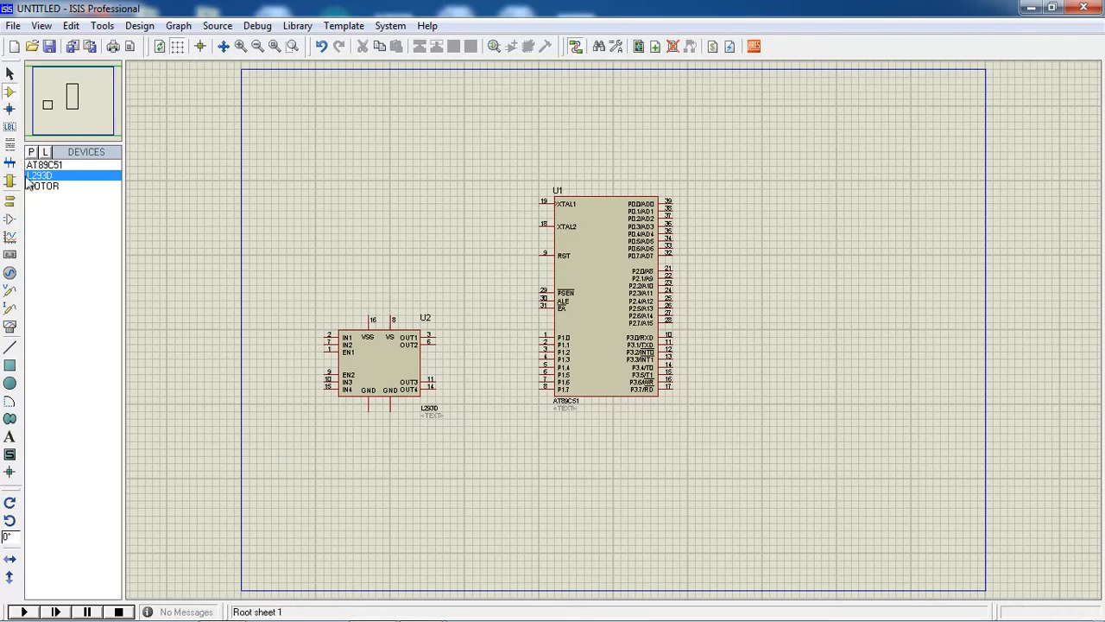
pyautogui.click(43, 187)
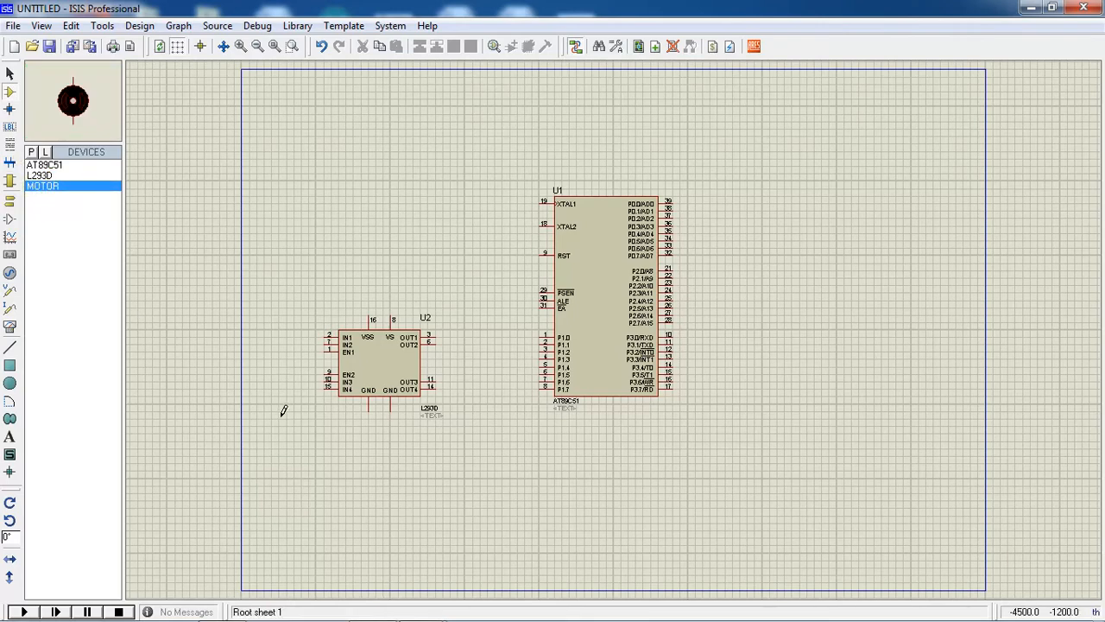
pyautogui.click(278, 419)
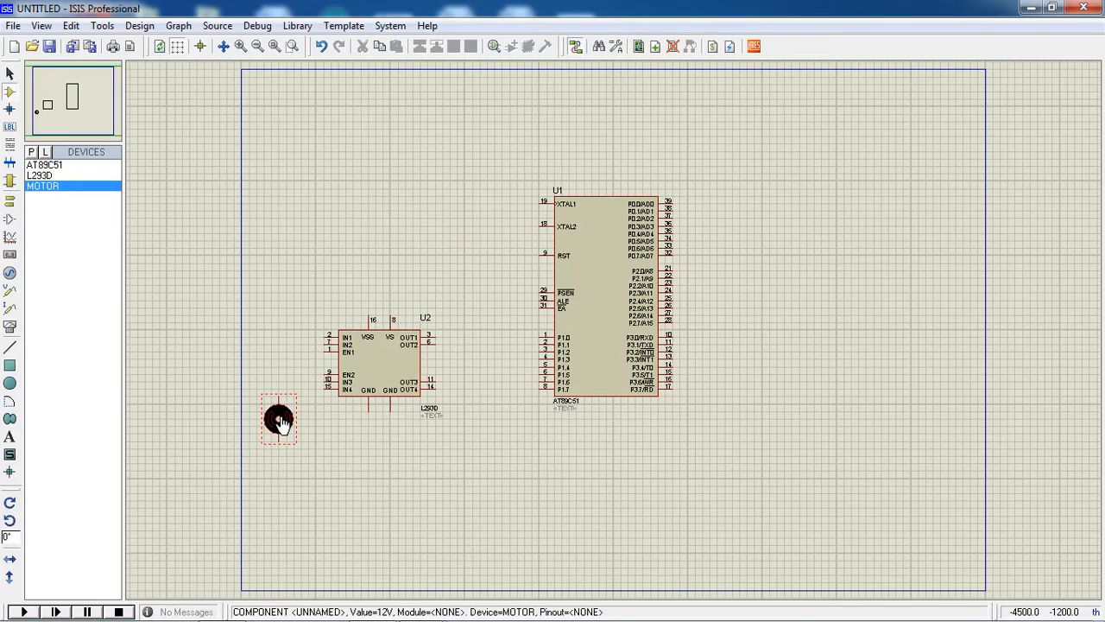
# Step: X-mirror the L293D so its outputs face the motor, checking with zoom
pyautogui.click(380, 363)
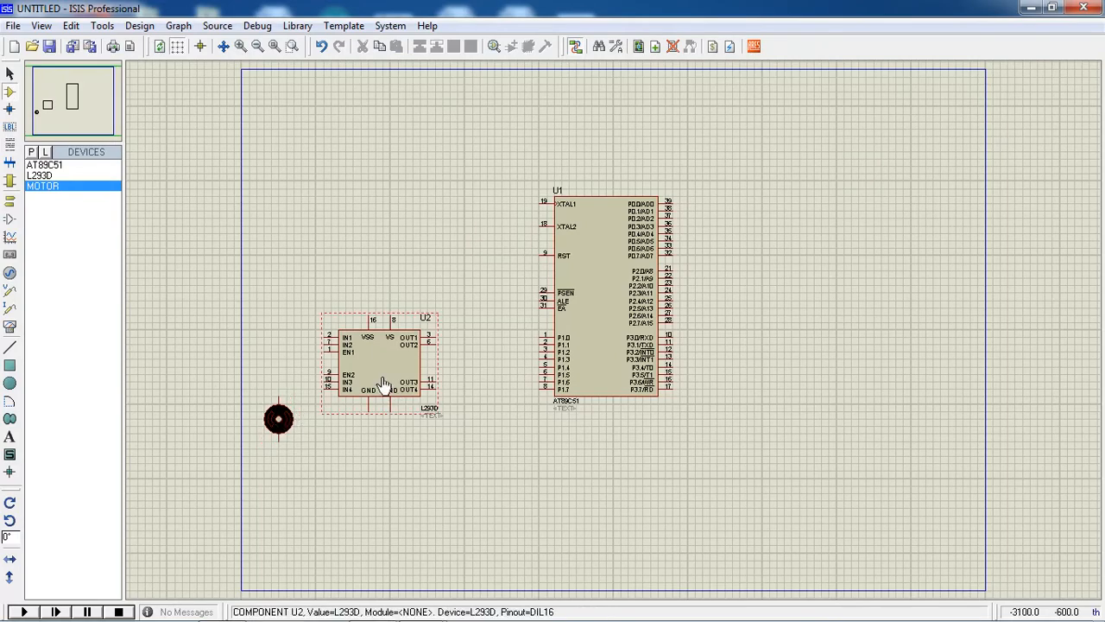
pyautogui.rightClick(379, 362)
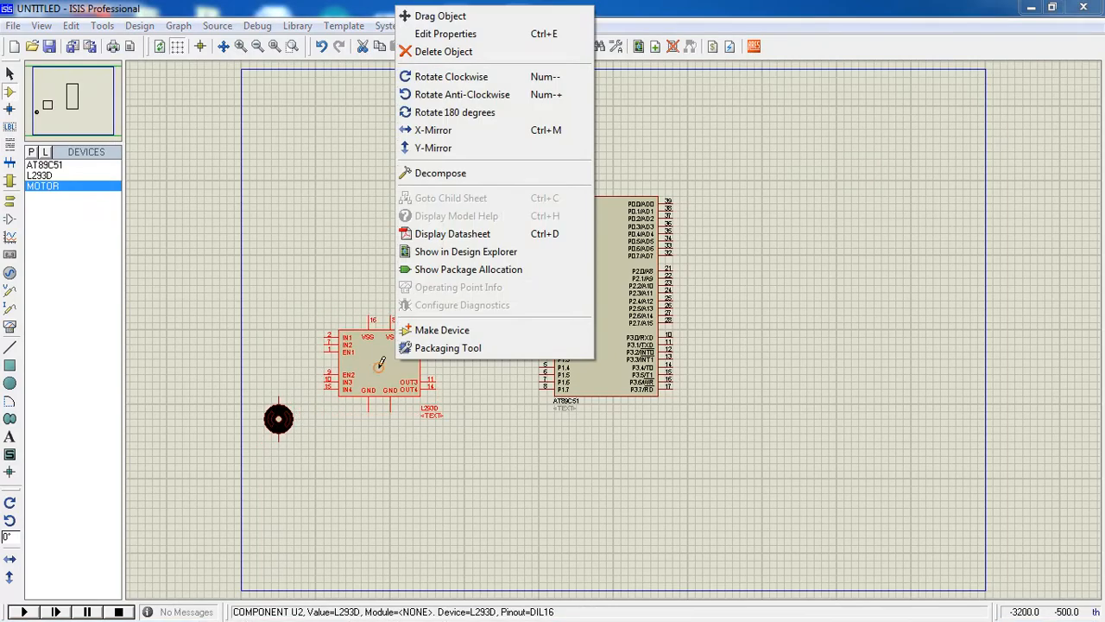
pyautogui.moveTo(434, 130)
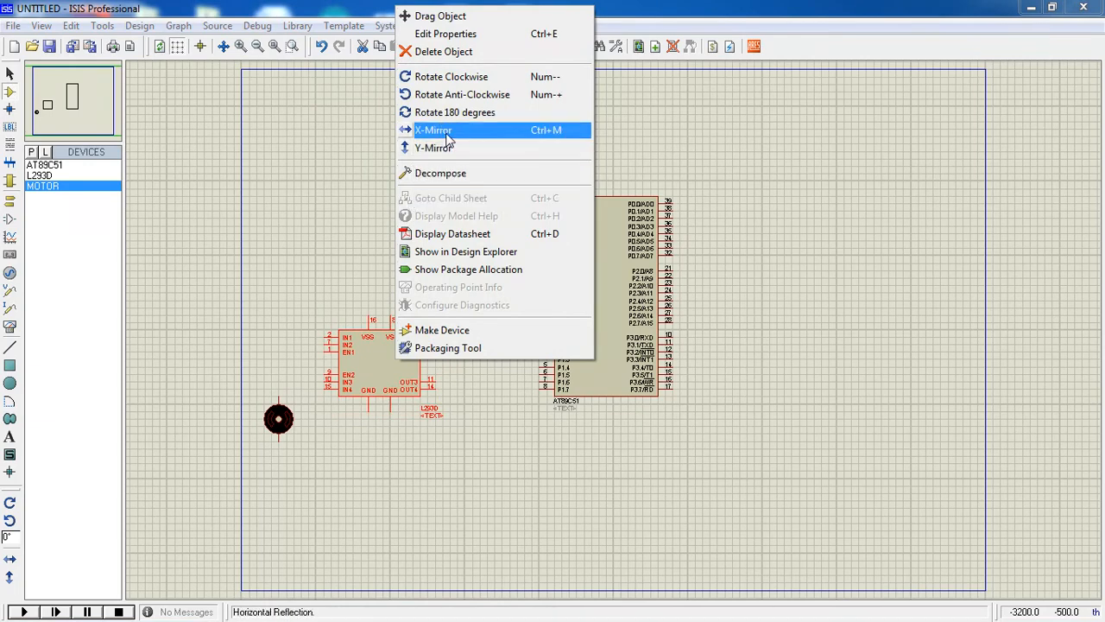
pyautogui.click(433, 130)
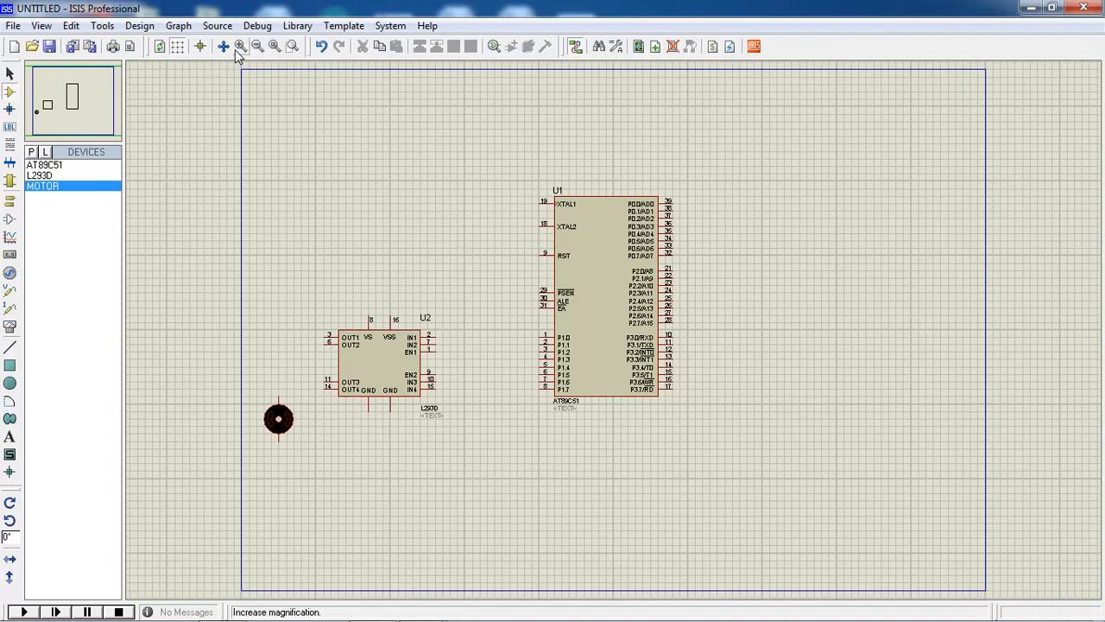
pyautogui.click(240, 47)
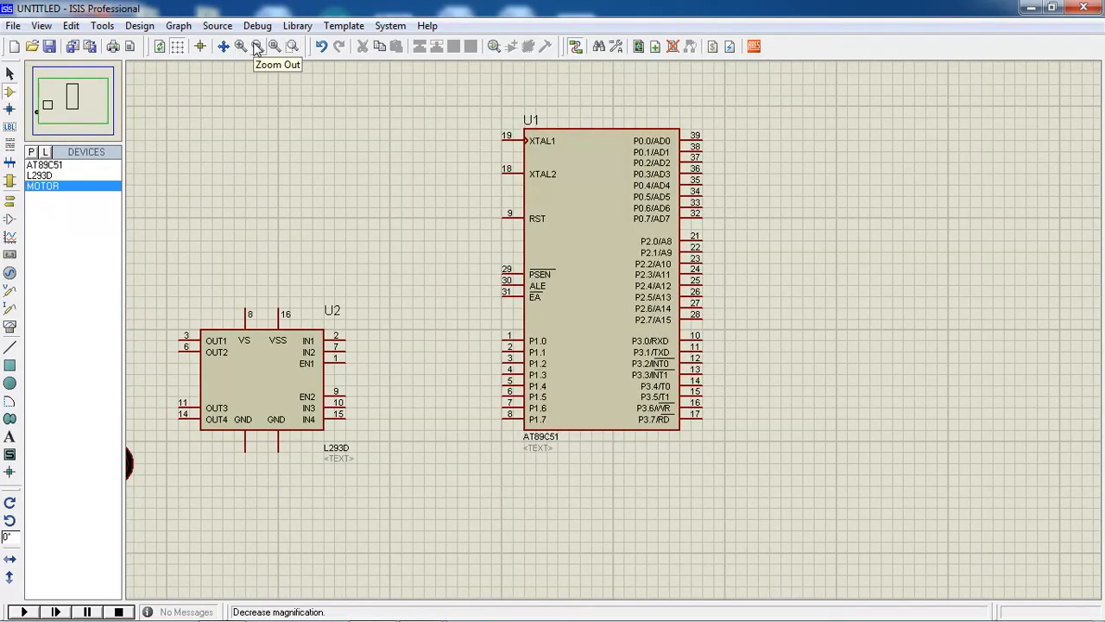
pyautogui.click(258, 47)
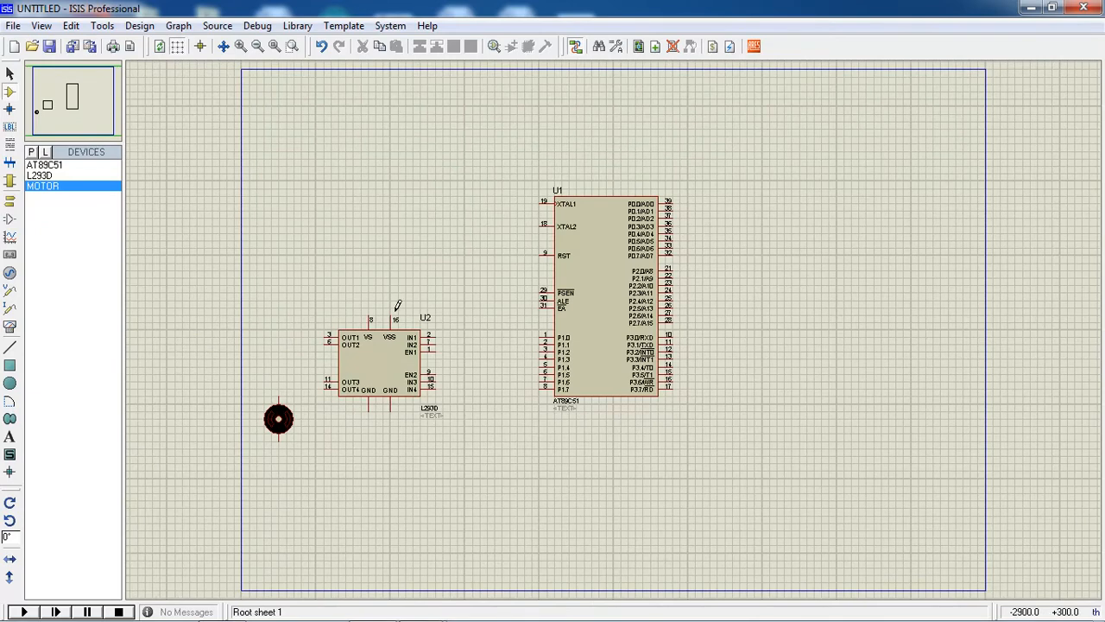
pyautogui.moveTo(358, 470)
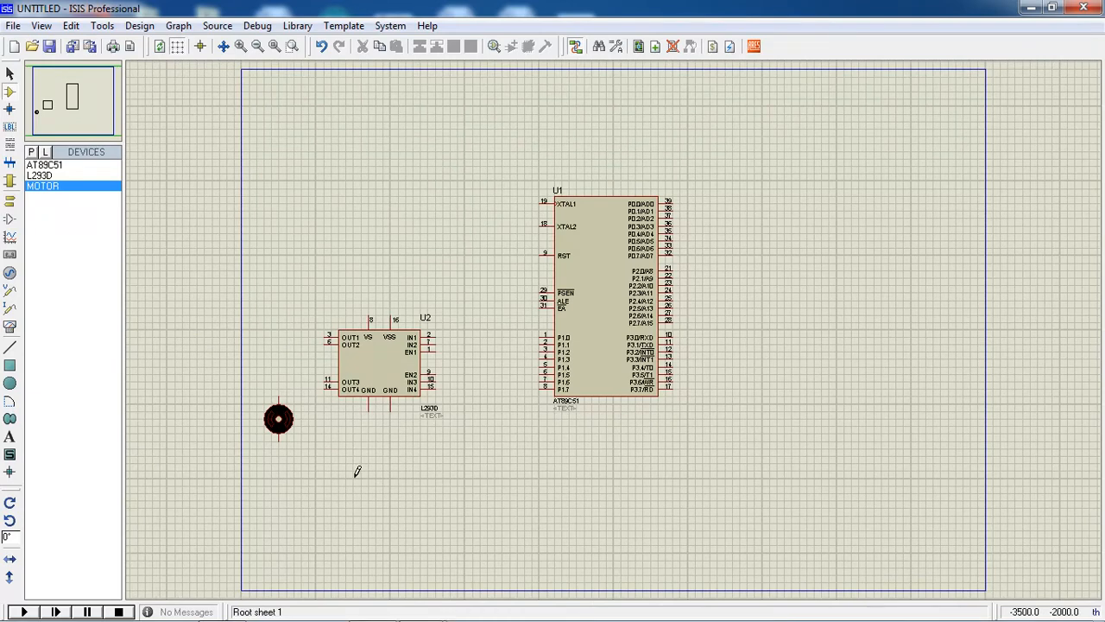
pyautogui.moveTo(440, 318)
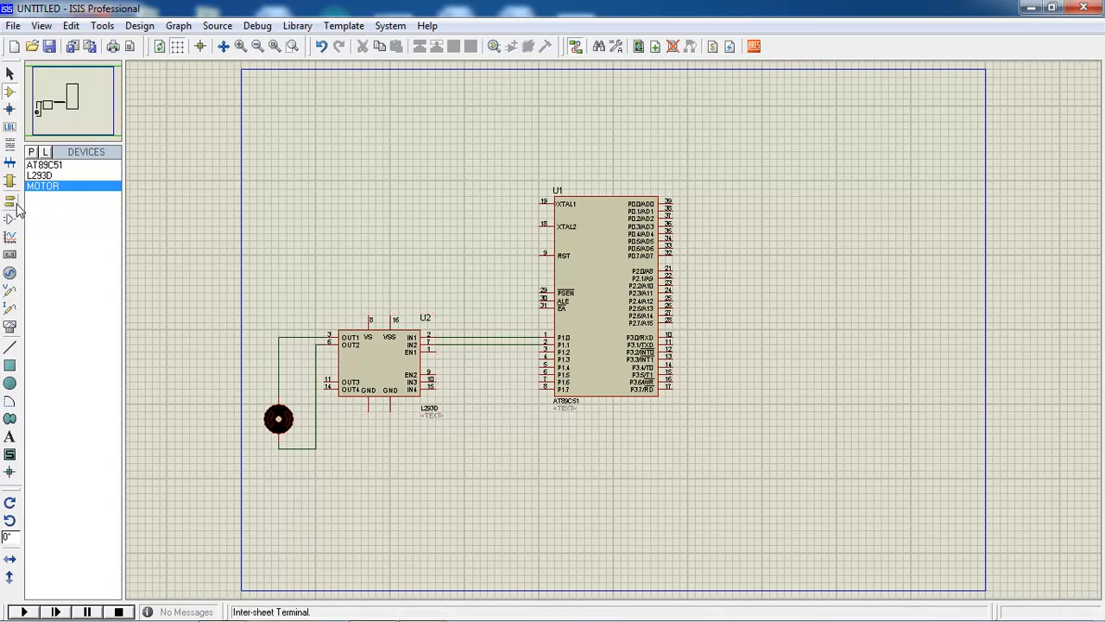
# Step: Place POWER terminals on the VS/VSS/EN pins and a GROUND terminal on GND
pyautogui.click(11, 208)
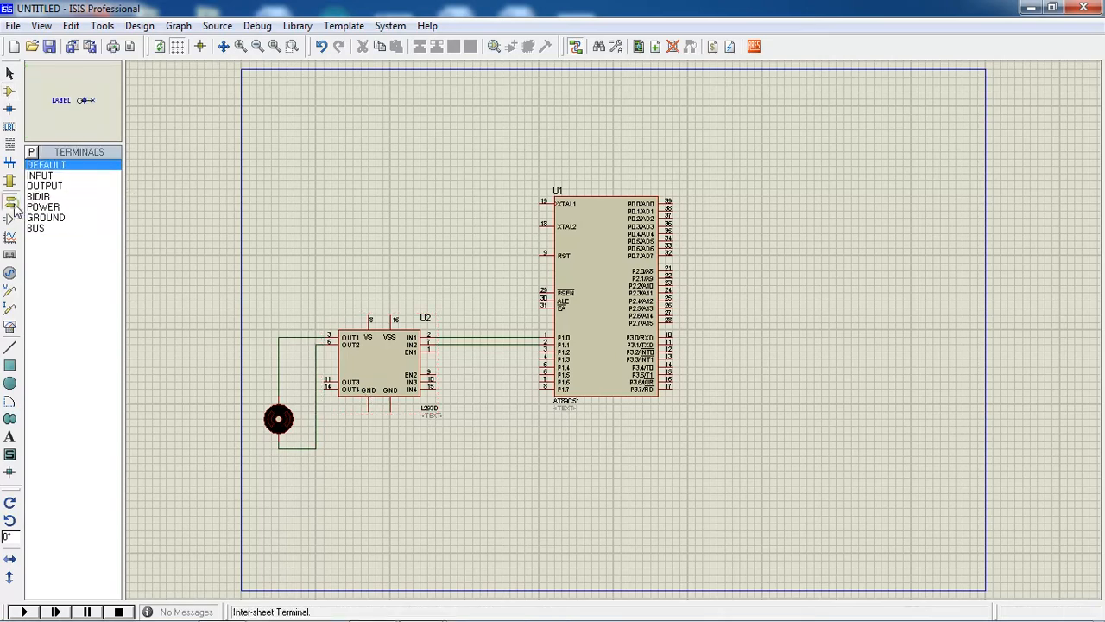
pyautogui.click(43, 207)
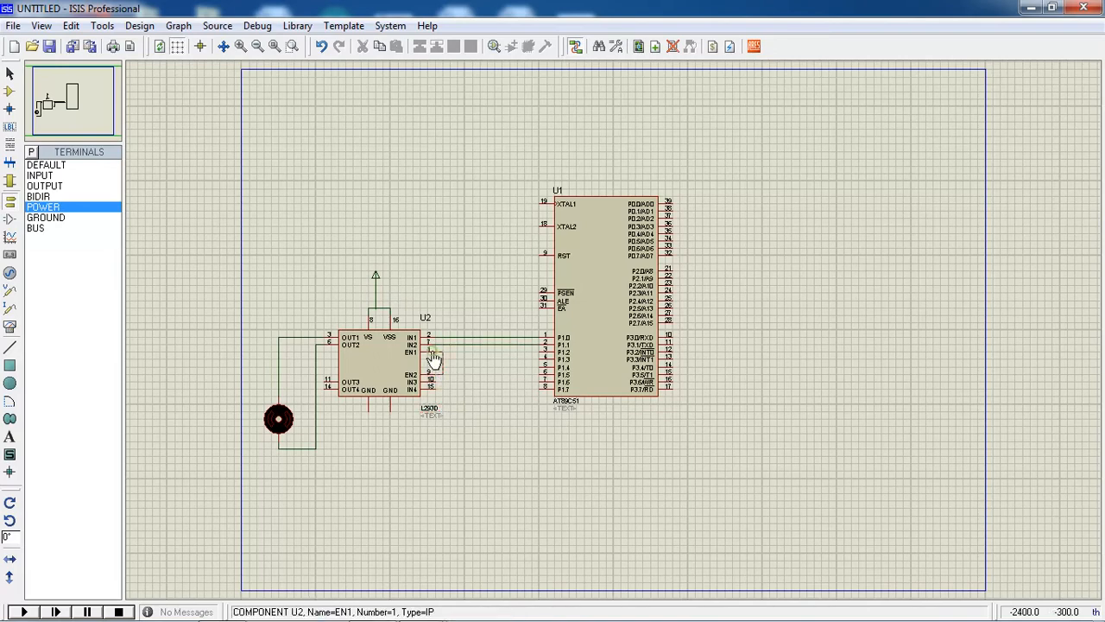
pyautogui.click(428, 352)
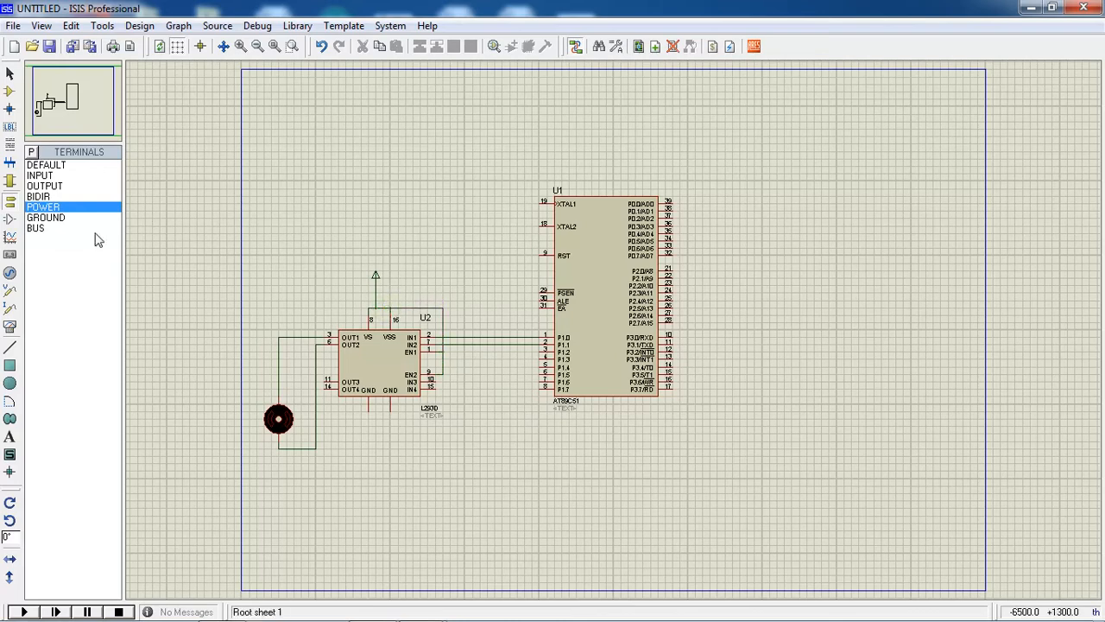
pyautogui.click(37, 228)
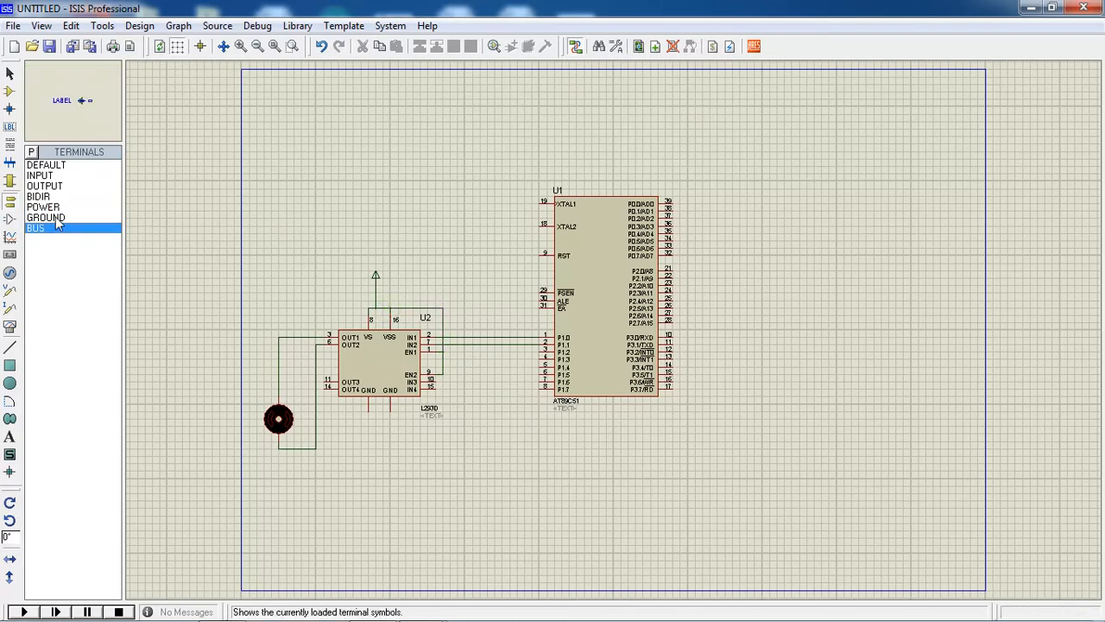
pyautogui.click(45, 217)
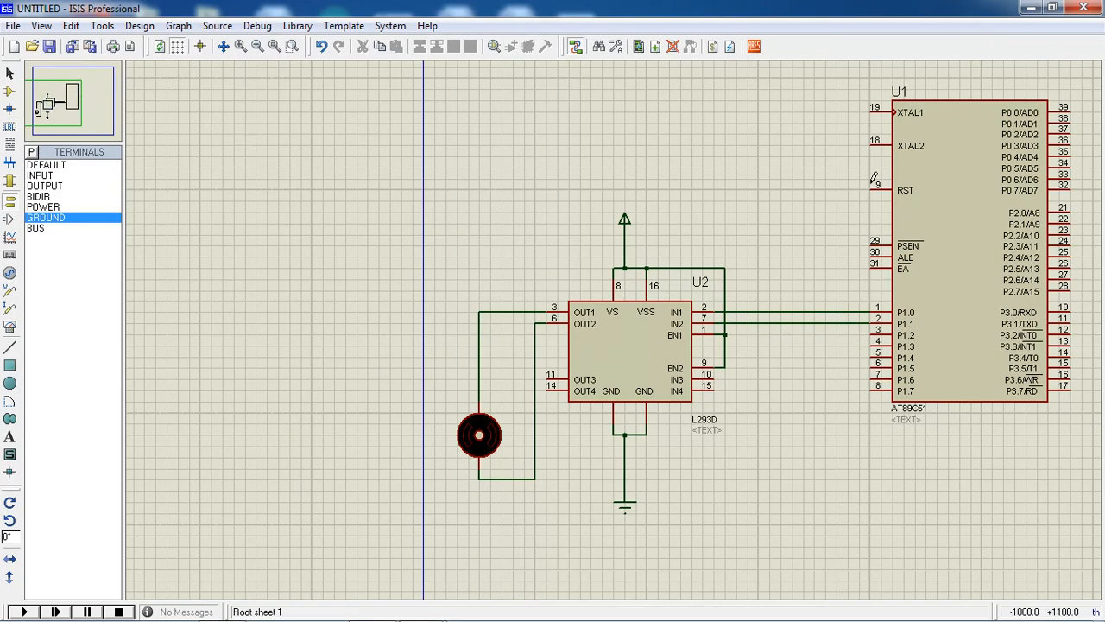
# Step: Browse from the AT89C51 properties to D:\EROTECH channel\Embedded C for its program file
pyautogui.doubleClick(950, 250)
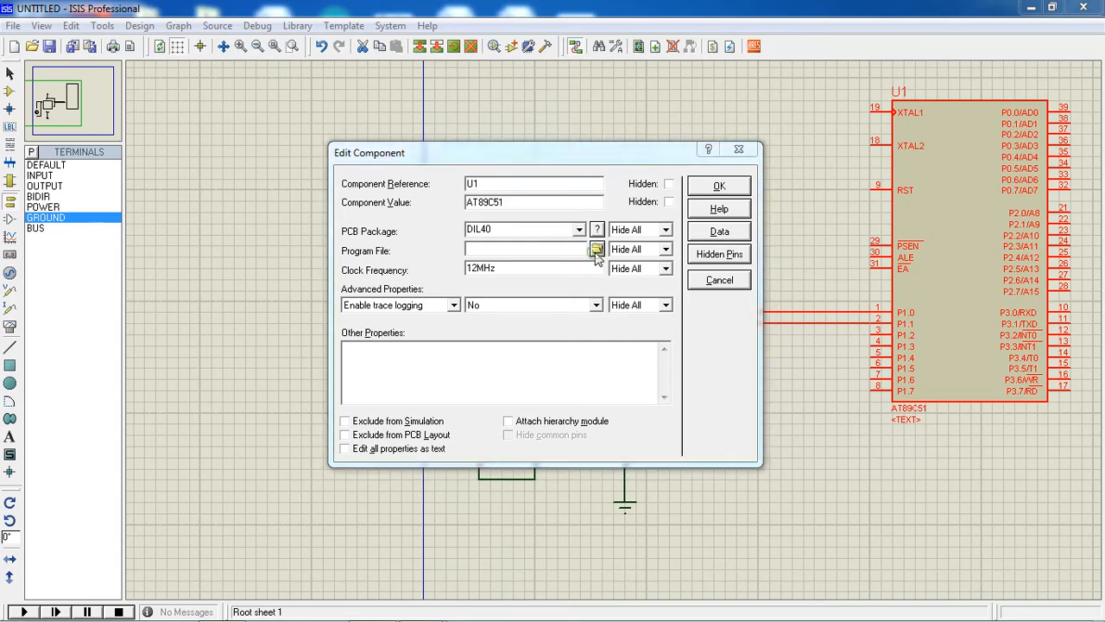
pyautogui.click(597, 249)
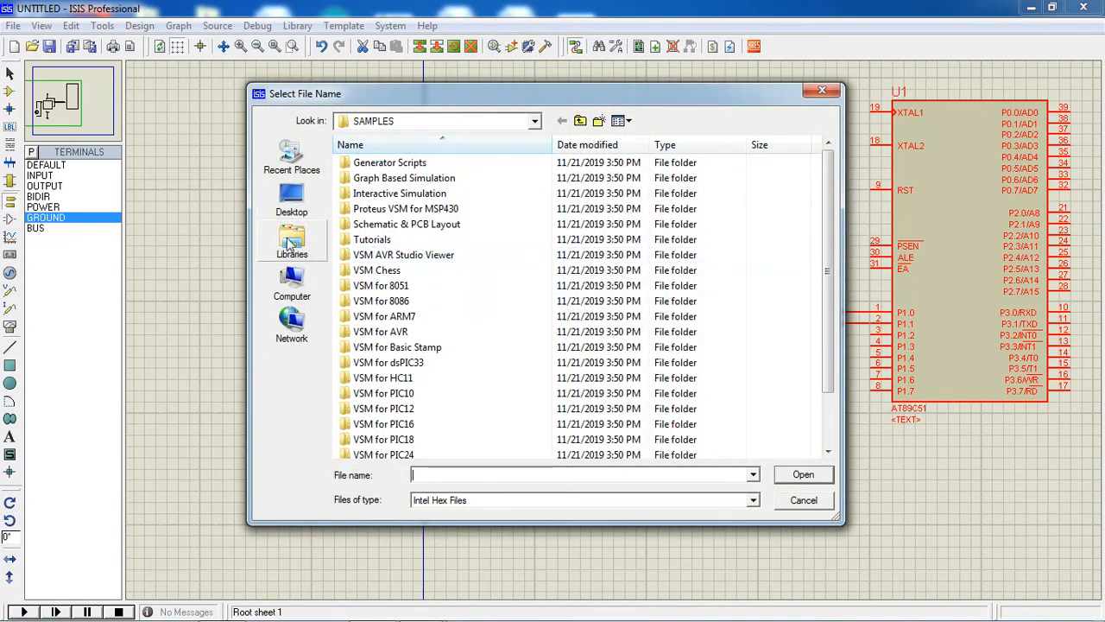
pyautogui.click(291, 285)
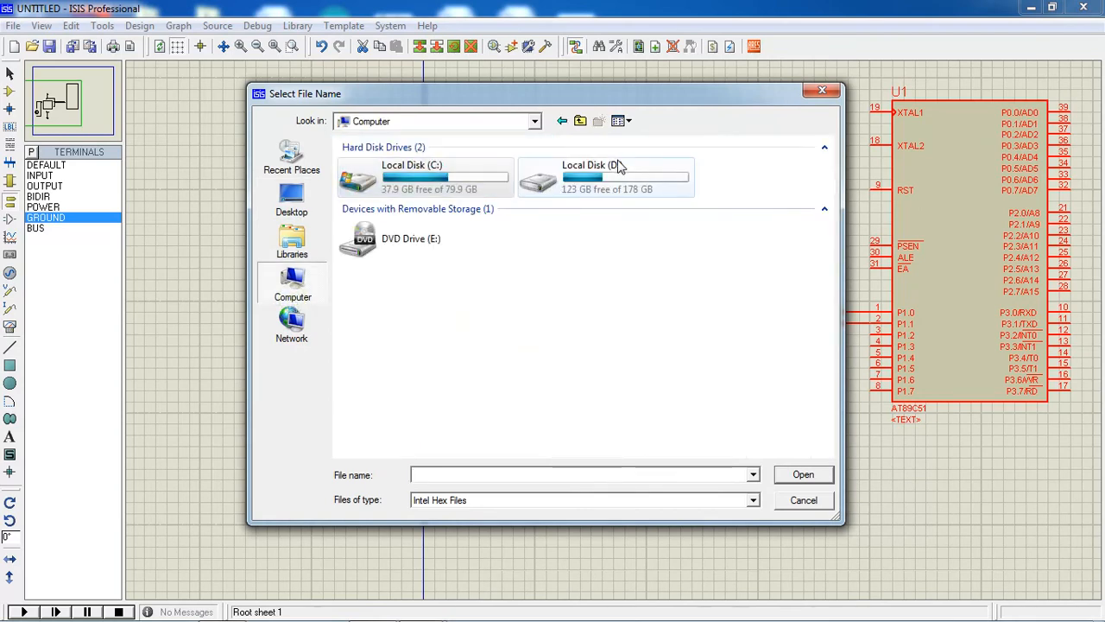
pyautogui.doubleClick(587, 176)
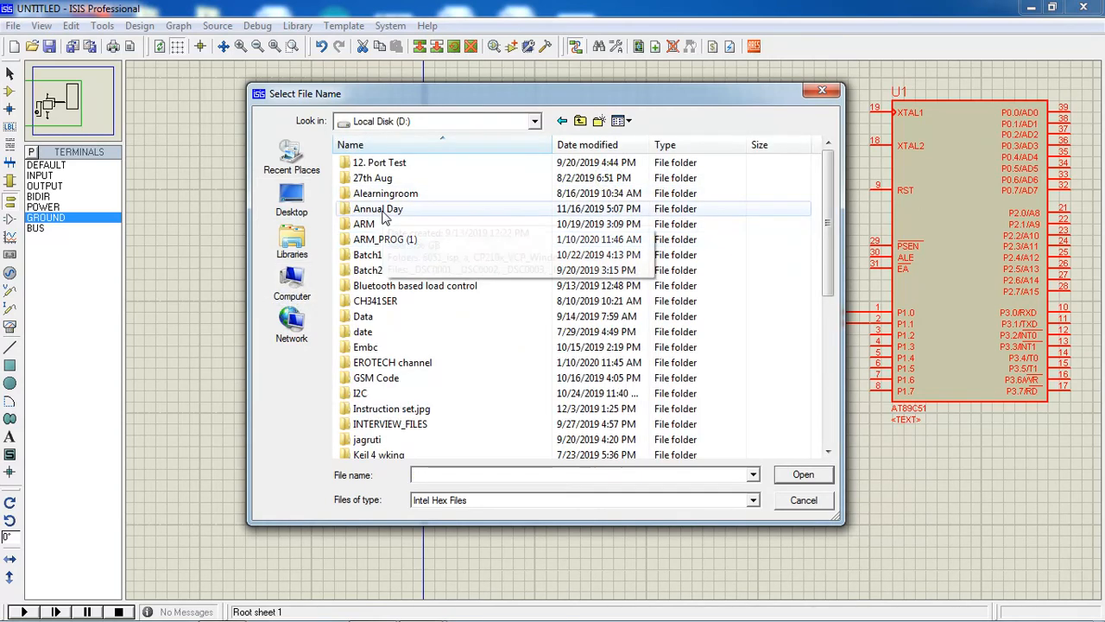
pyautogui.doubleClick(392, 363)
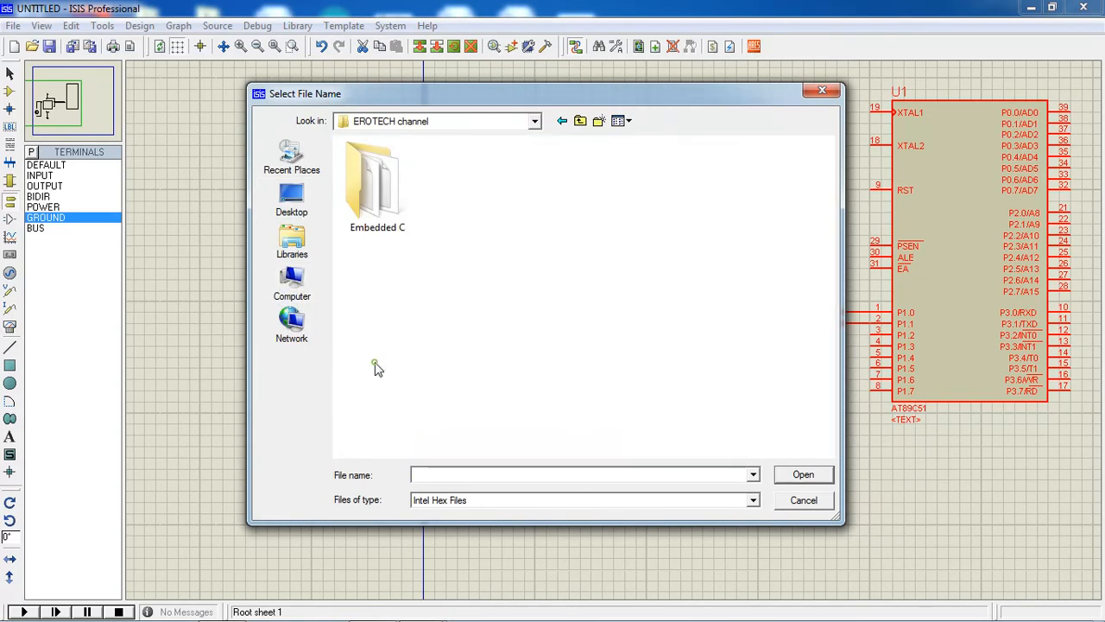
pyautogui.doubleClick(376, 181)
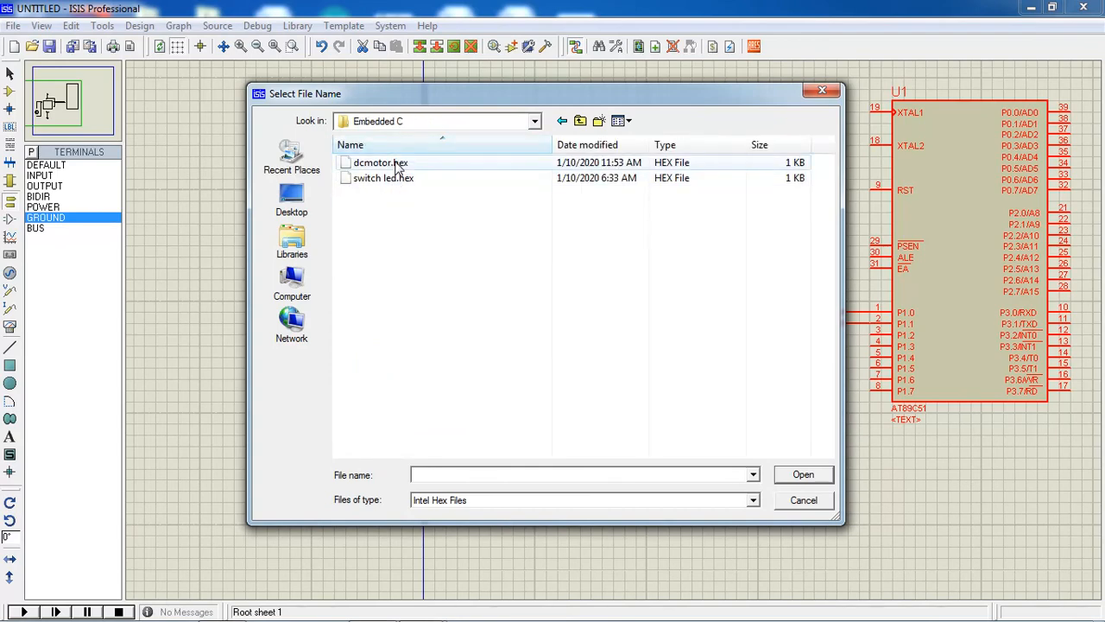
# Step: Load dcmotor.hex as the program file at 11.0592 MHz and accept the settings
pyautogui.click(380, 162)
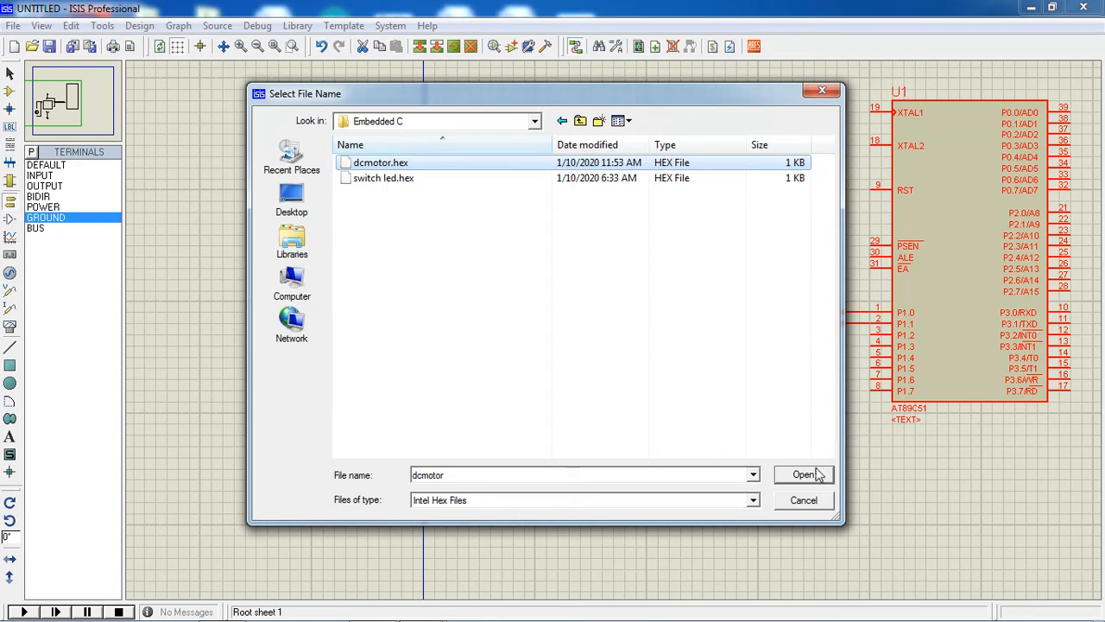
pyautogui.click(802, 473)
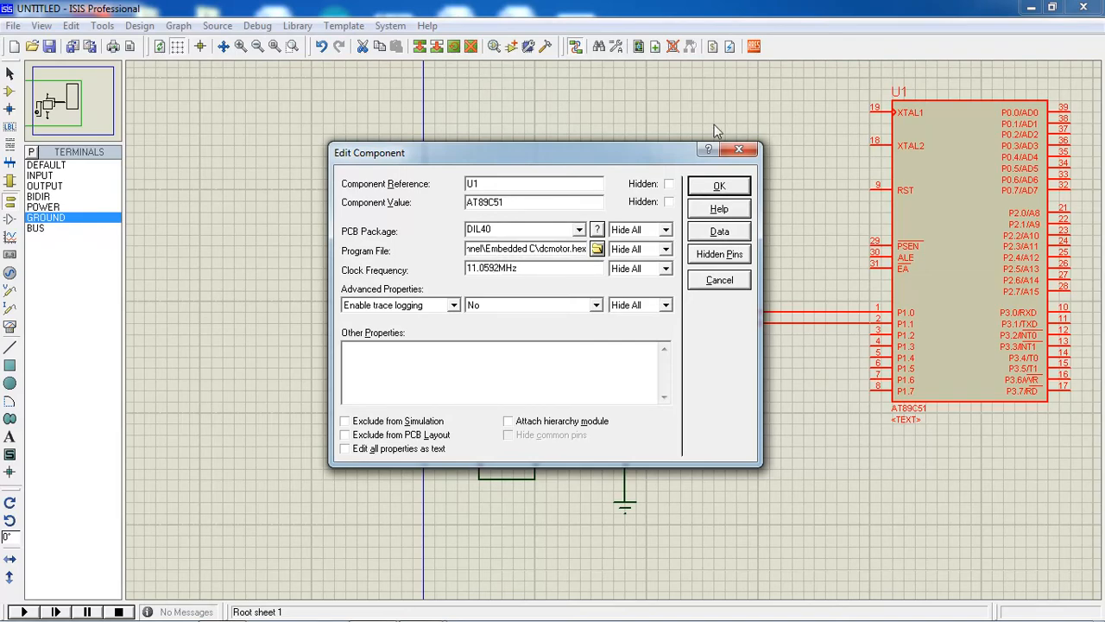
pyautogui.click(718, 184)
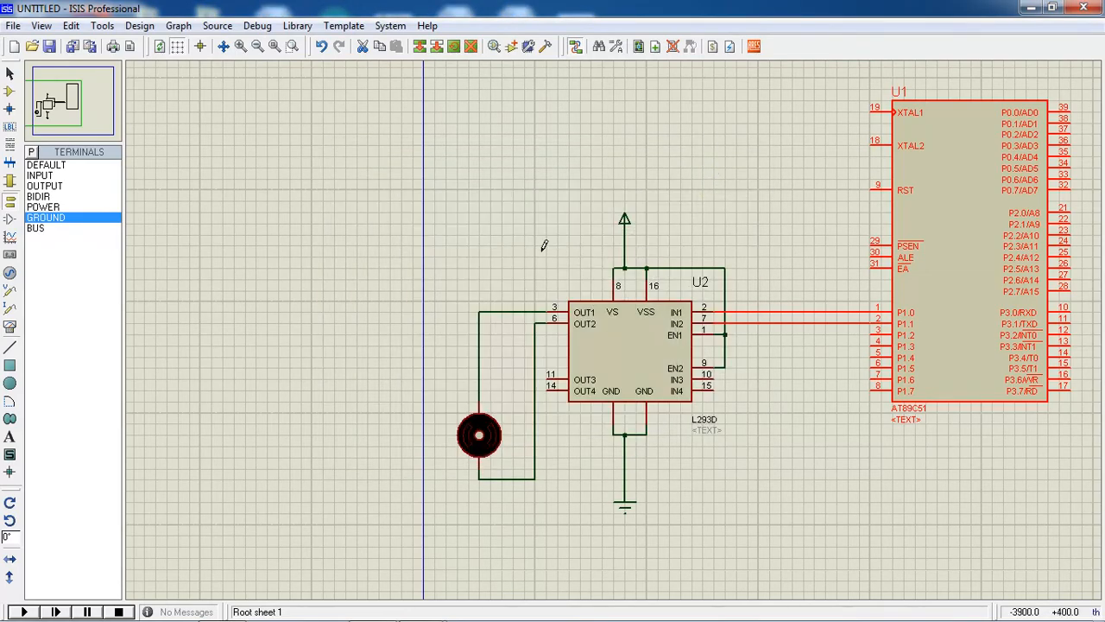
pyautogui.moveTo(24, 611)
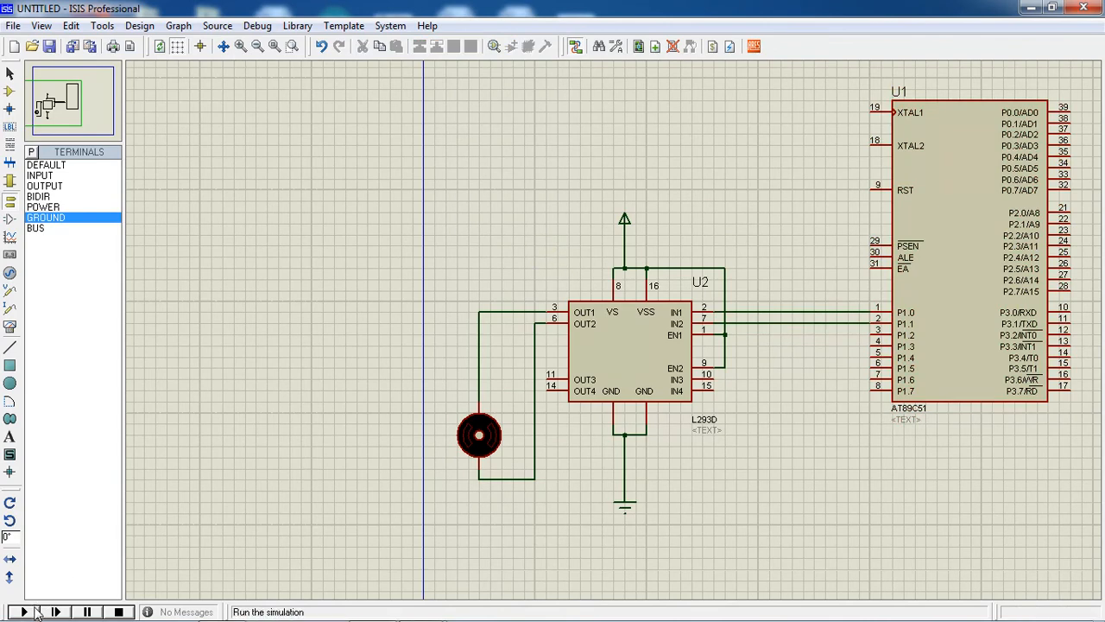
# Step: Run the motor-driver simulation, then open the Address presentation in PowerPoint
pyautogui.click(25, 611)
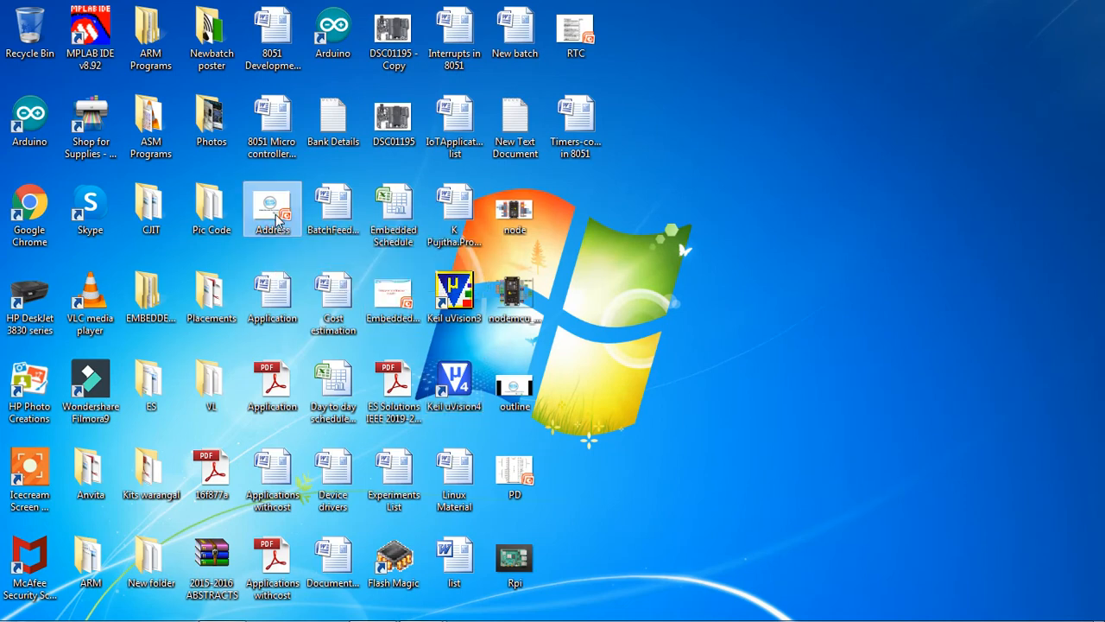
pyautogui.doubleClick(273, 208)
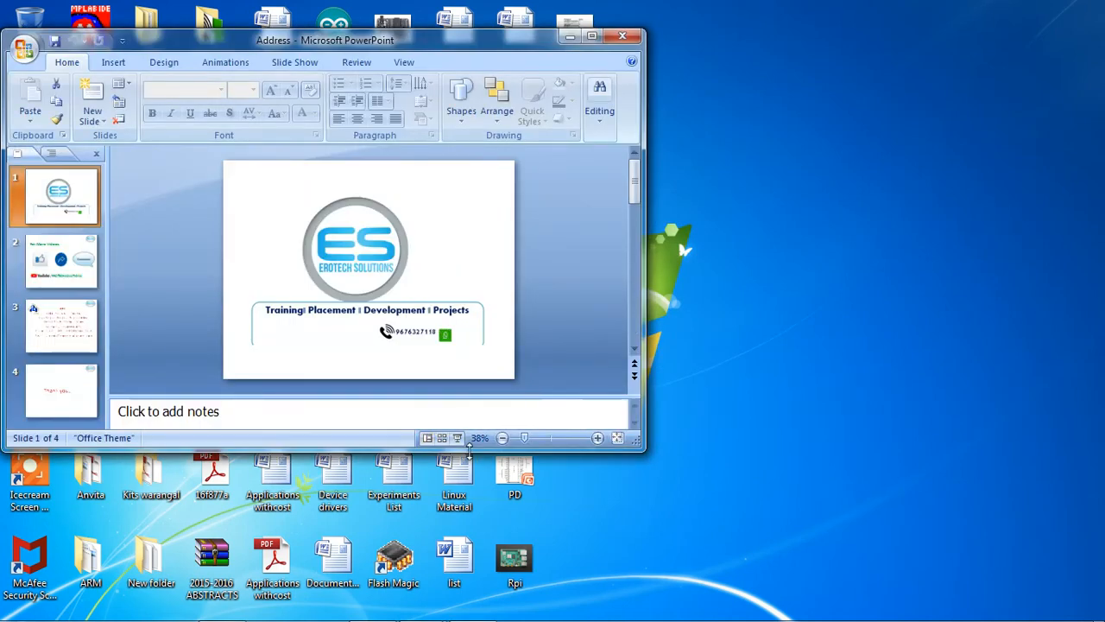